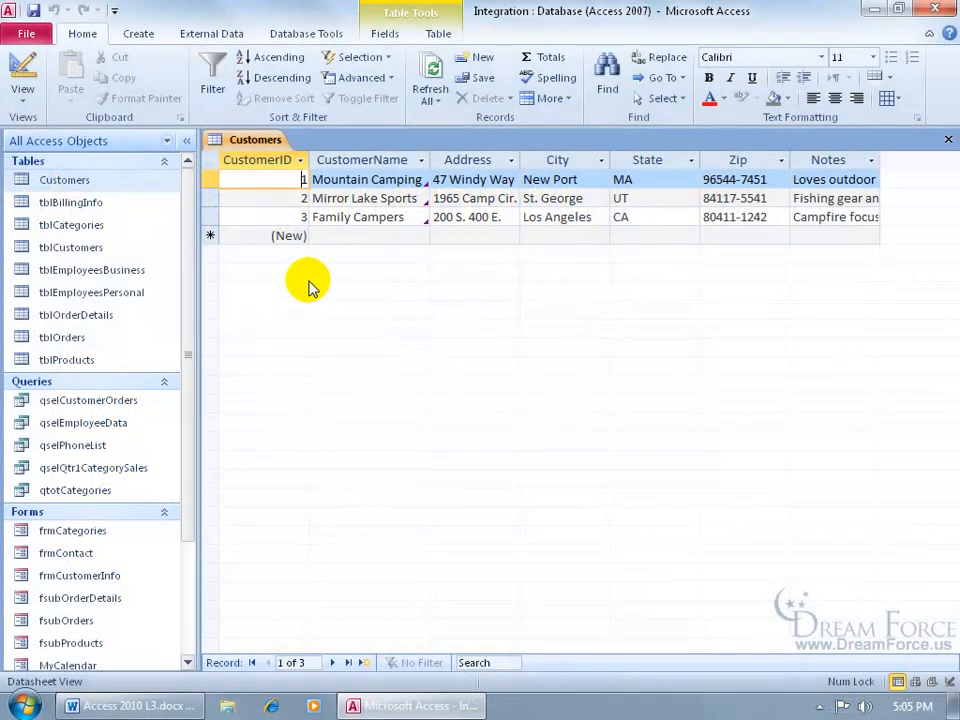
mouse_move(293, 275)
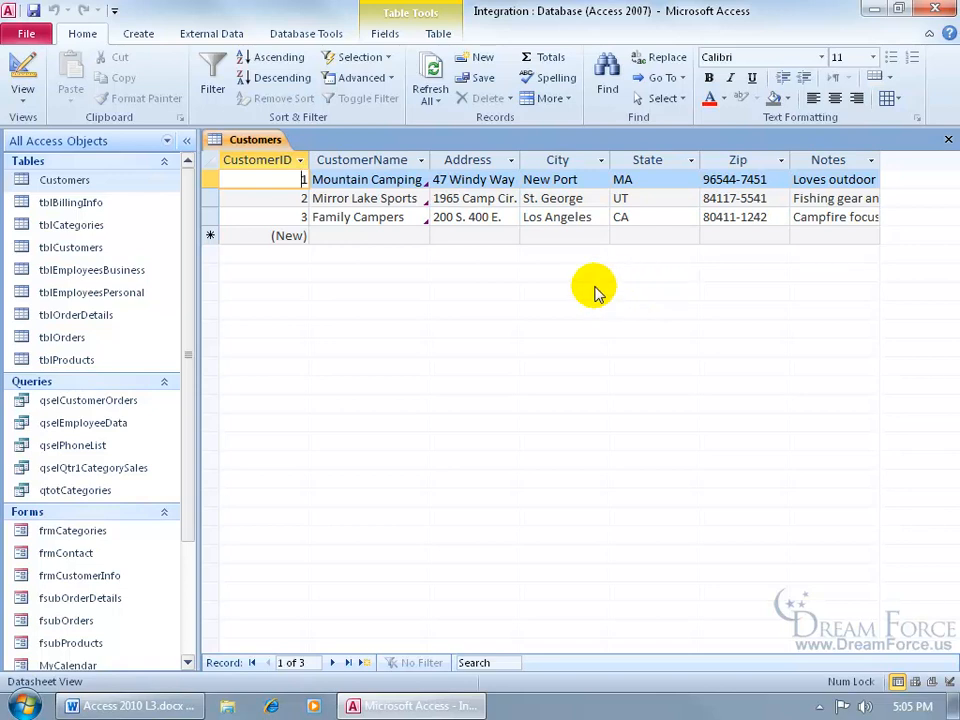
mouse_move(578, 285)
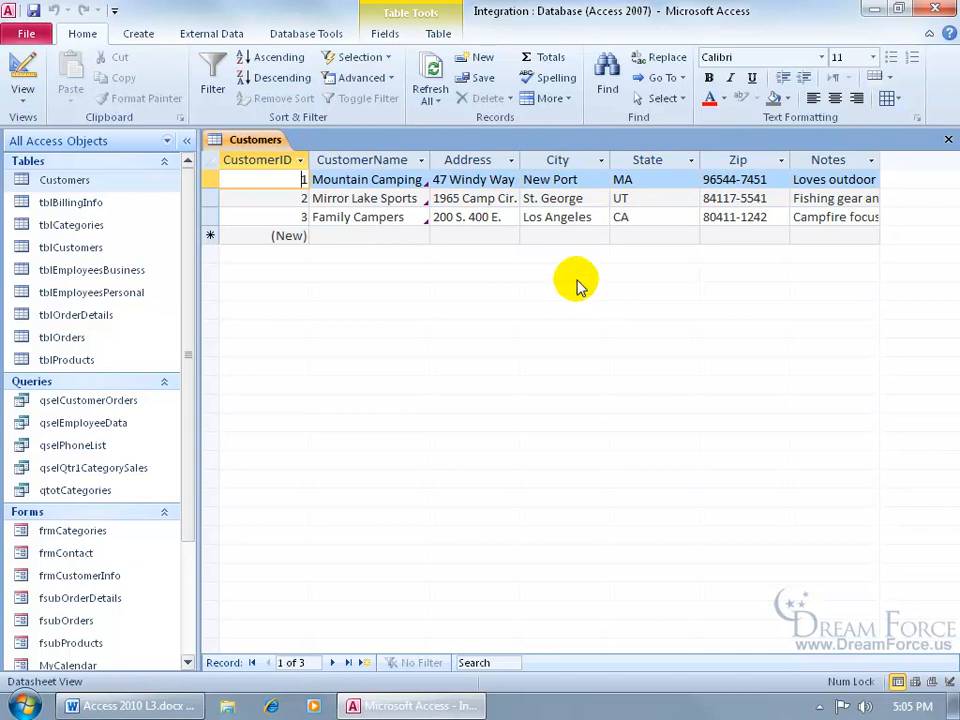
mouse_move(440, 263)
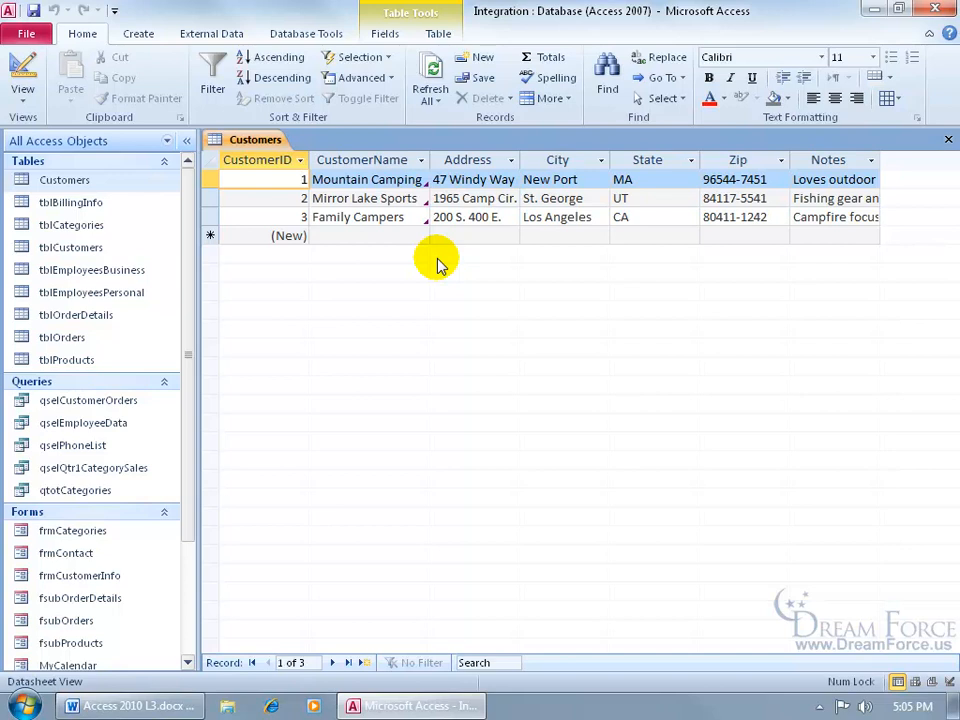
Select the Customers table and launch the Create E-mail data collection wizard.
click(303, 179)
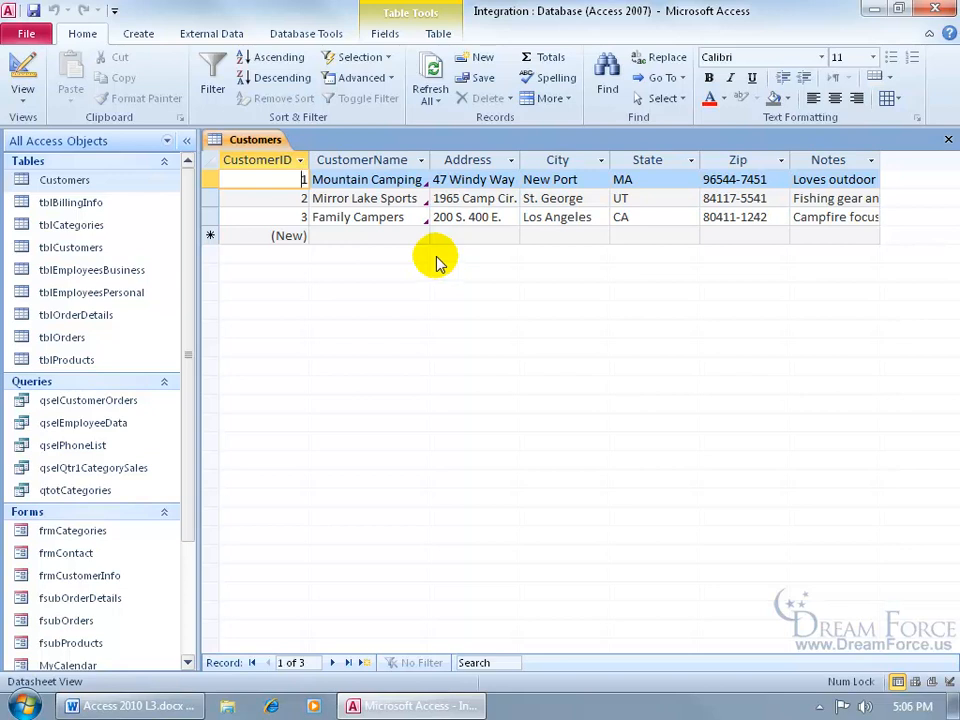
mouse_move(585, 272)
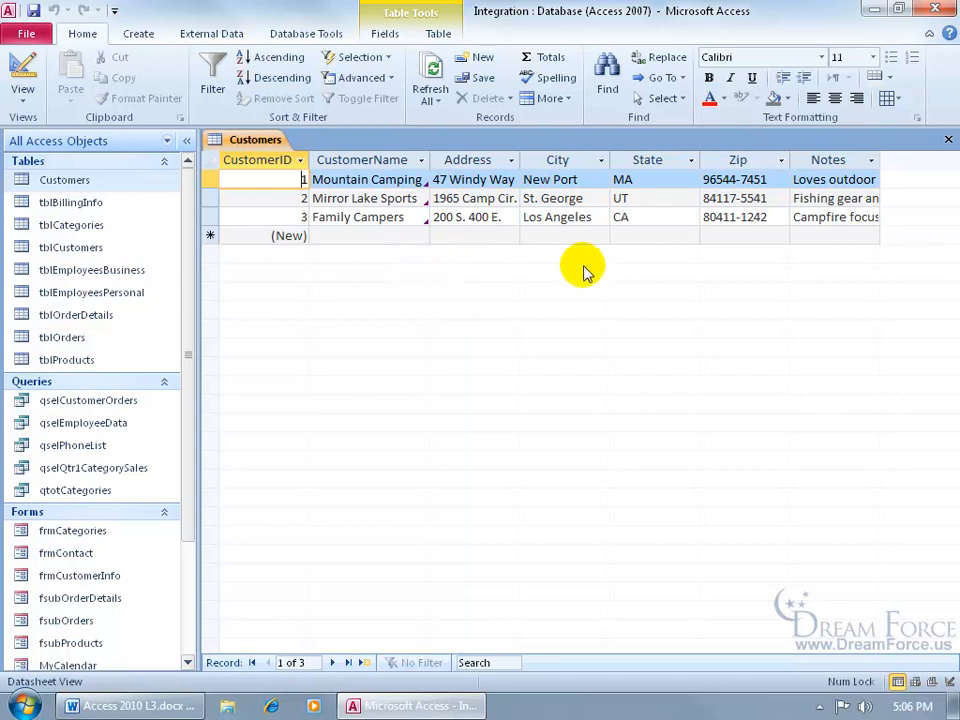
mouse_move(565, 280)
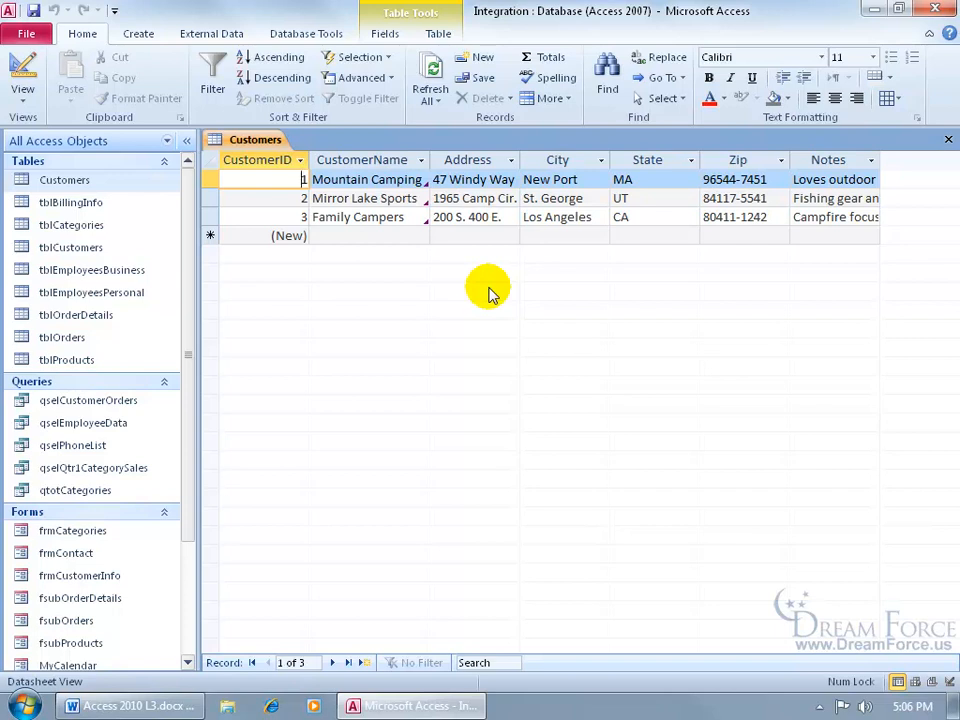
mouse_move(420, 275)
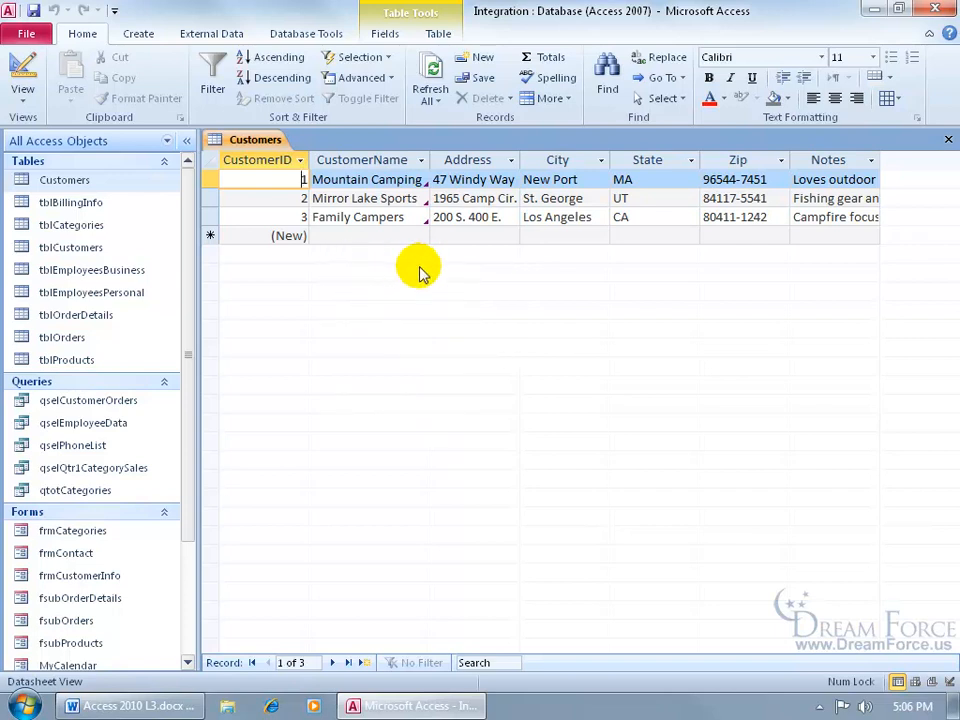
mouse_move(288, 268)
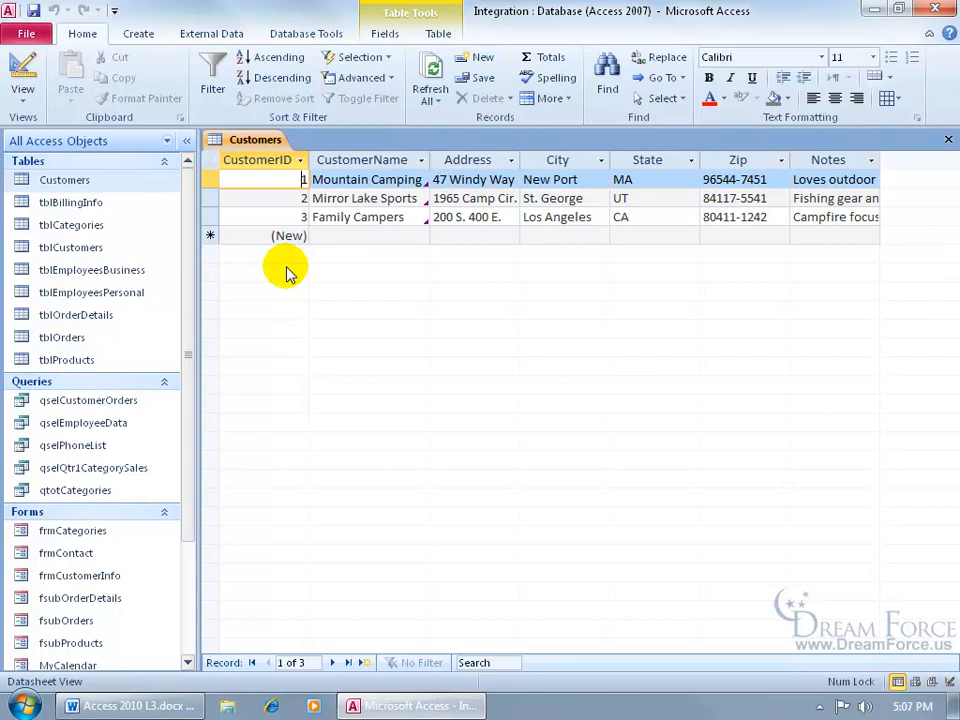
click(64, 180)
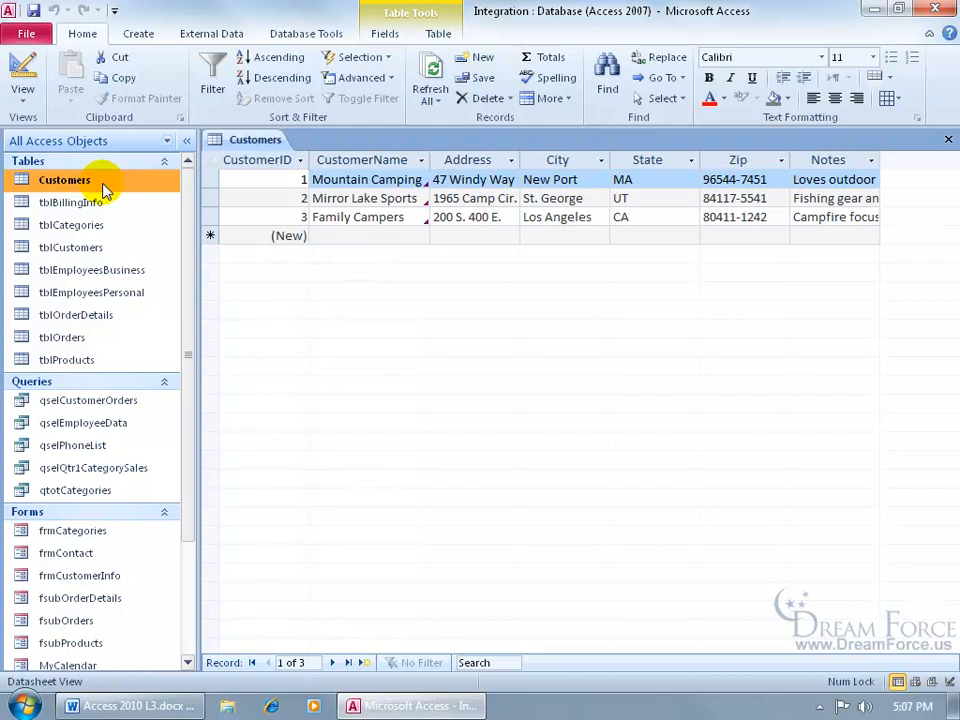
click(197, 33)
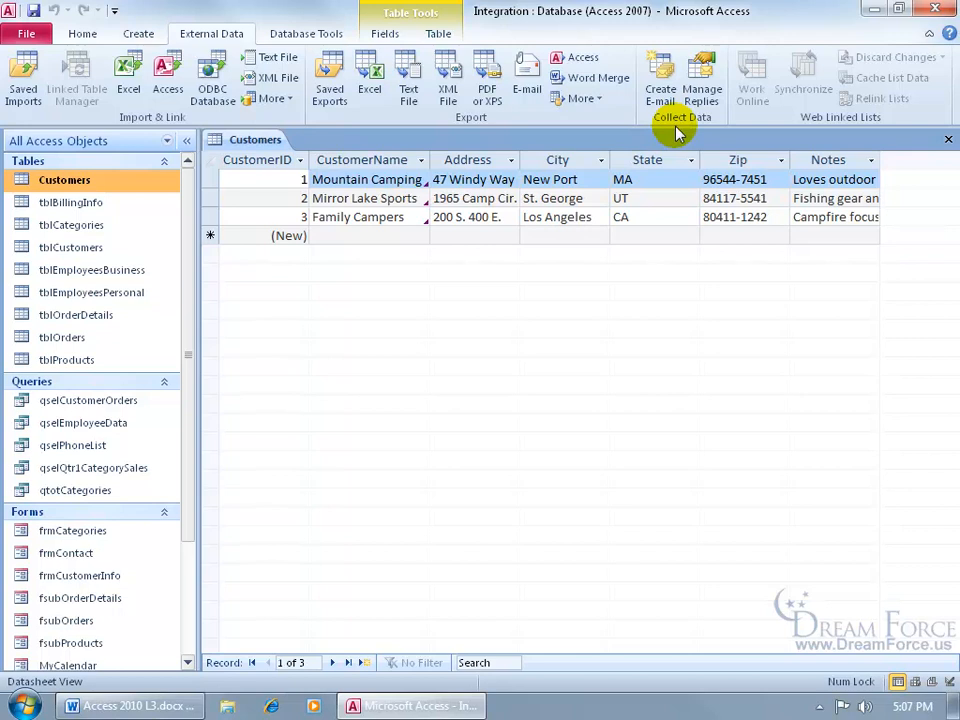
mouse_move(660, 78)
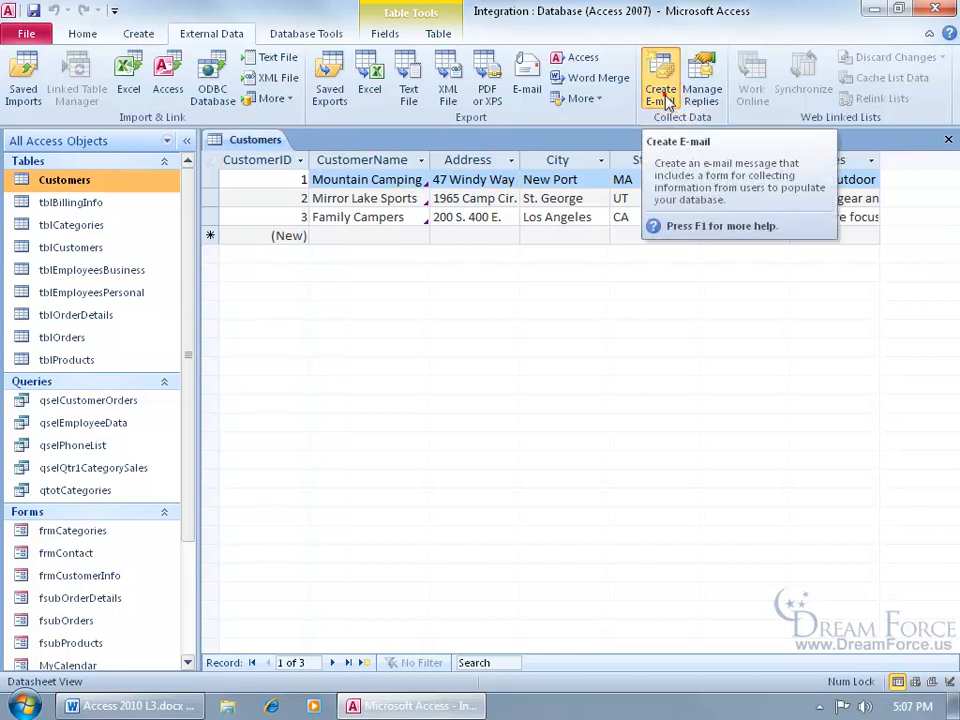
click(660, 75)
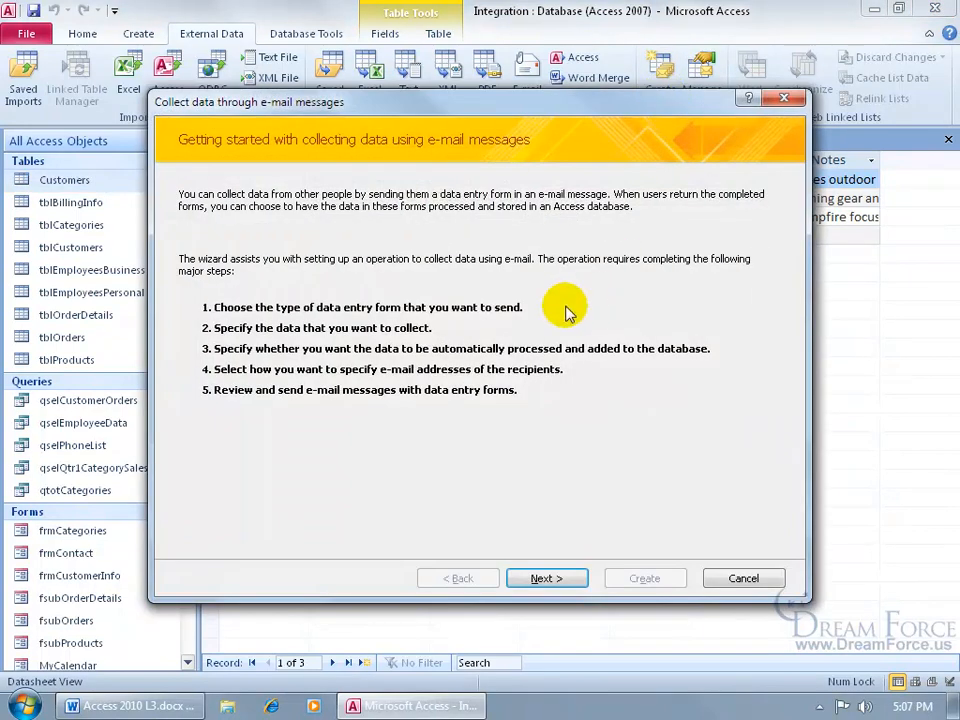
mouse_move(600, 395)
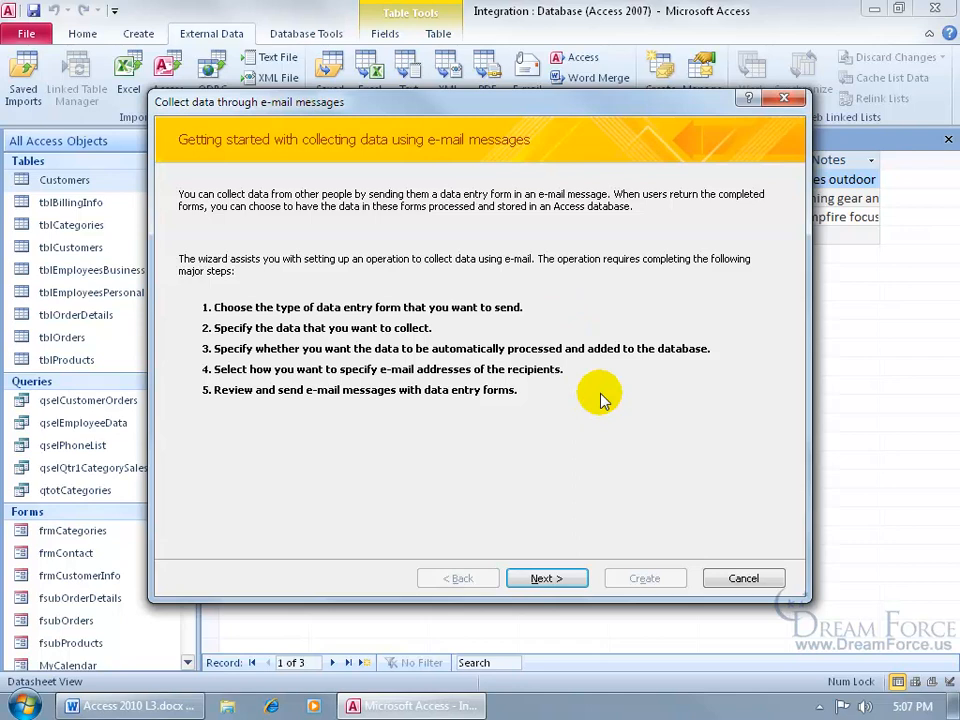
mouse_move(575, 525)
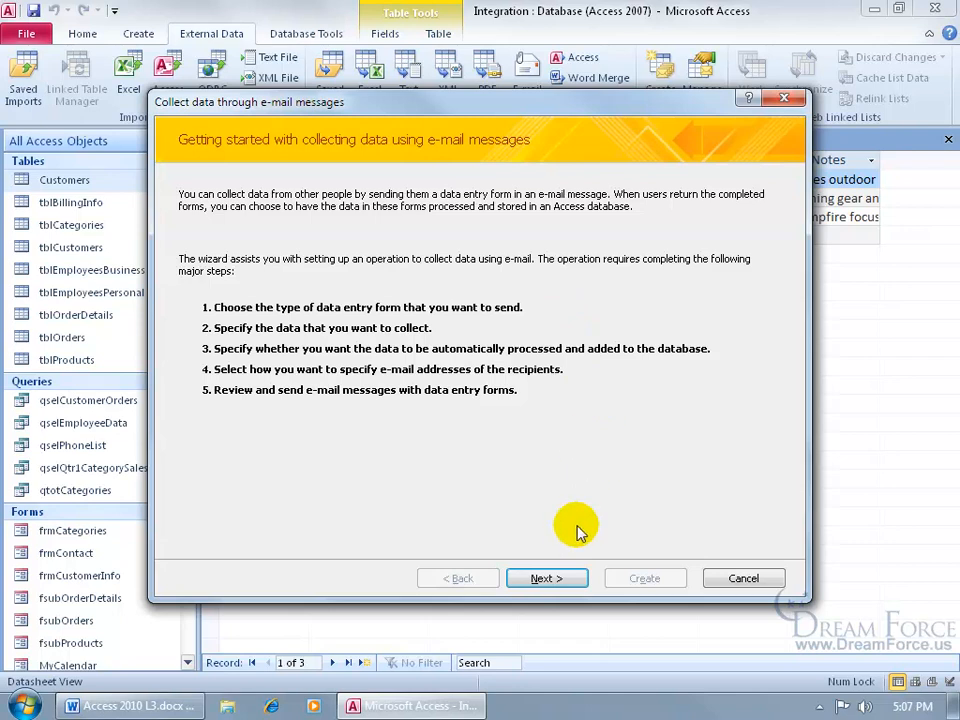
Advance the wizard to the form type page, keeping HTML form selected.
click(546, 578)
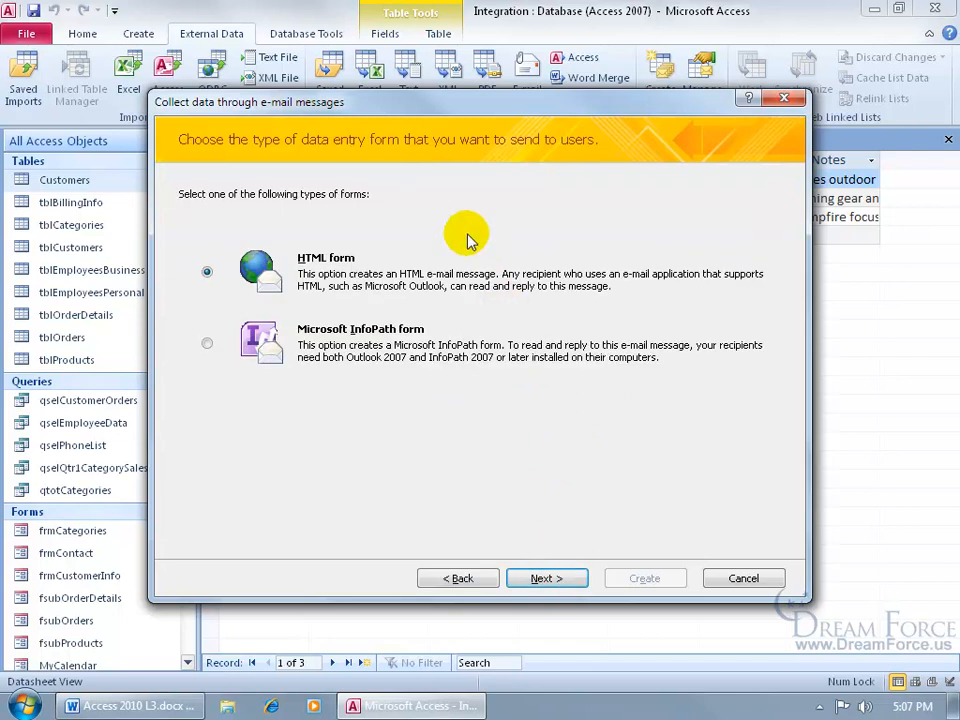
mouse_move(378, 263)
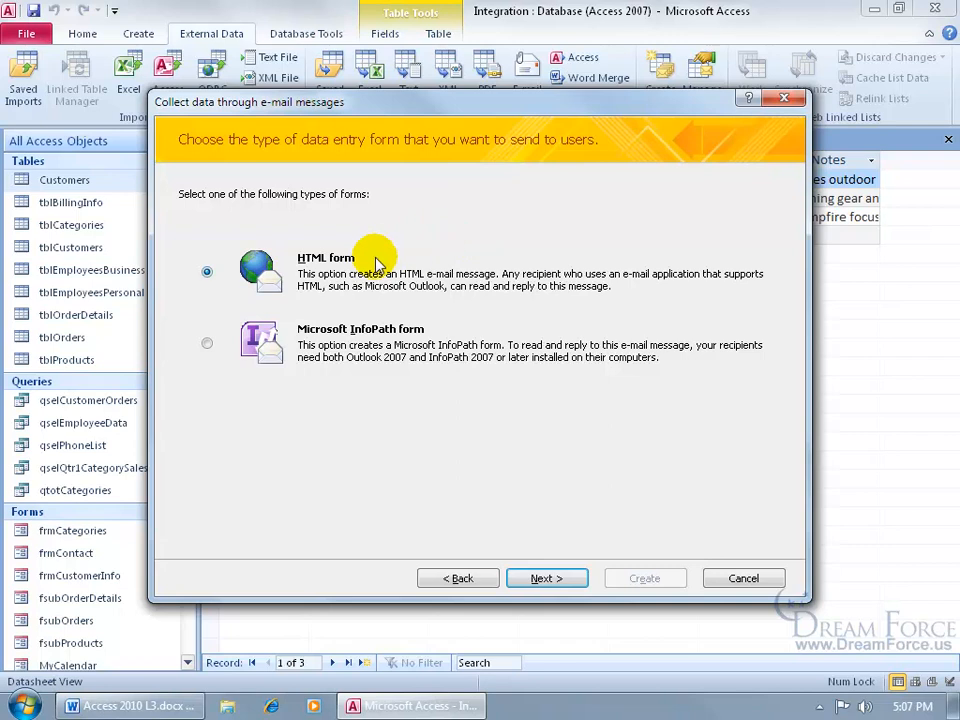
mouse_move(477, 332)
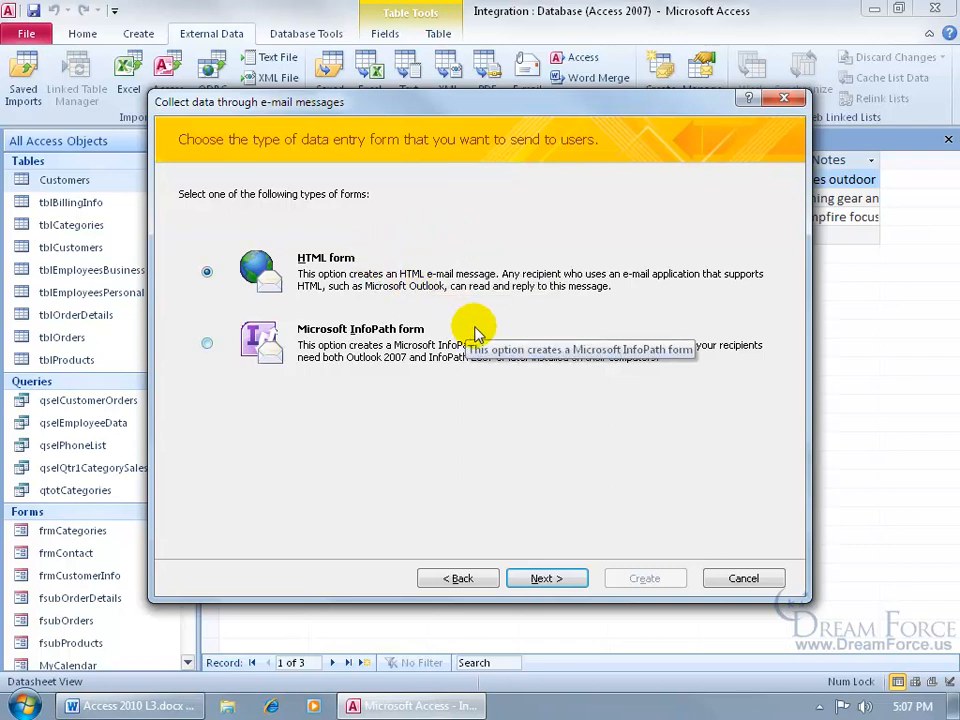
mouse_move(375, 260)
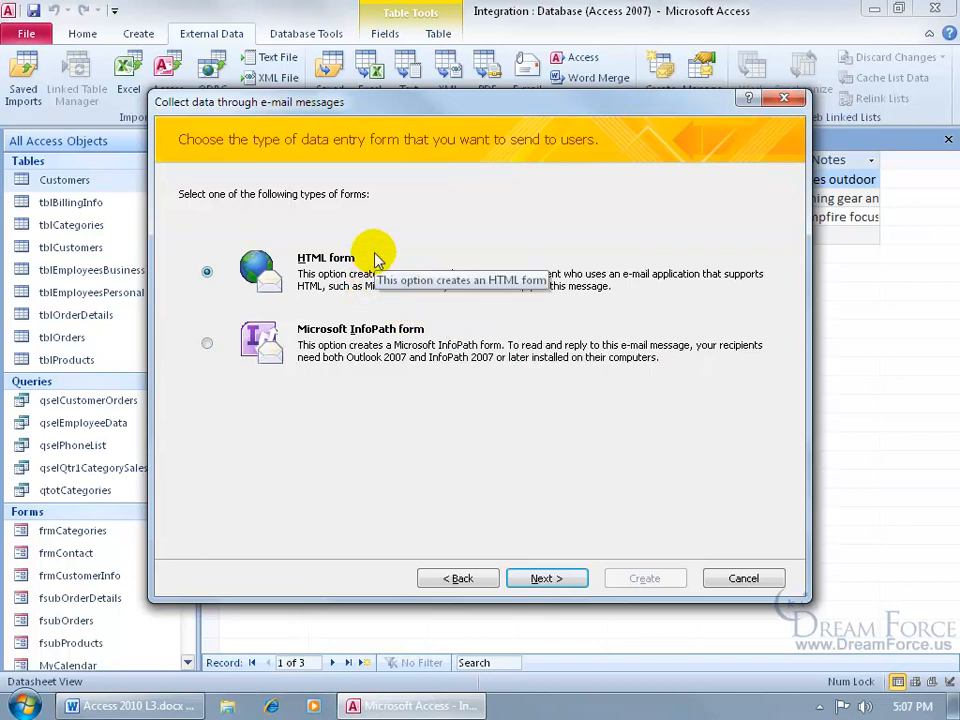
Add all six Customers fields to the e-mail form, with CustomerName first.
click(546, 578)
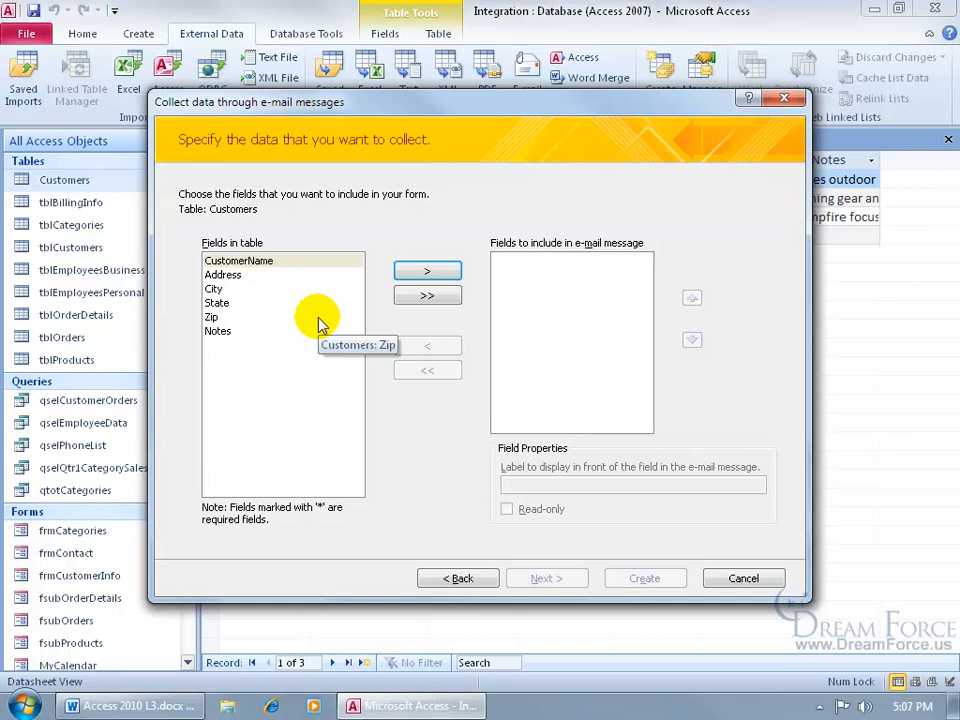
mouse_move(275, 303)
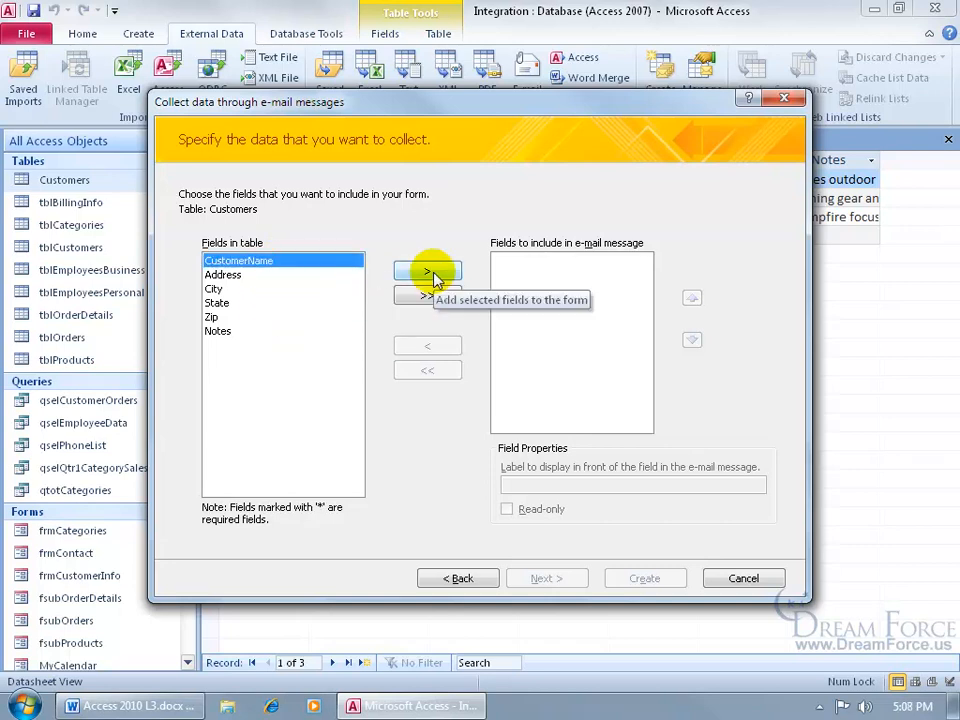
click(428, 271)
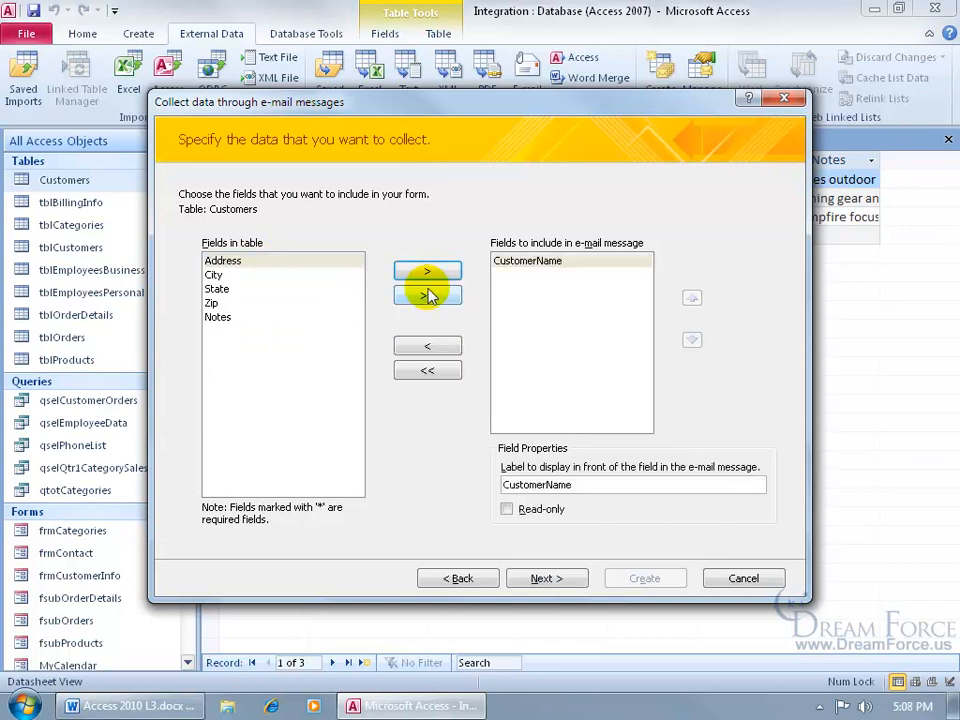
click(427, 294)
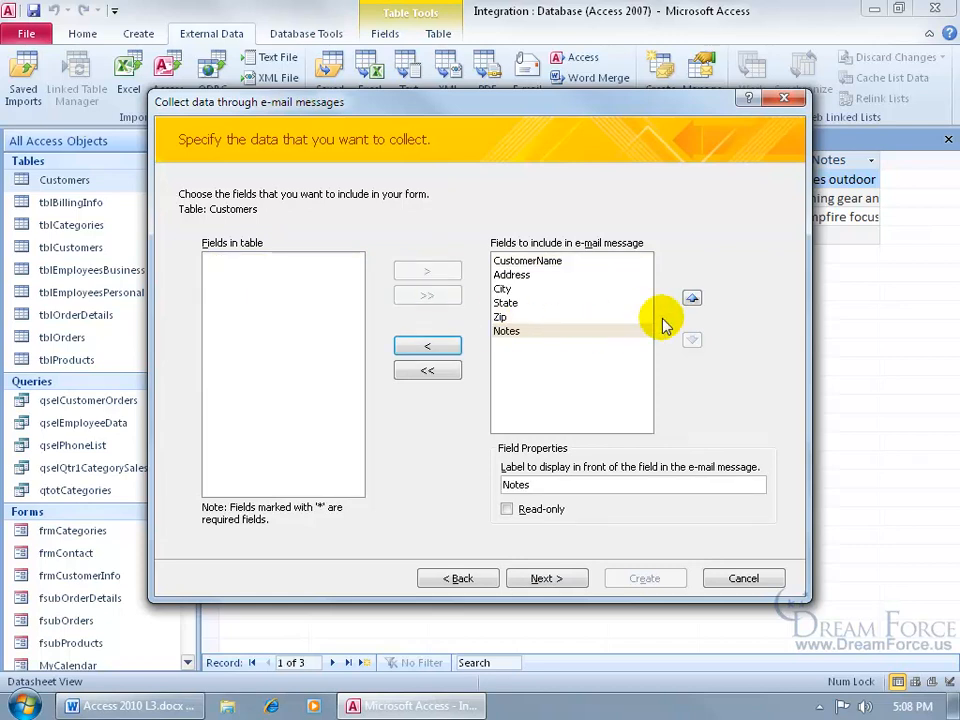
click(527, 261)
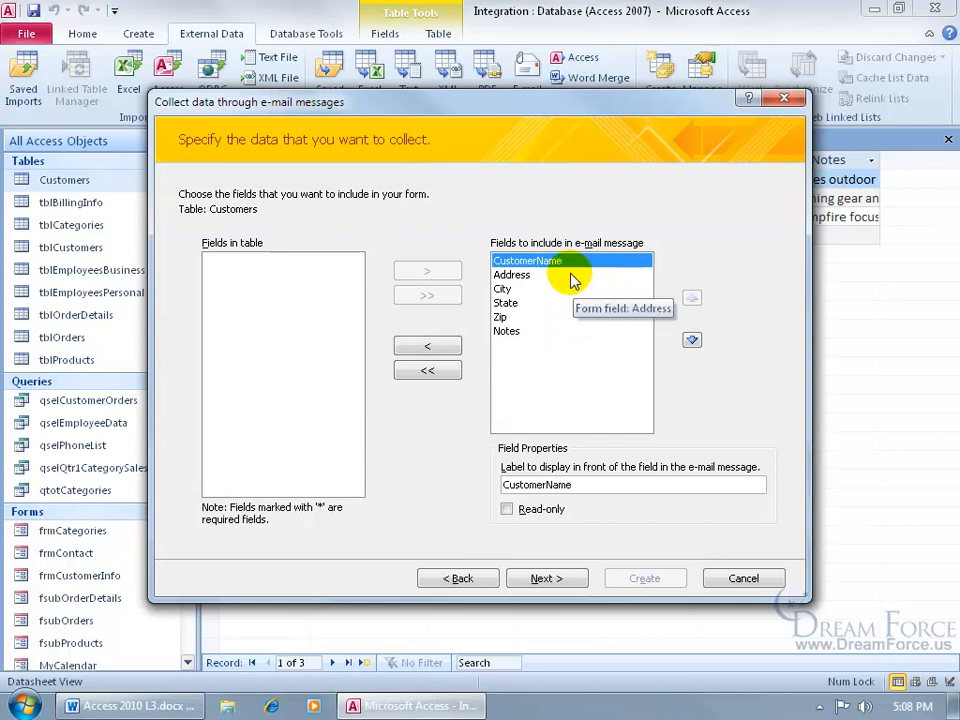
mouse_move(658, 338)
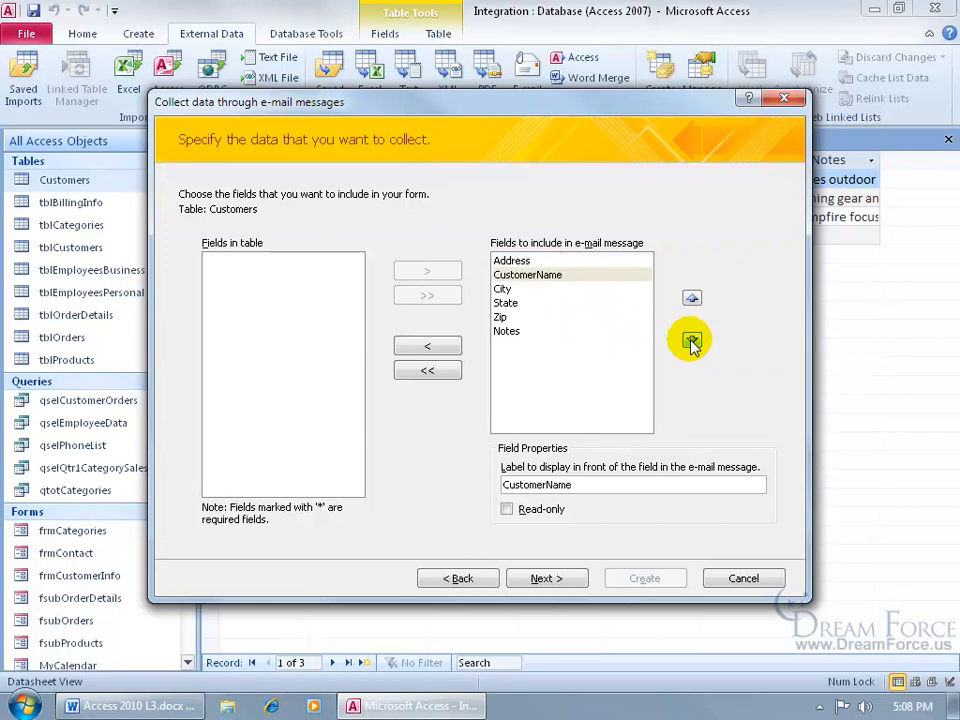
mouse_move(692, 298)
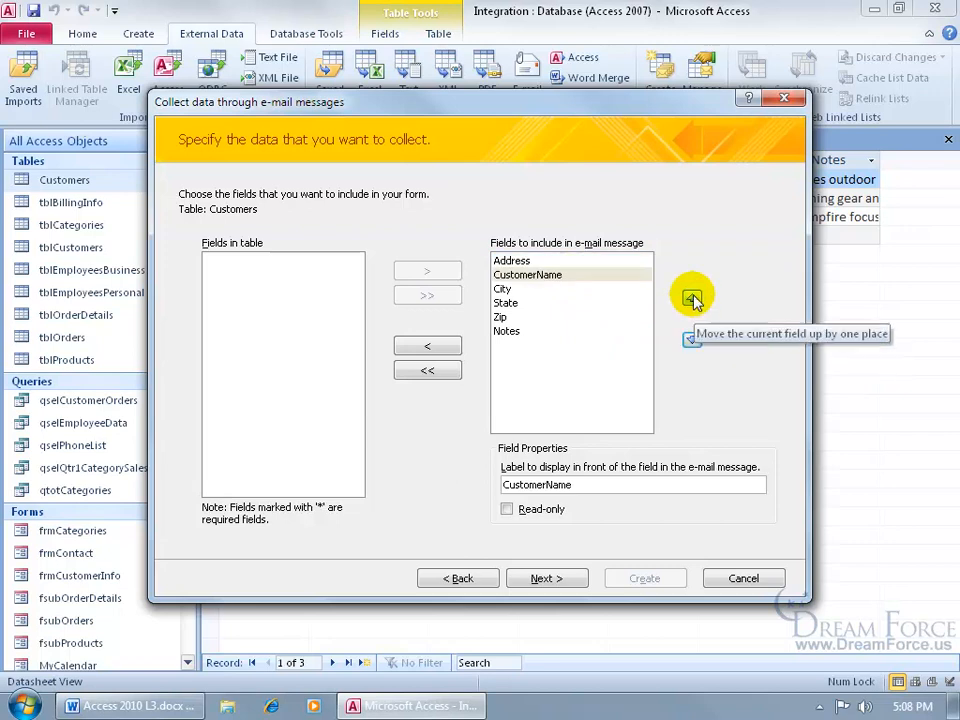
click(692, 297)
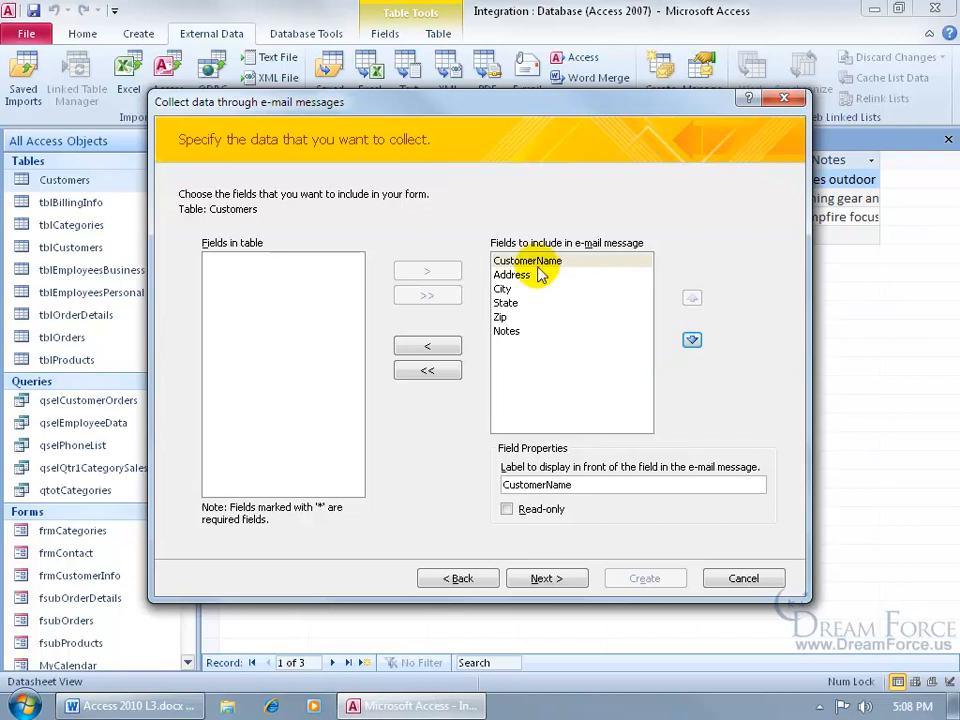
mouse_move(540, 275)
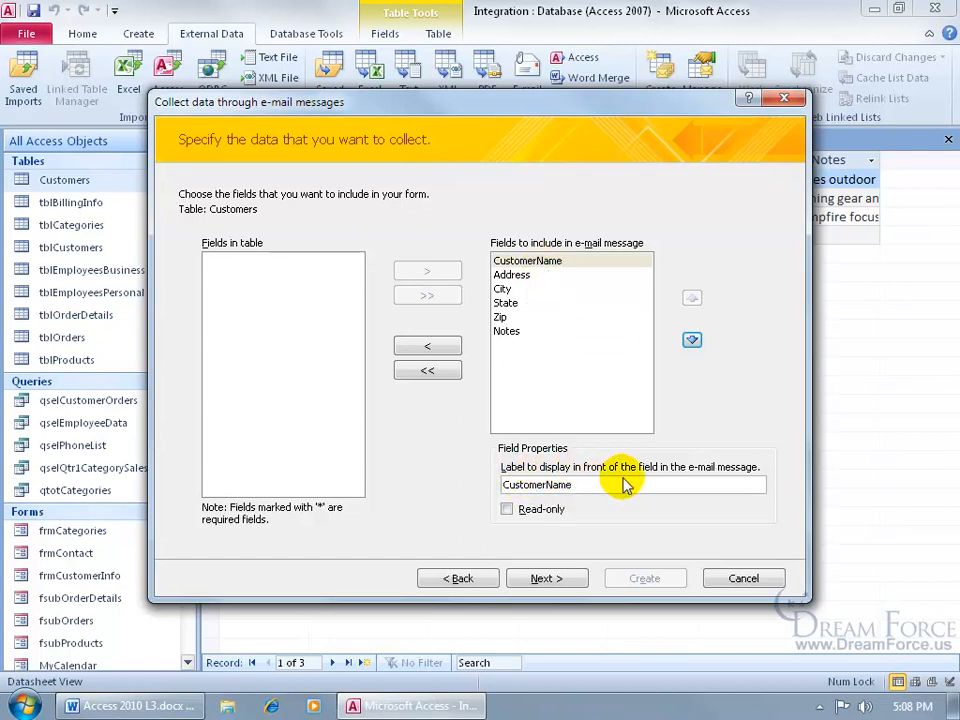
Change the CustomerName field's form label to 'Customer Name'.
click(545, 485)
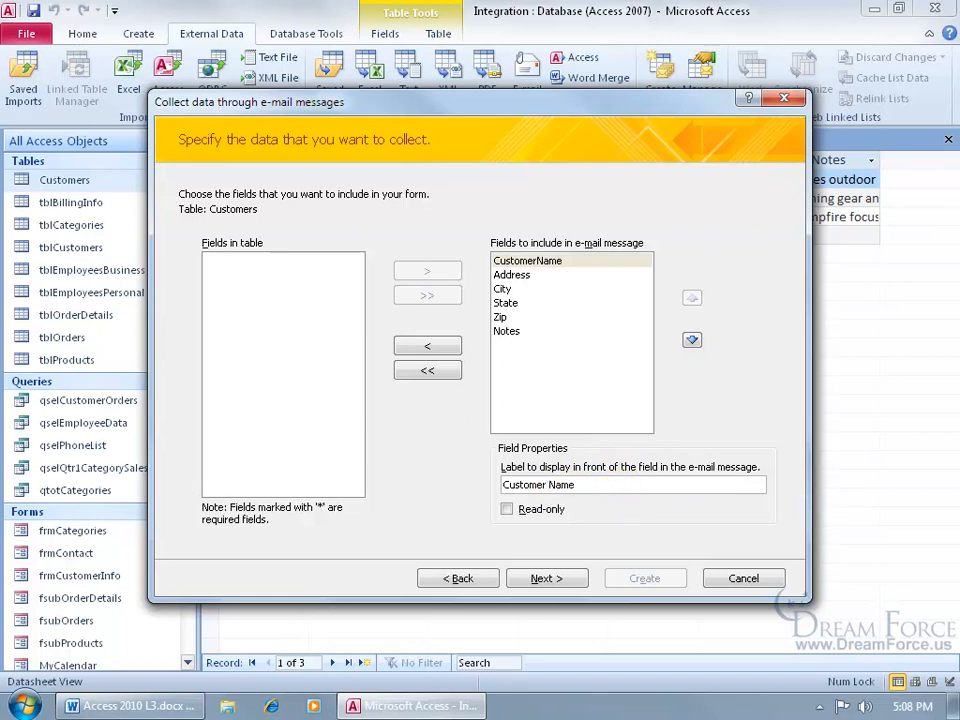
mouse_move(618, 498)
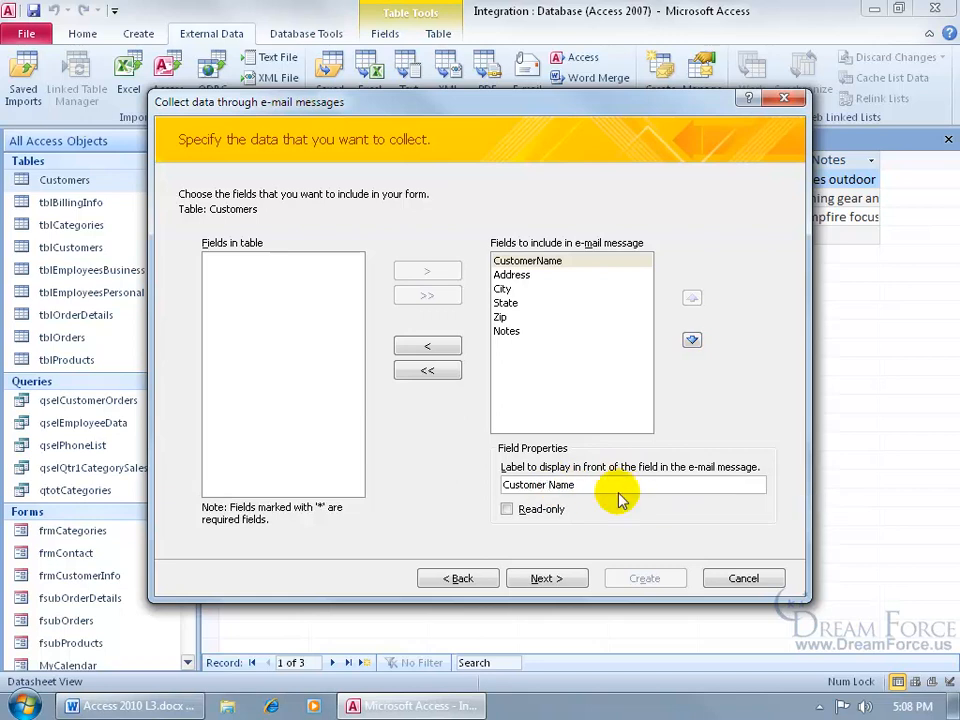
click(512, 274)
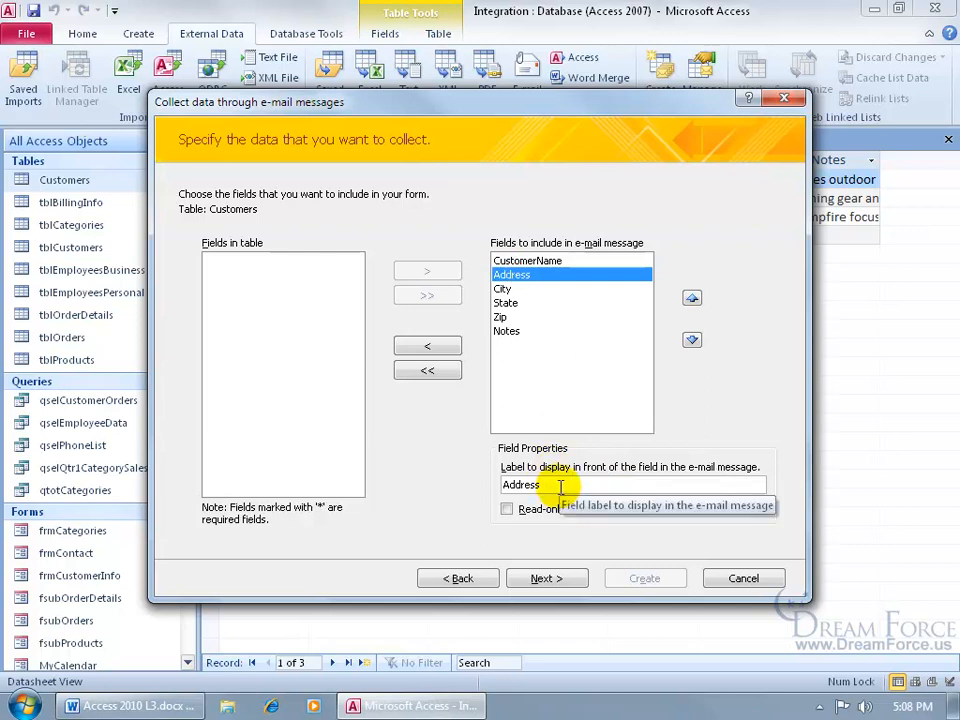
click(527, 261)
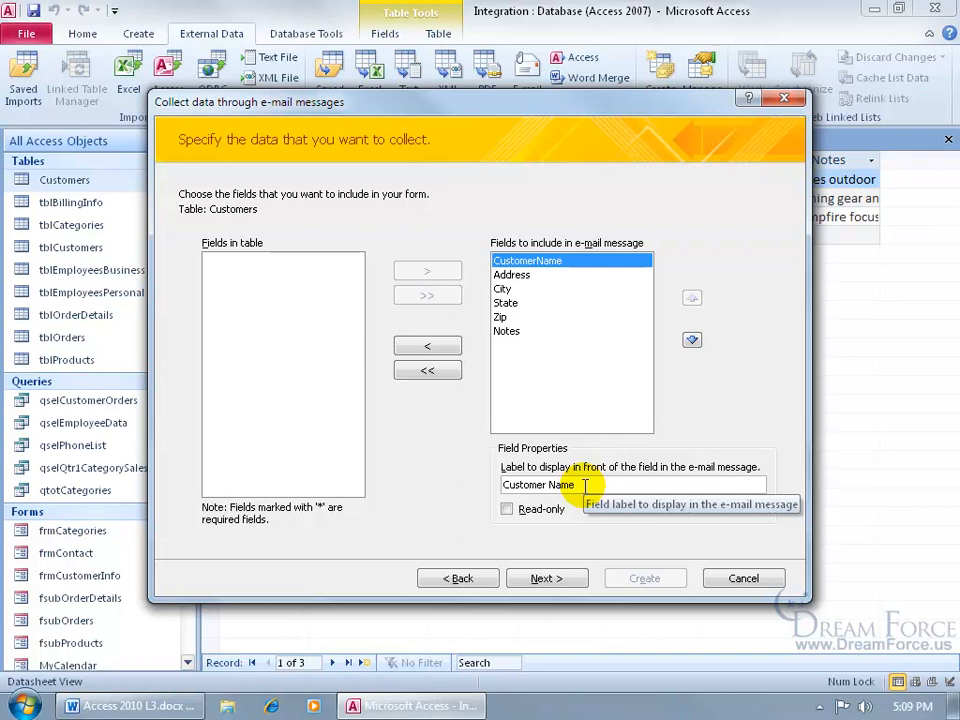
Turn on automatic processing of replies into the Customers table.
click(546, 578)
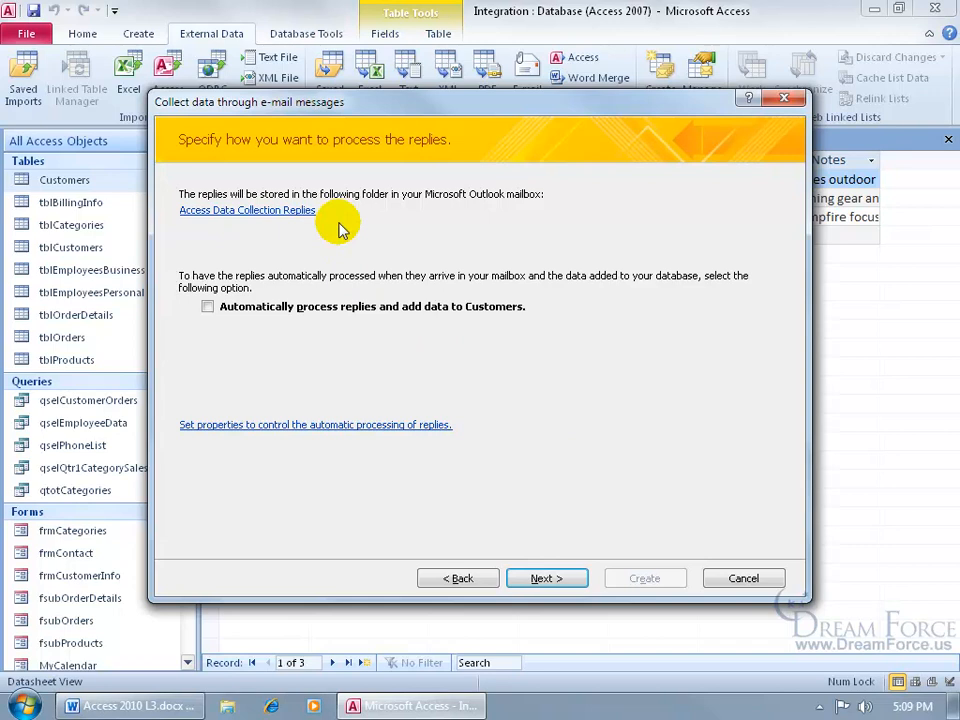
mouse_move(273, 242)
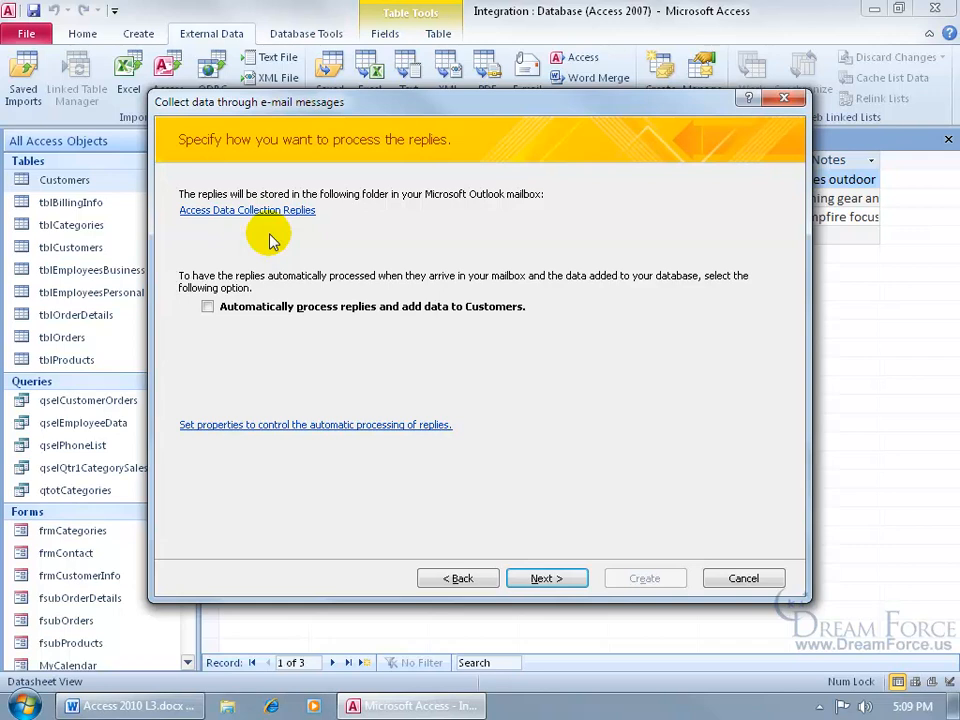
mouse_move(290, 335)
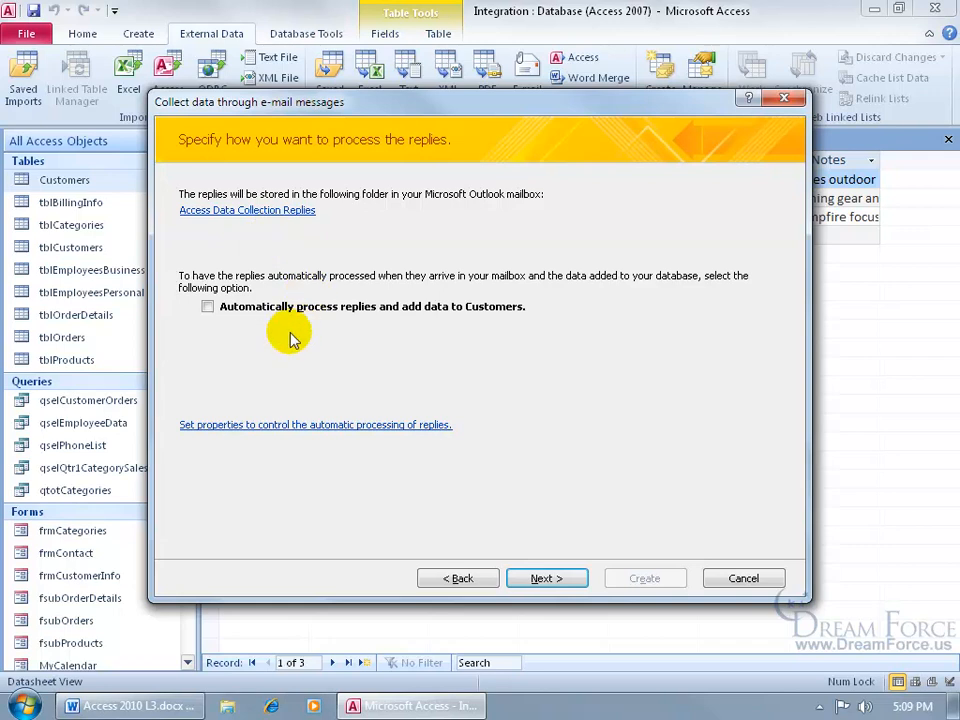
mouse_move(350, 333)
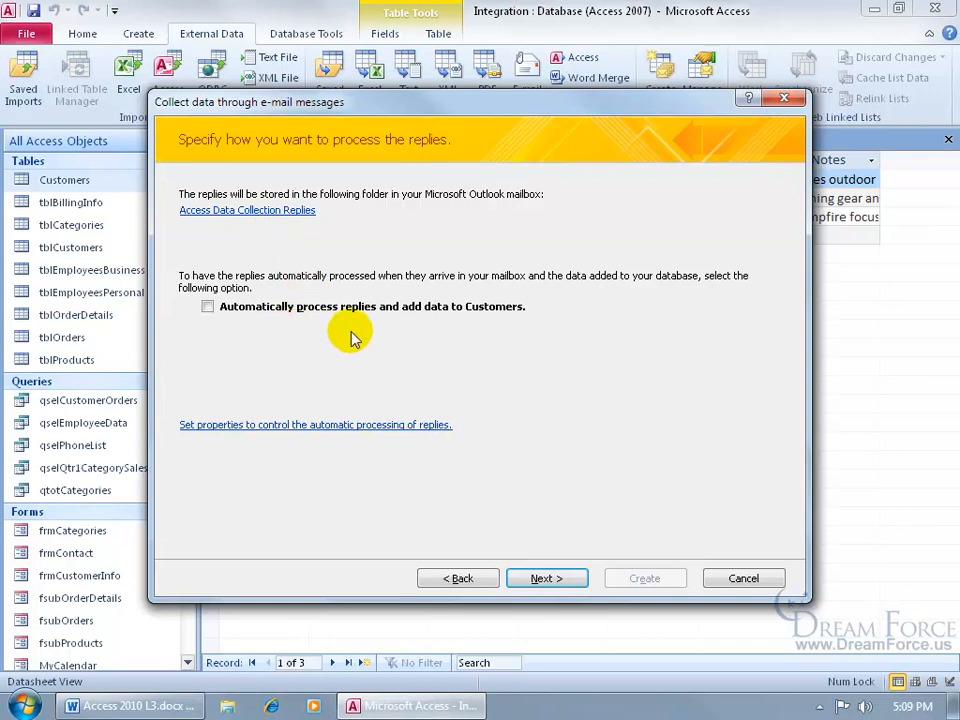
click(208, 306)
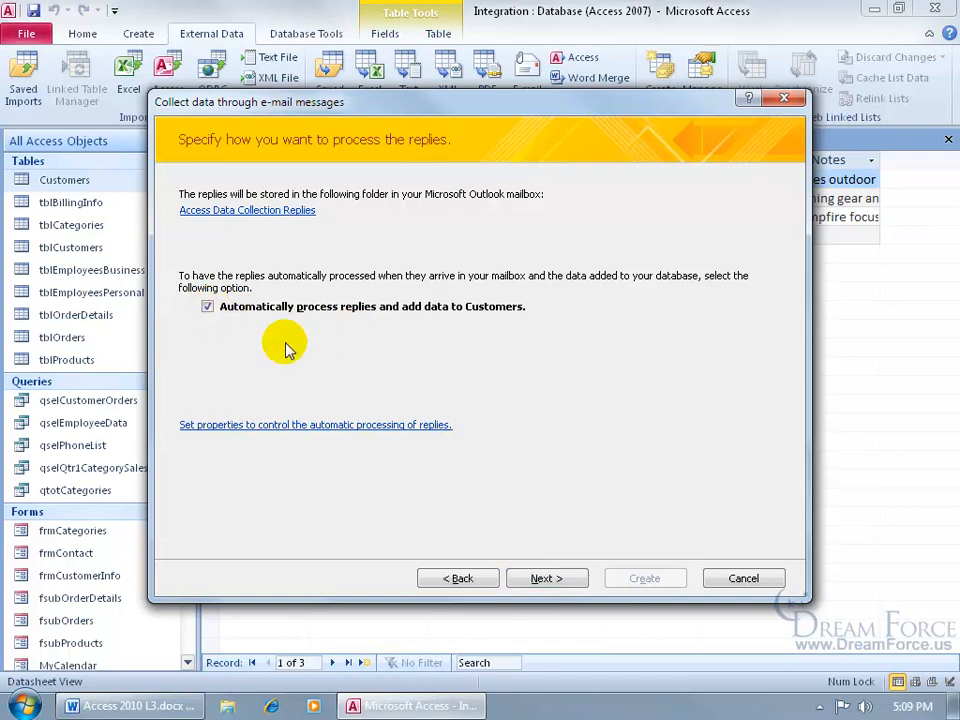
mouse_move(290, 424)
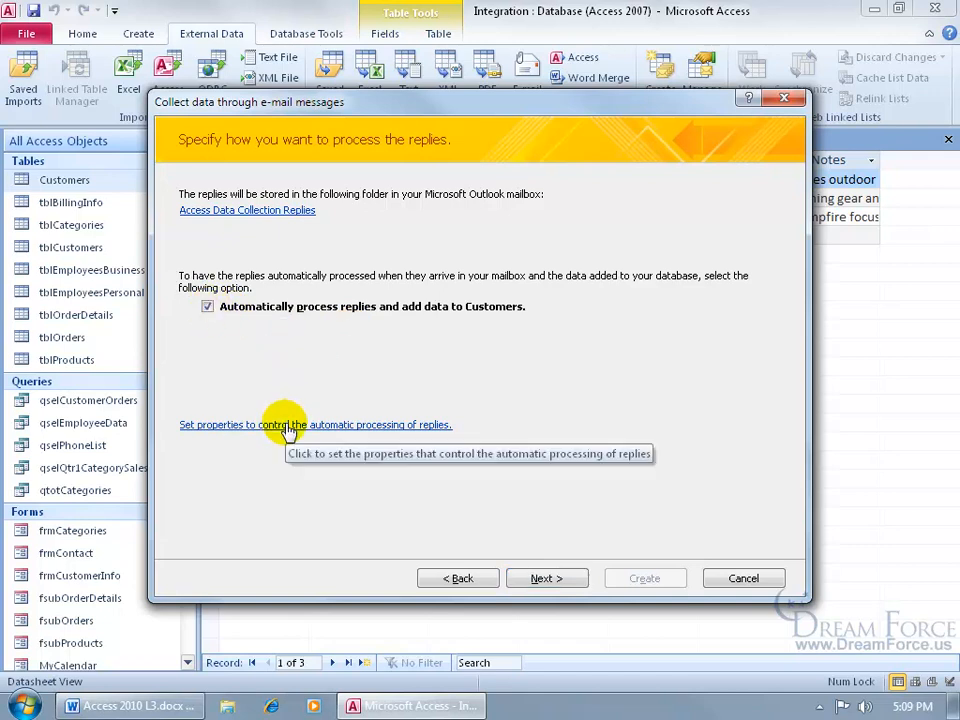
Set automatic reply processing to stop on 9/9/2011 at 12:01 AM.
click(315, 424)
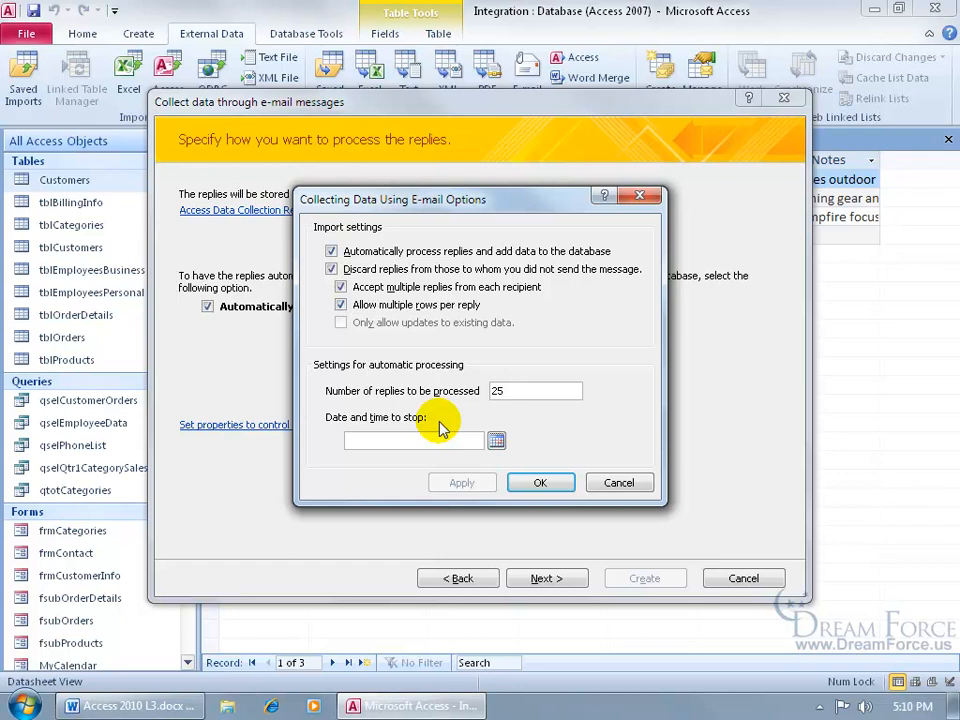
mouse_move(495, 440)
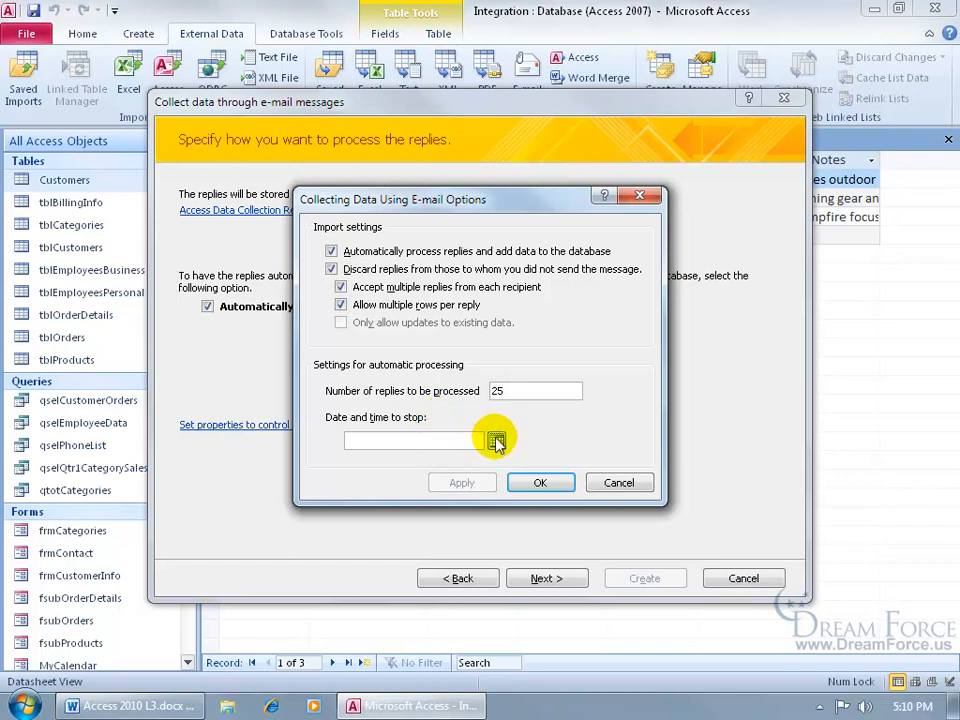
click(496, 440)
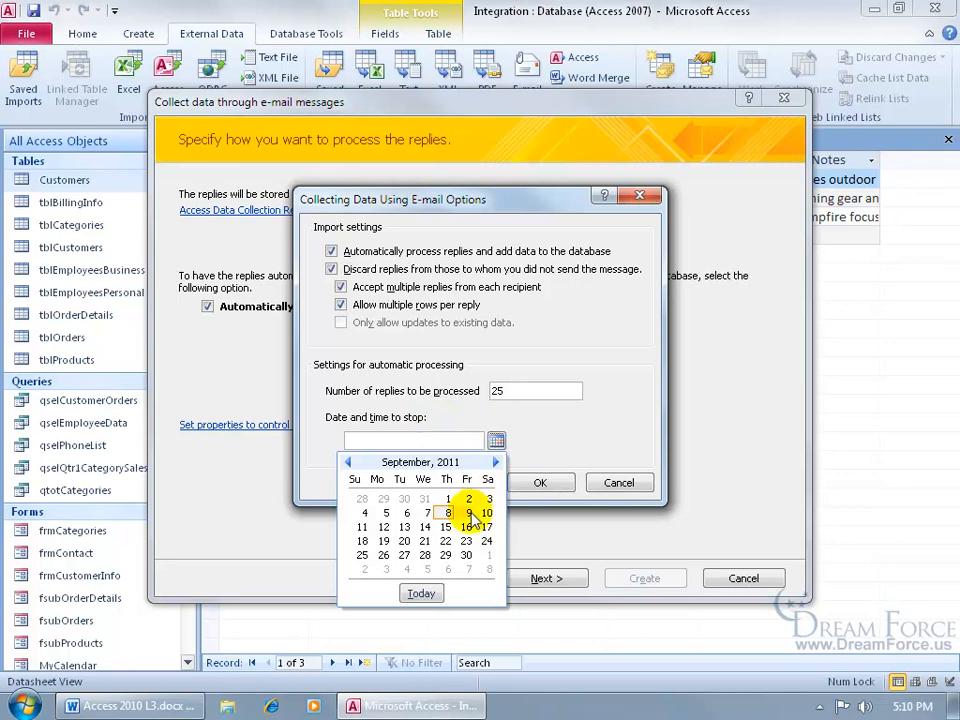
click(467, 513)
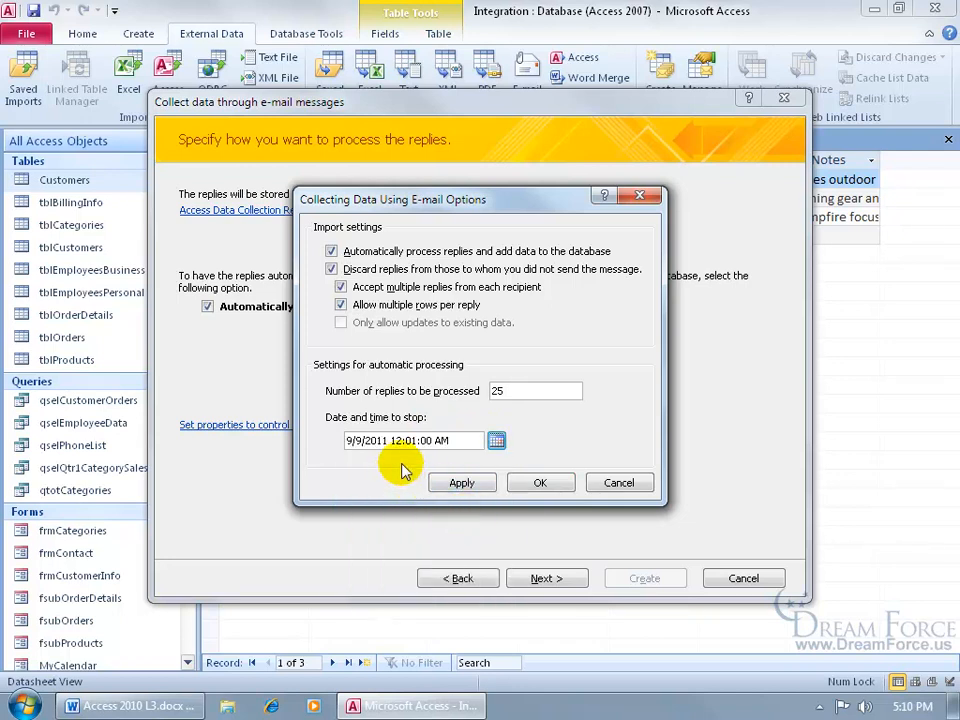
mouse_move(420, 468)
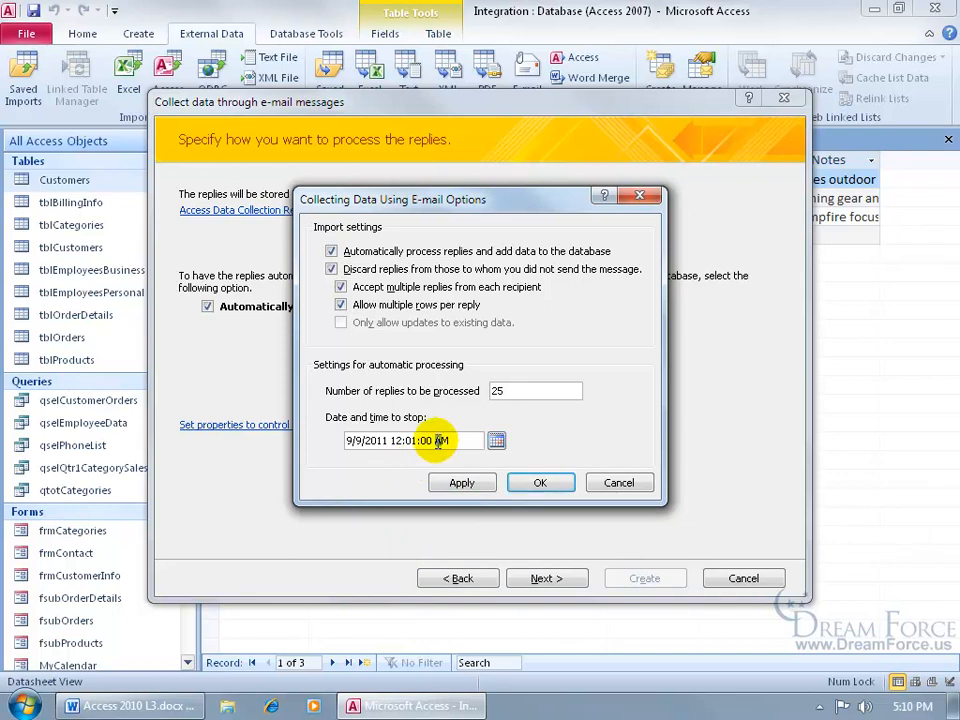
mouse_move(465, 432)
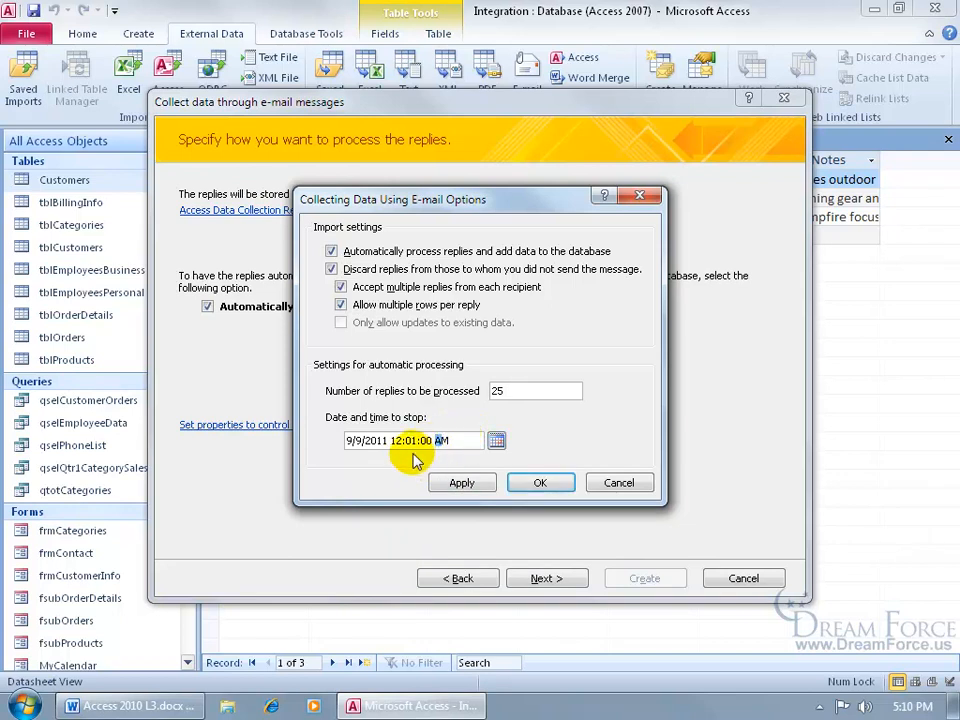
click(540, 482)
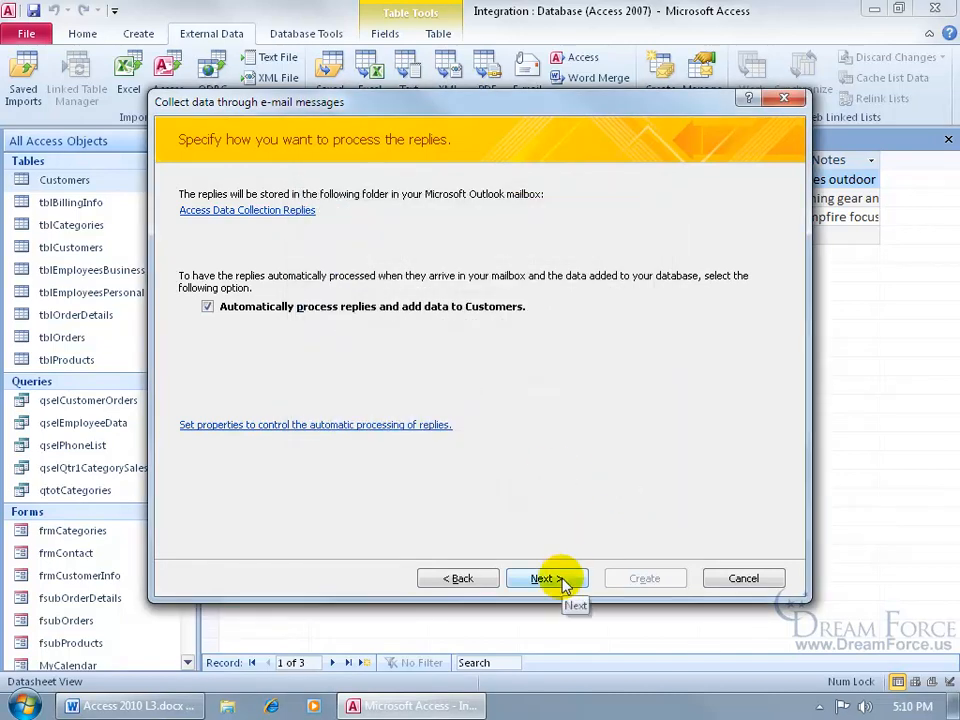
Advance to the recipients page, keeping Outlook address entry selected.
click(546, 578)
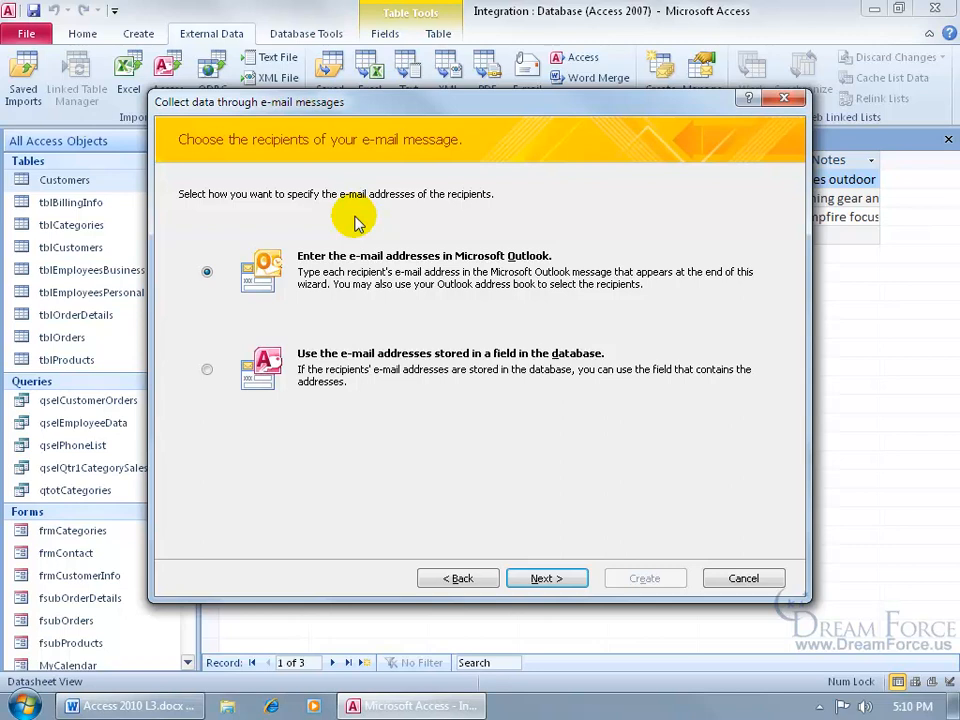
mouse_move(395, 318)
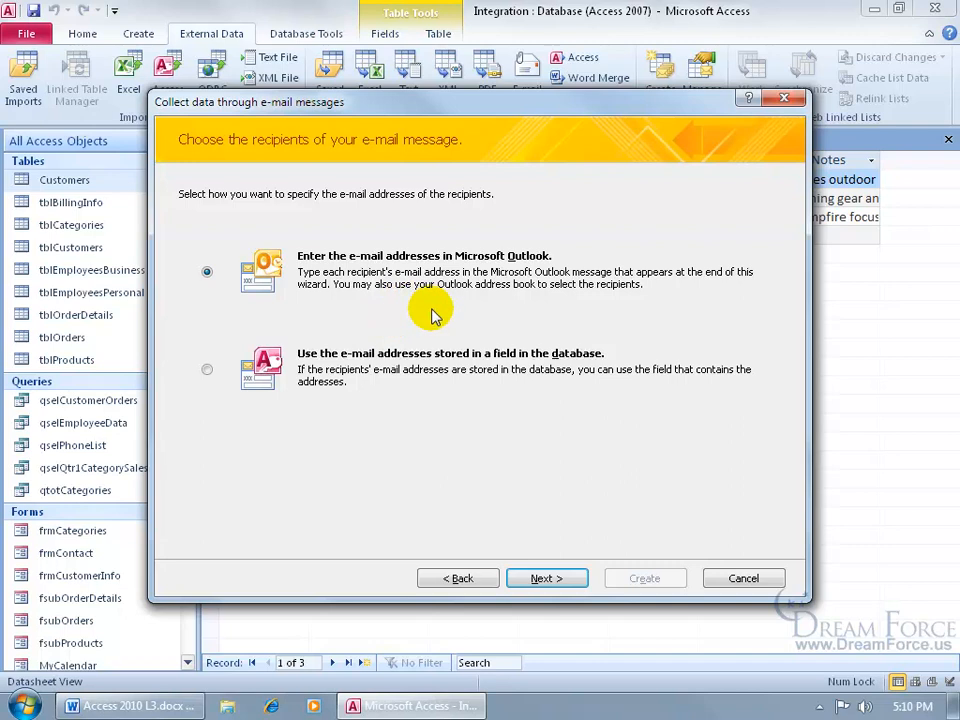
mouse_move(458, 317)
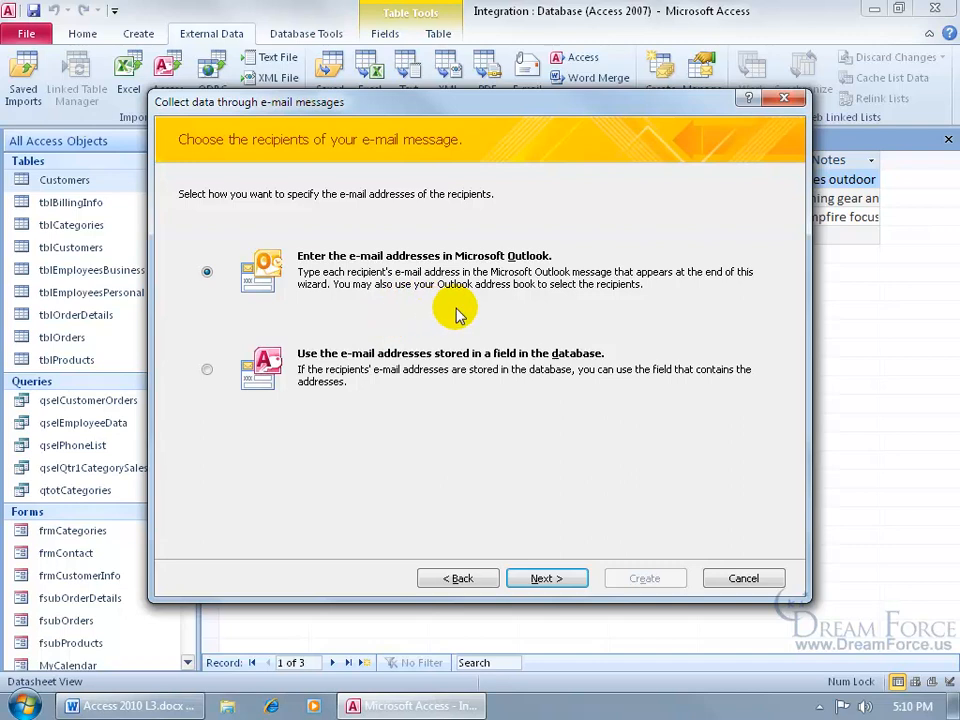
mouse_move(468, 305)
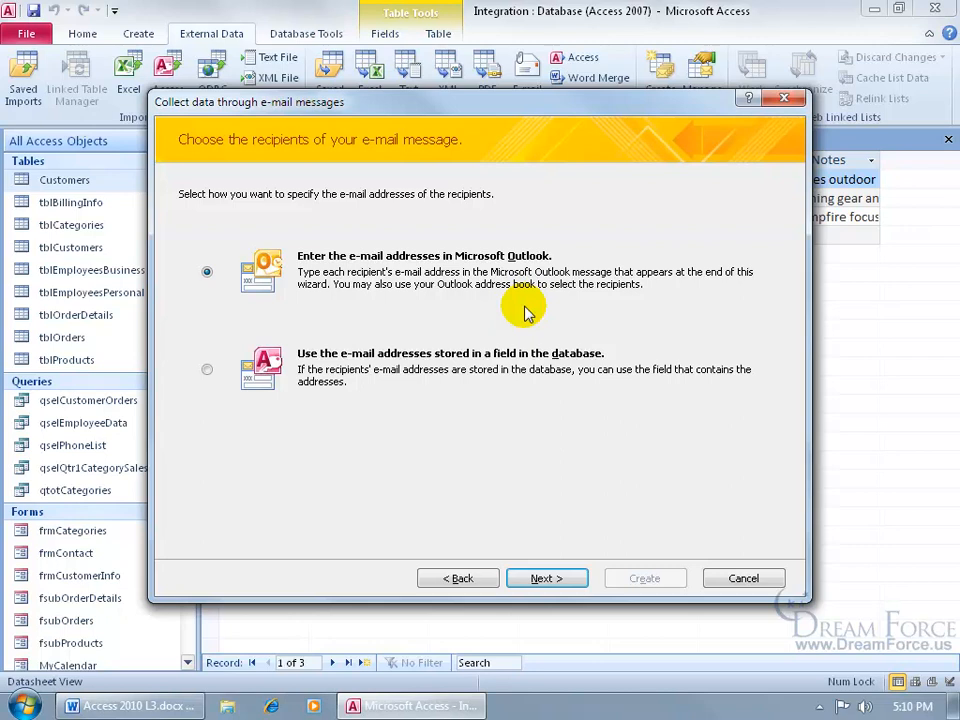
mouse_move(715, 358)
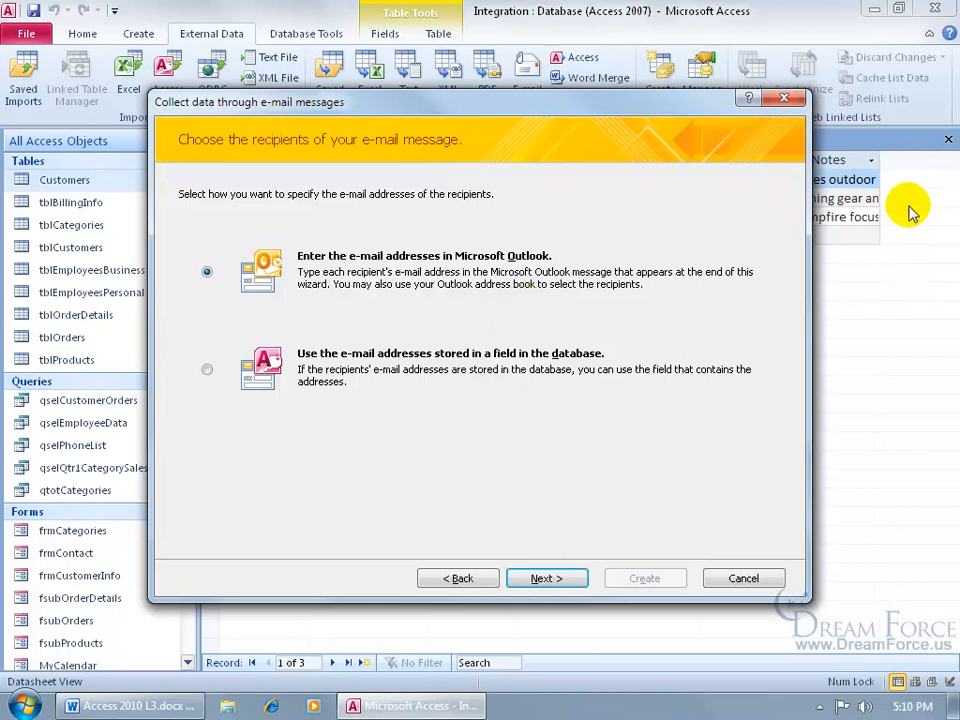
mouse_move(908, 233)
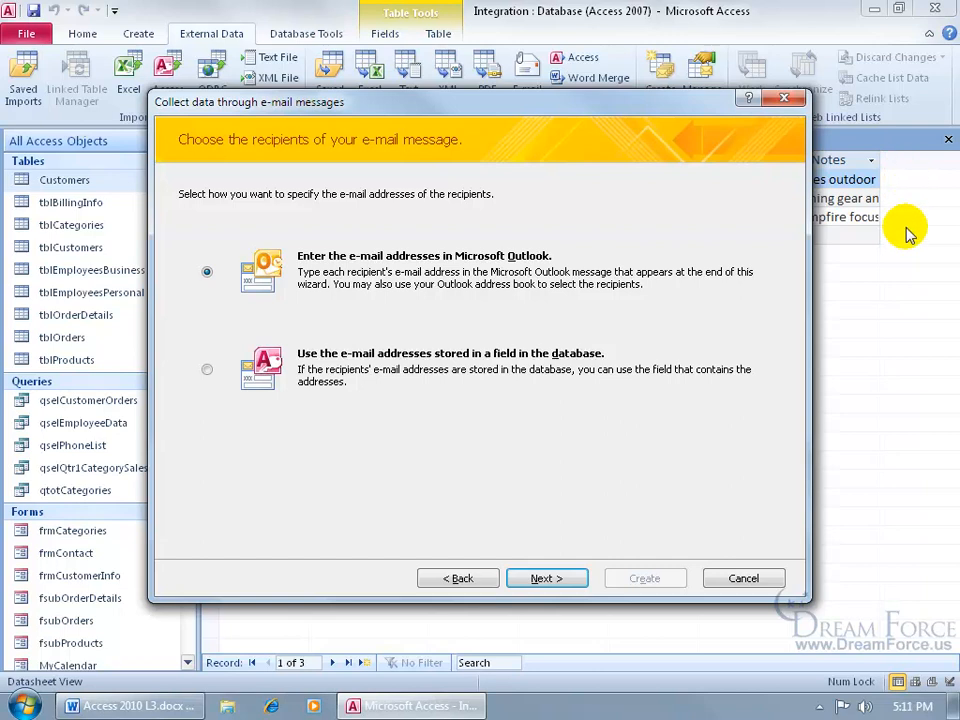
mouse_move(900, 205)
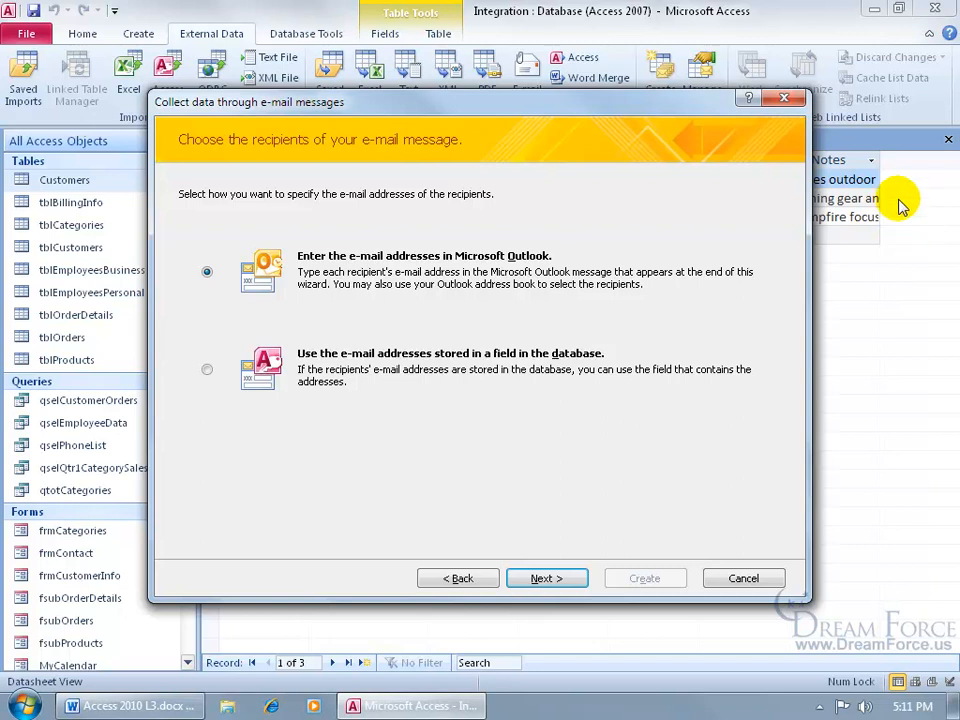
mouse_move(387, 318)
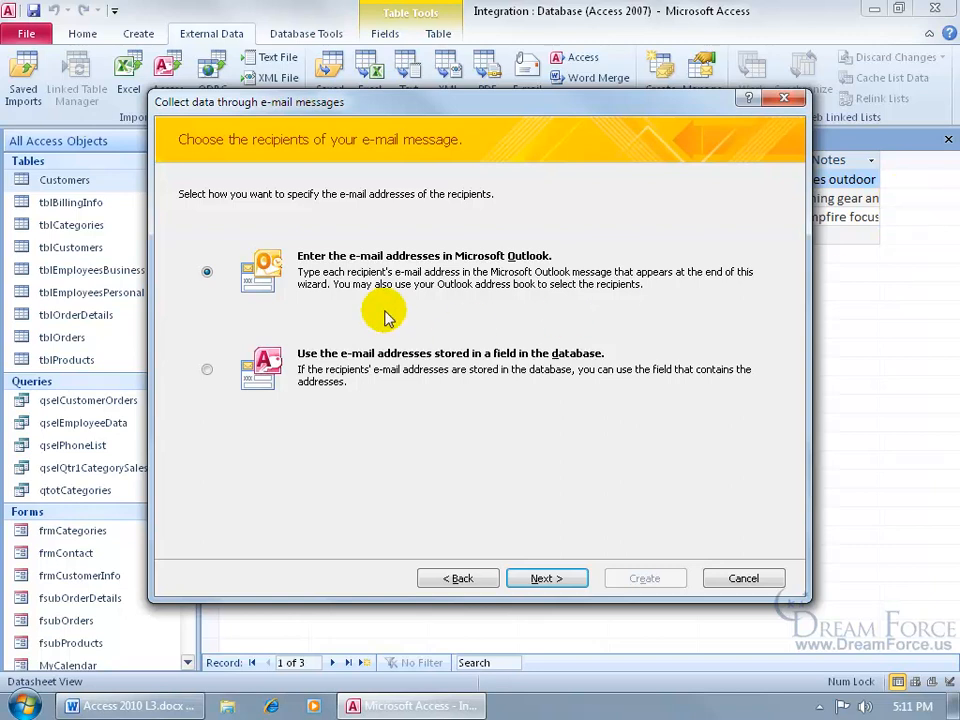
Set the message subject to 'Fill out the Form please...'.
click(547, 578)
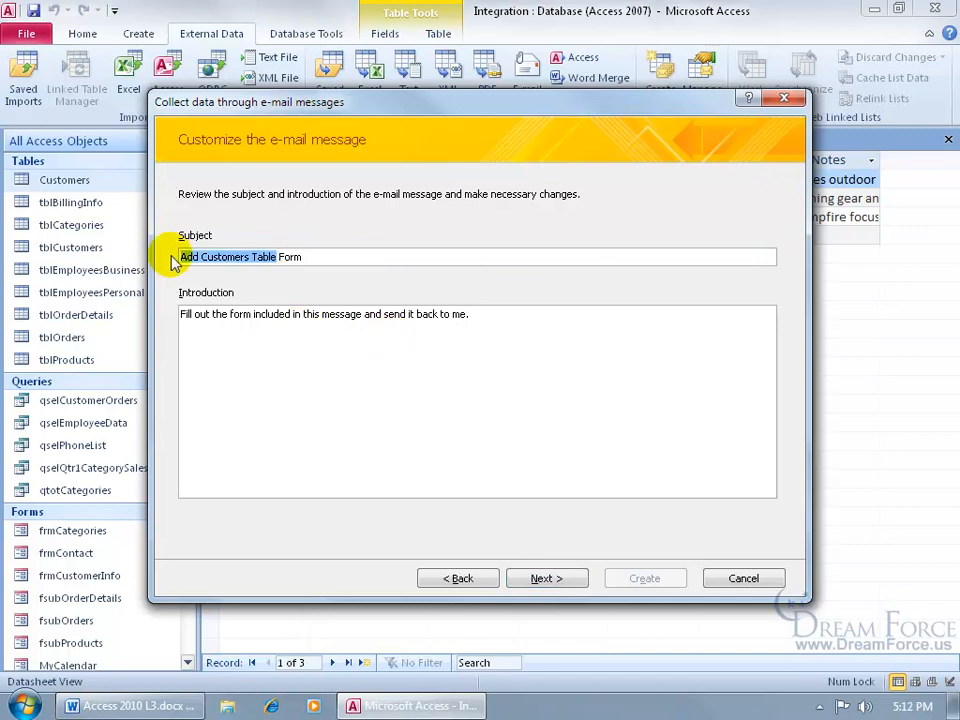
text(Fill out the Form please...)
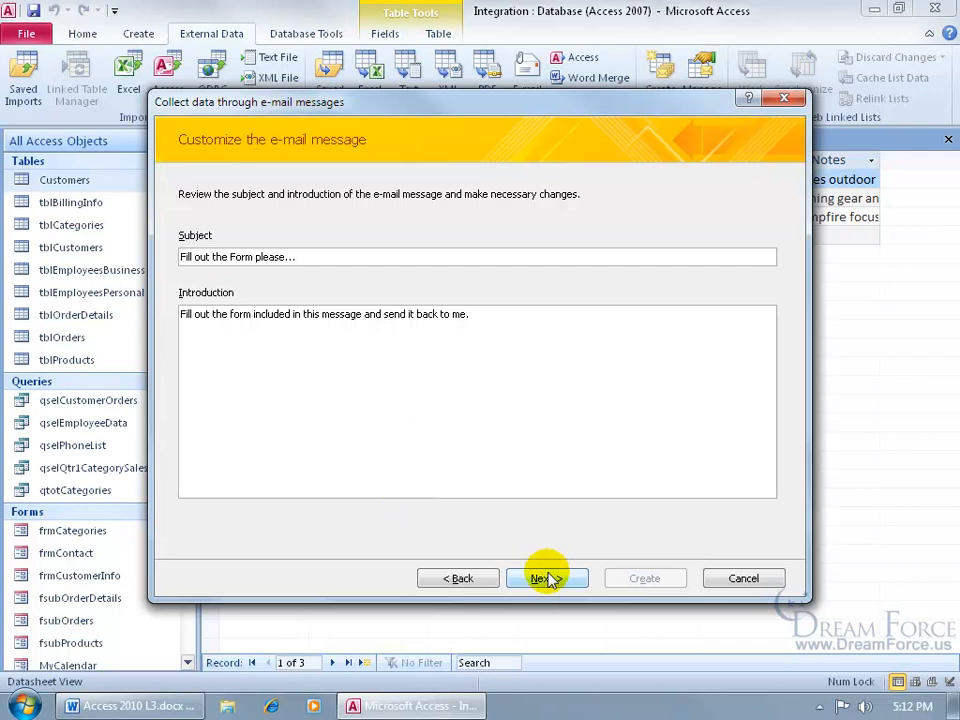
Accept the message text and create the data collection e-mail.
click(540, 578)
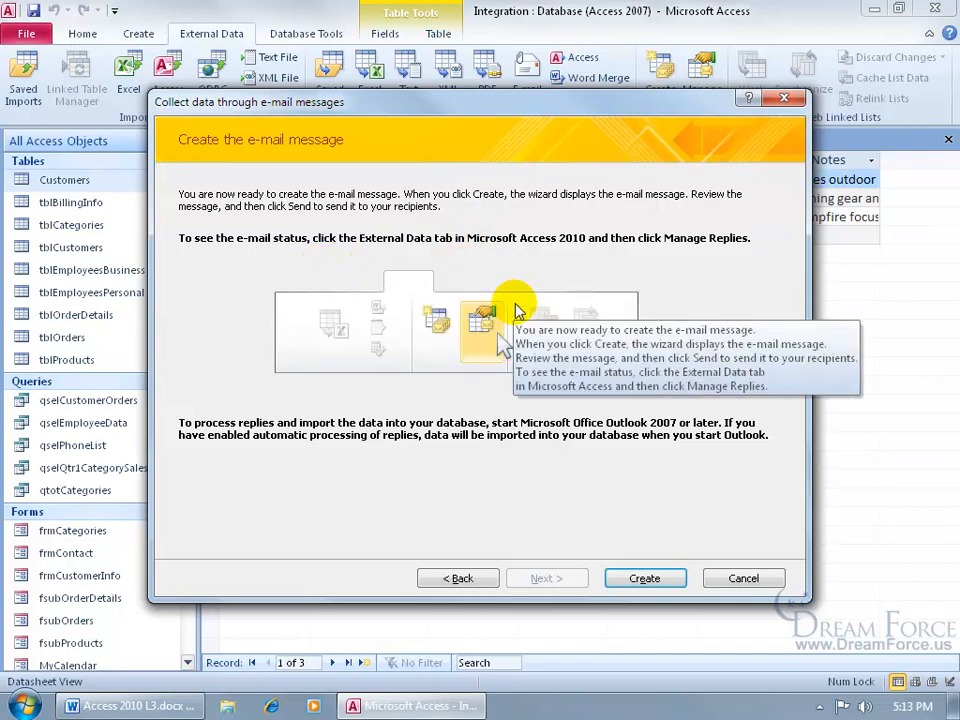
mouse_move(537, 277)
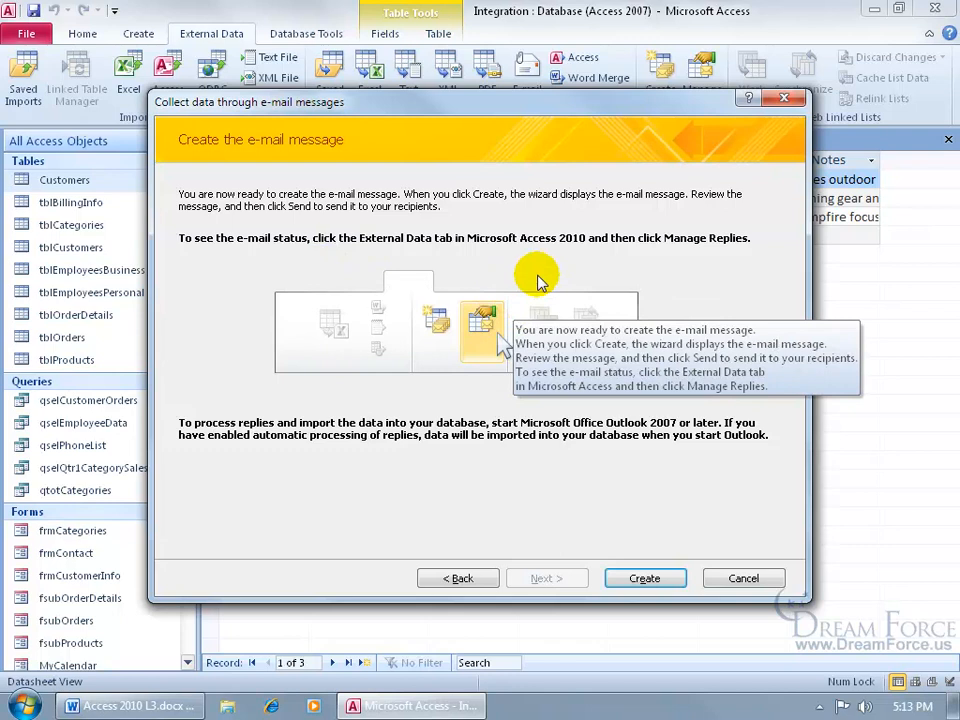
mouse_move(343, 484)
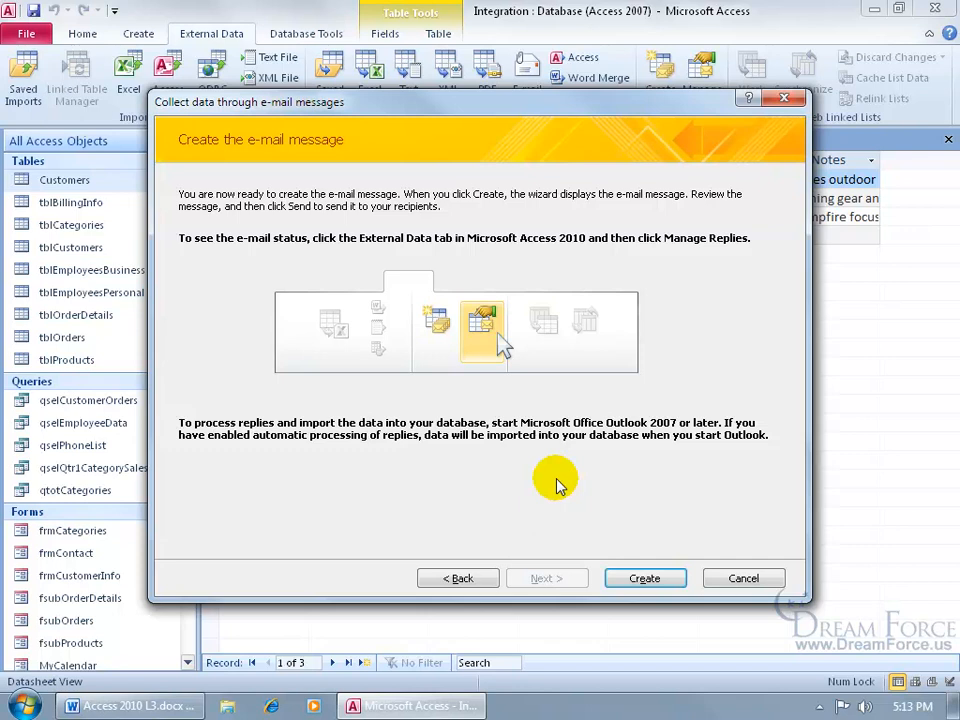
mouse_move(575, 462)
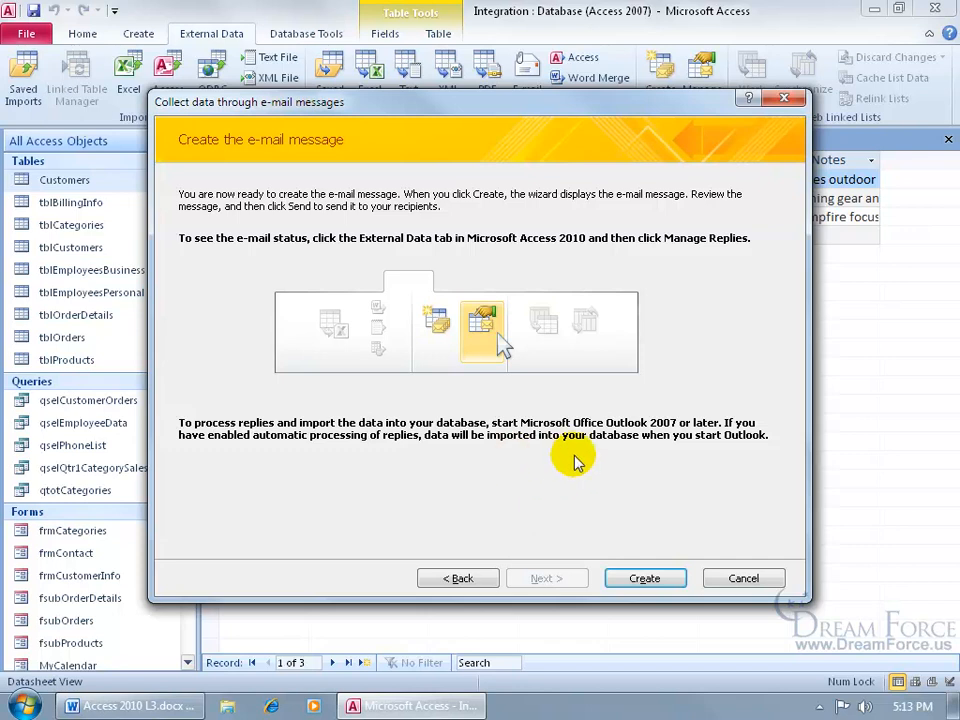
click(644, 578)
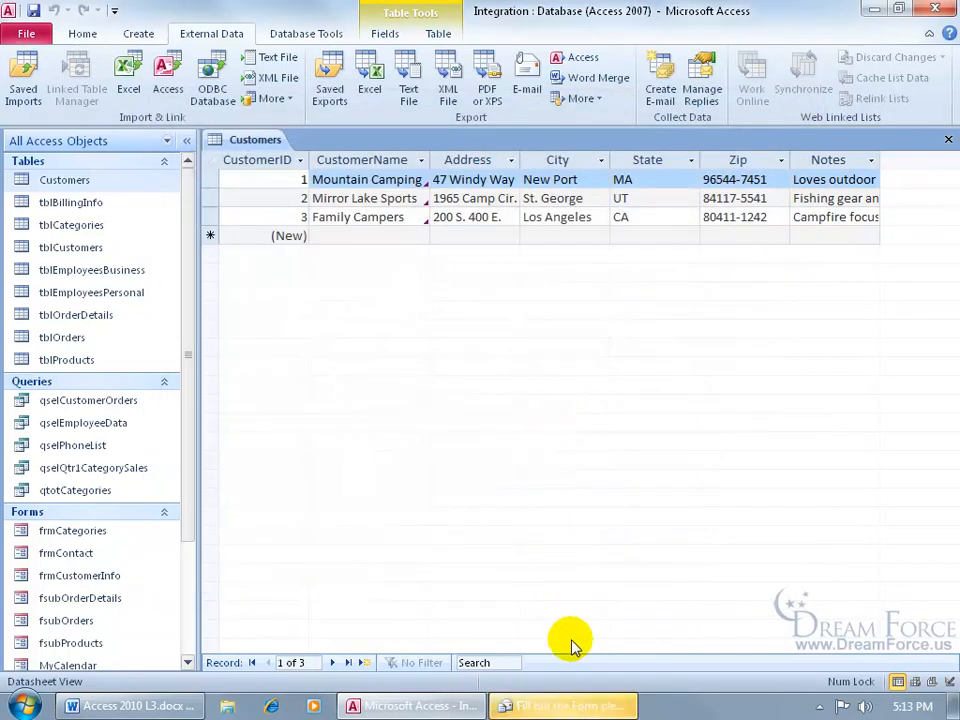
click(563, 706)
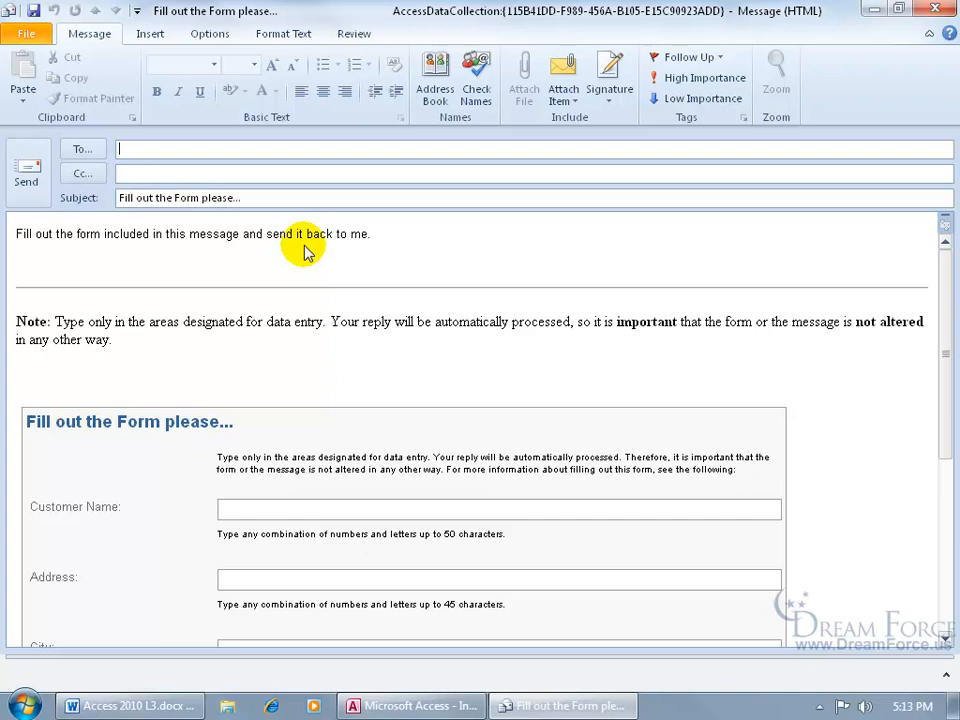
mouse_move(182, 352)
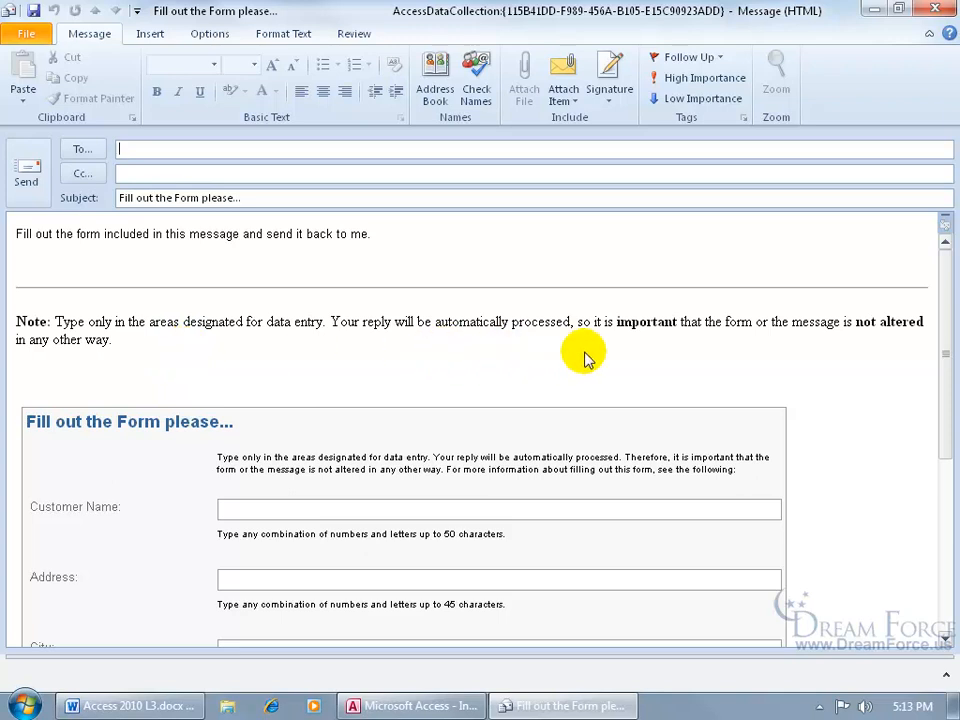
mouse_move(417, 517)
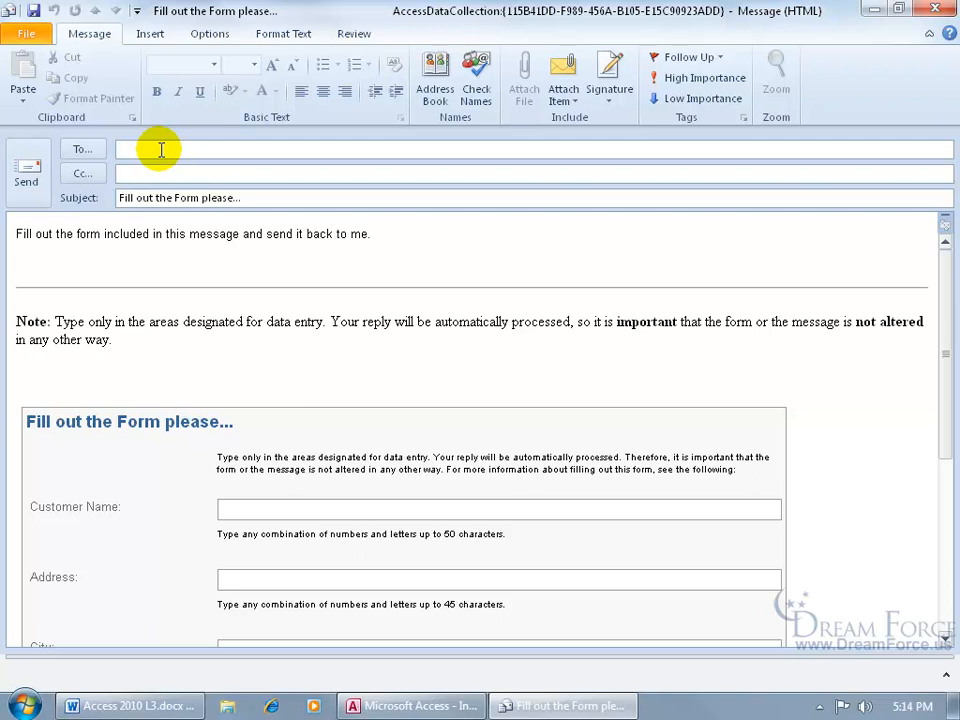
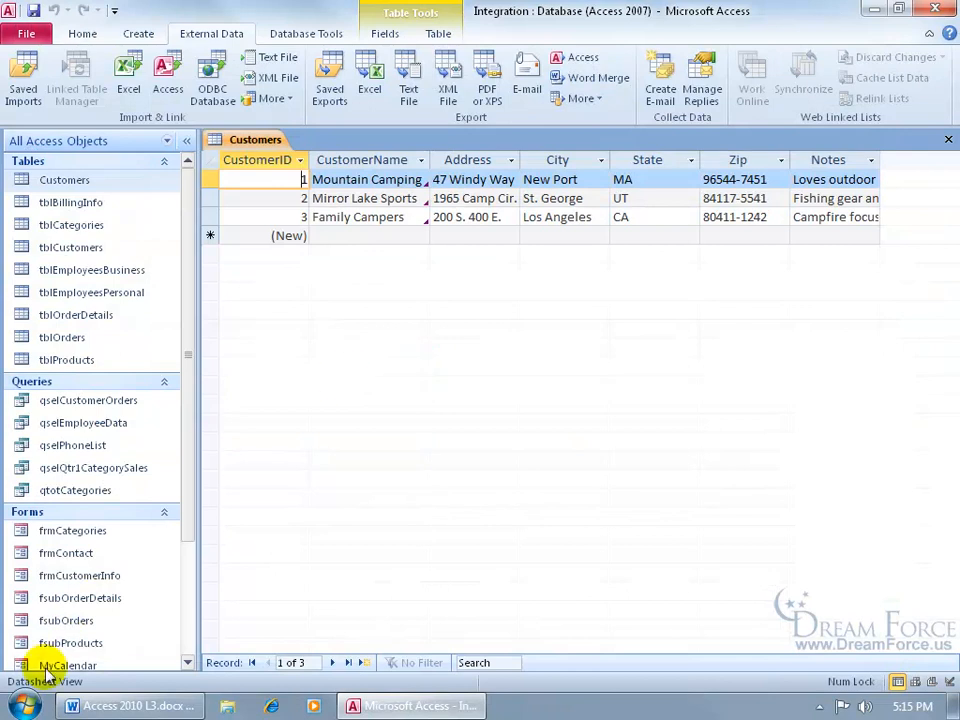
Launch Outlook, check Outbox and Inbox, and open the 'Fill out the Form please...' message.
click(24, 706)
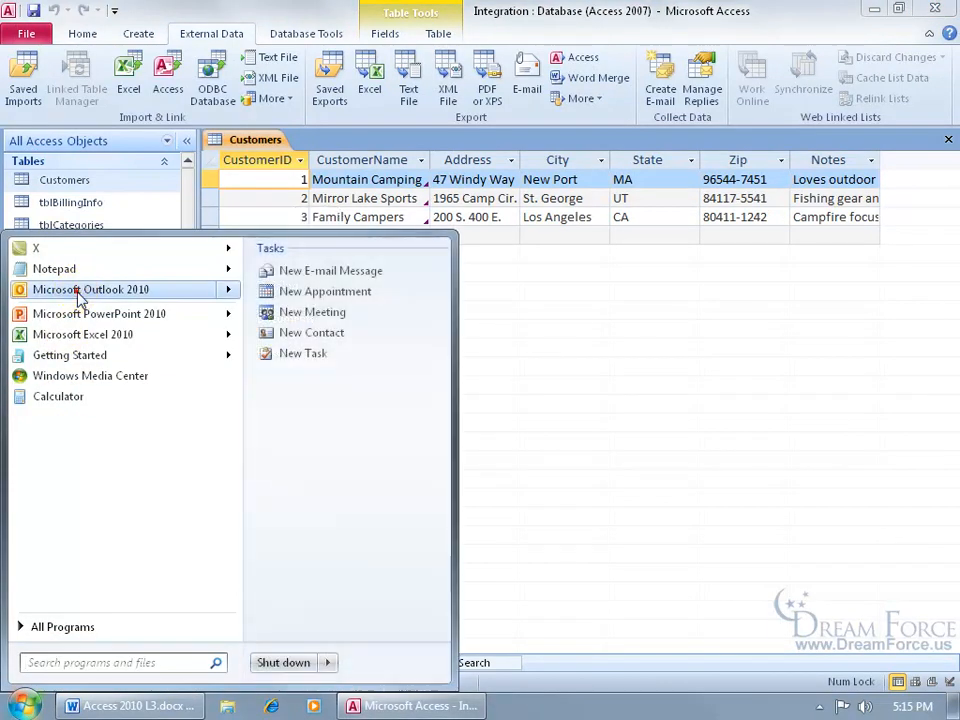
click(90, 289)
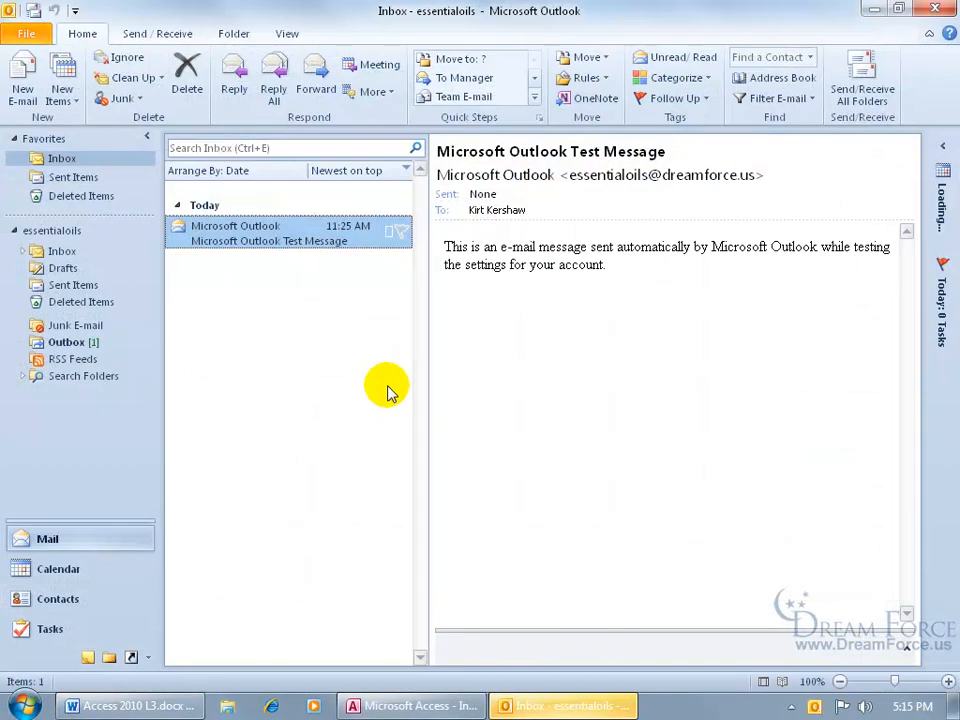
click(67, 341)
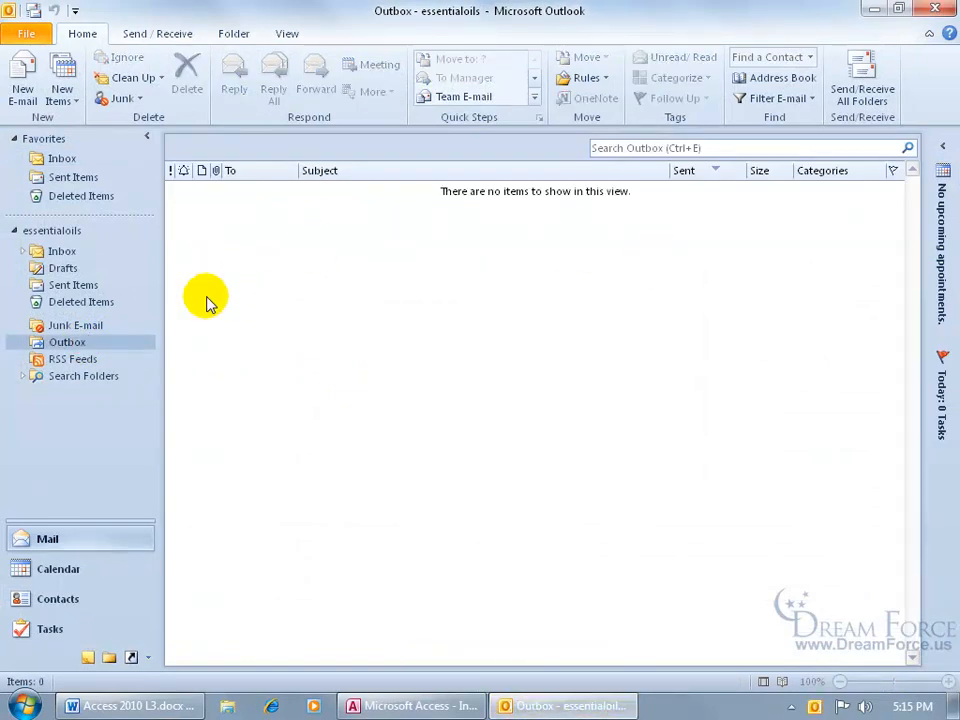
click(62, 158)
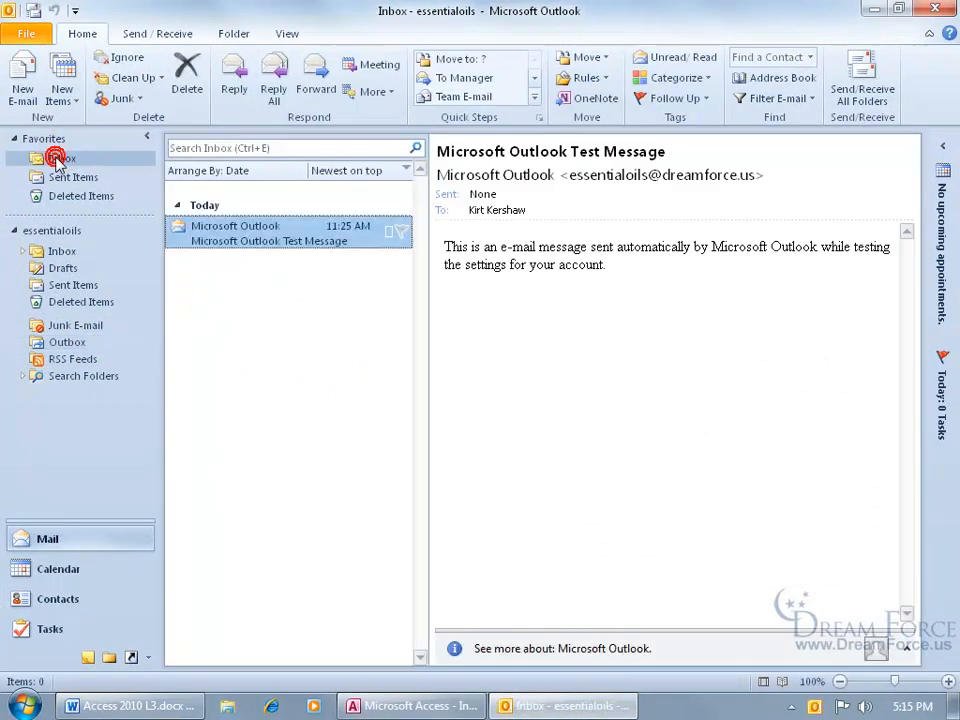
click(862, 75)
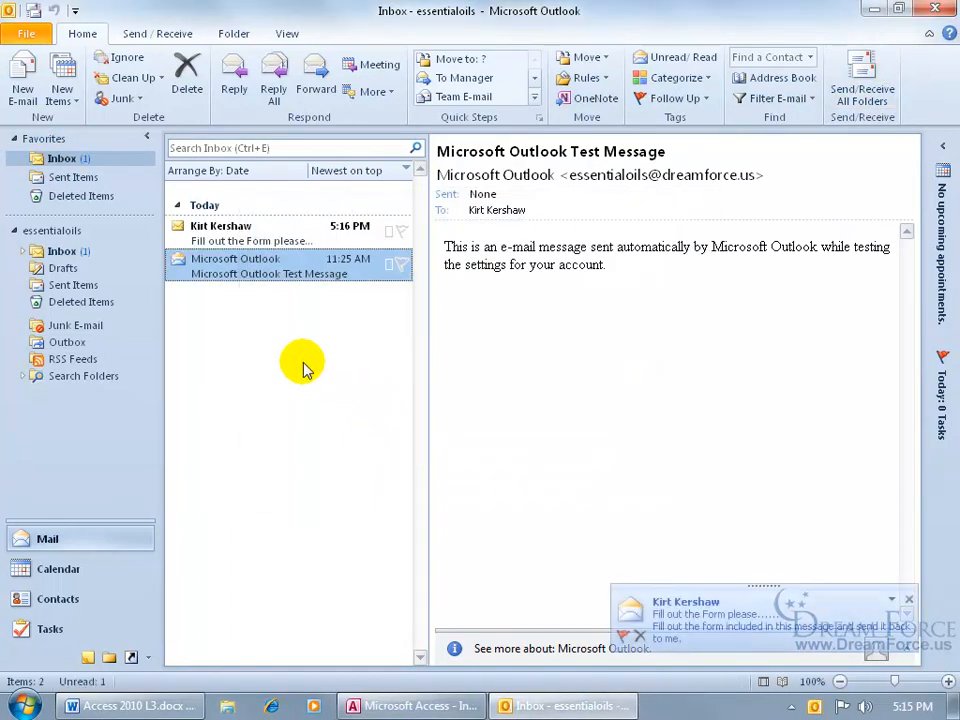
double_click(240, 232)
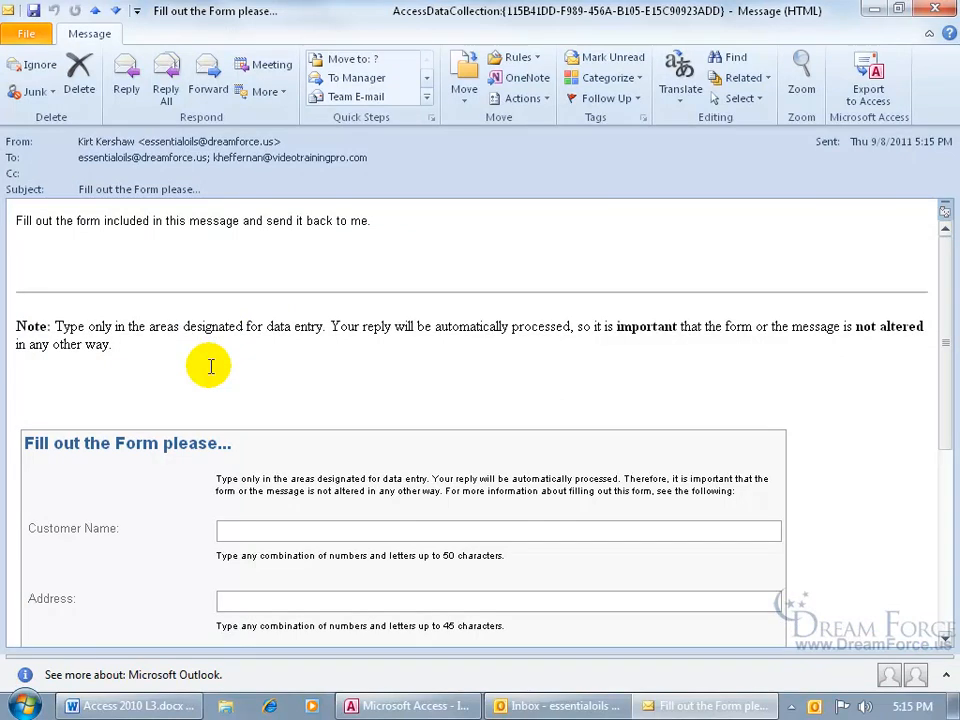
mouse_move(356, 157)
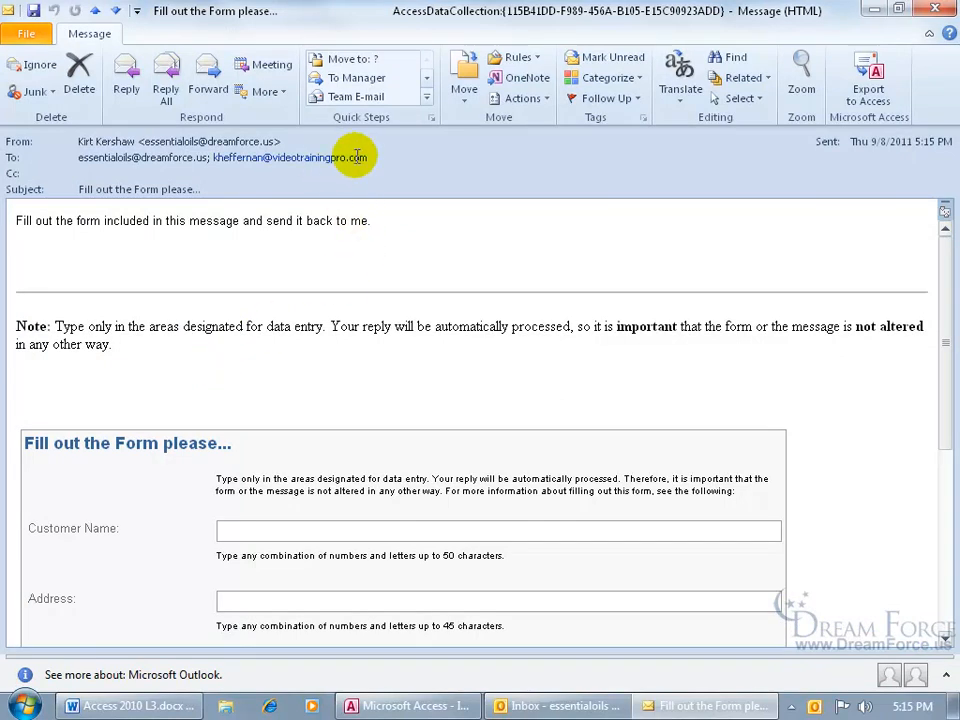
mouse_move(374, 258)
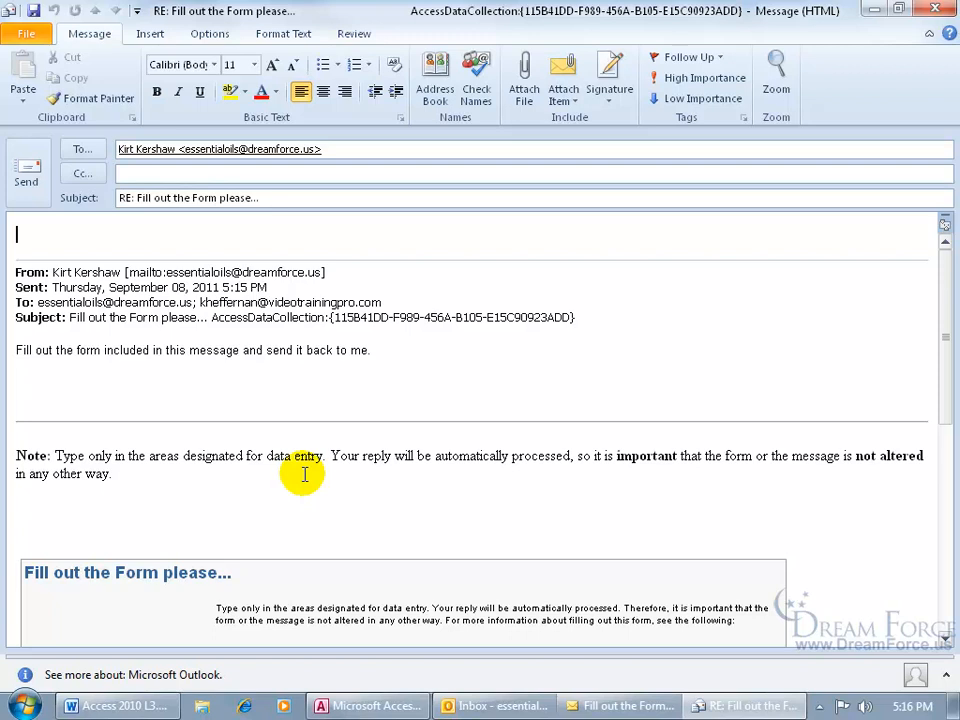
mouse_move(940, 300)
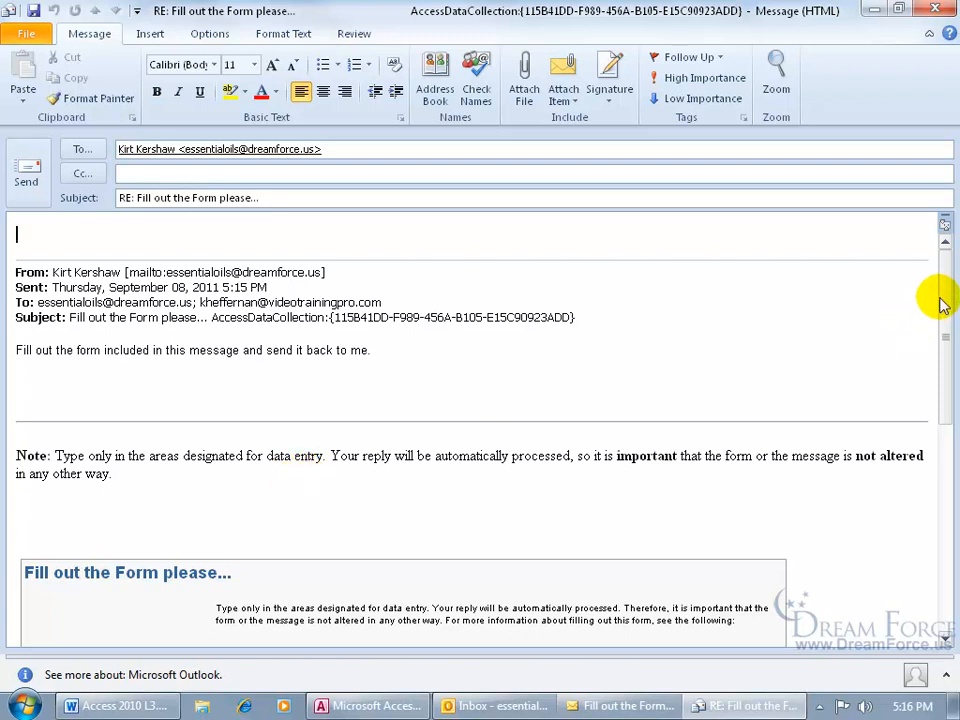
Scroll the reply body down to the blank Customer Name, Address, City and State fields.
scroll(down, 3)
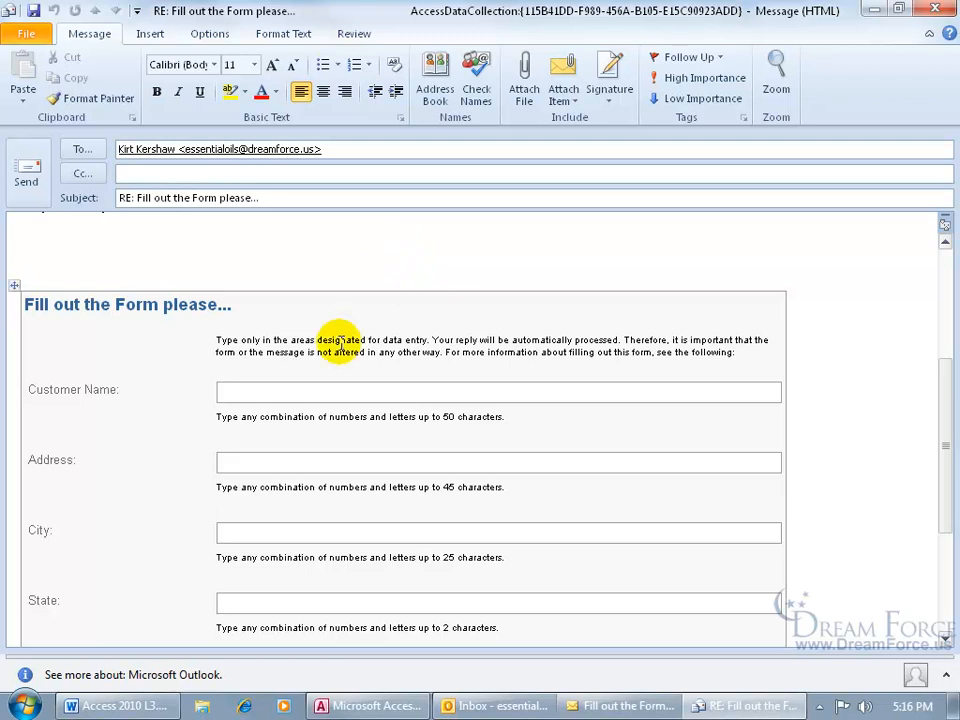
mouse_move(128, 411)
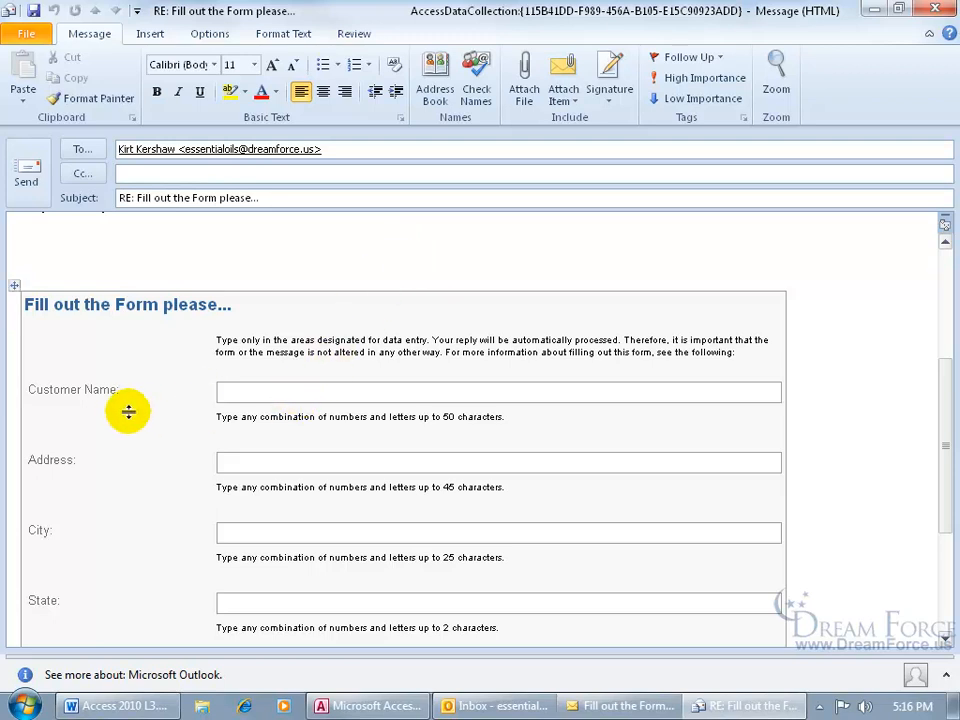
mouse_move(76, 408)
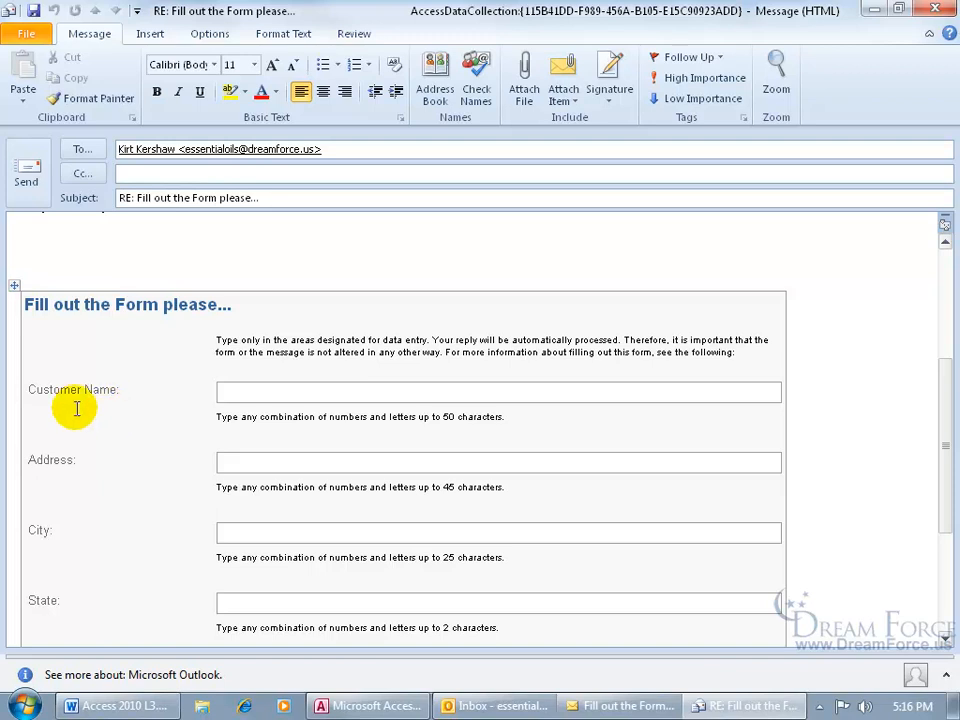
mouse_move(98, 407)
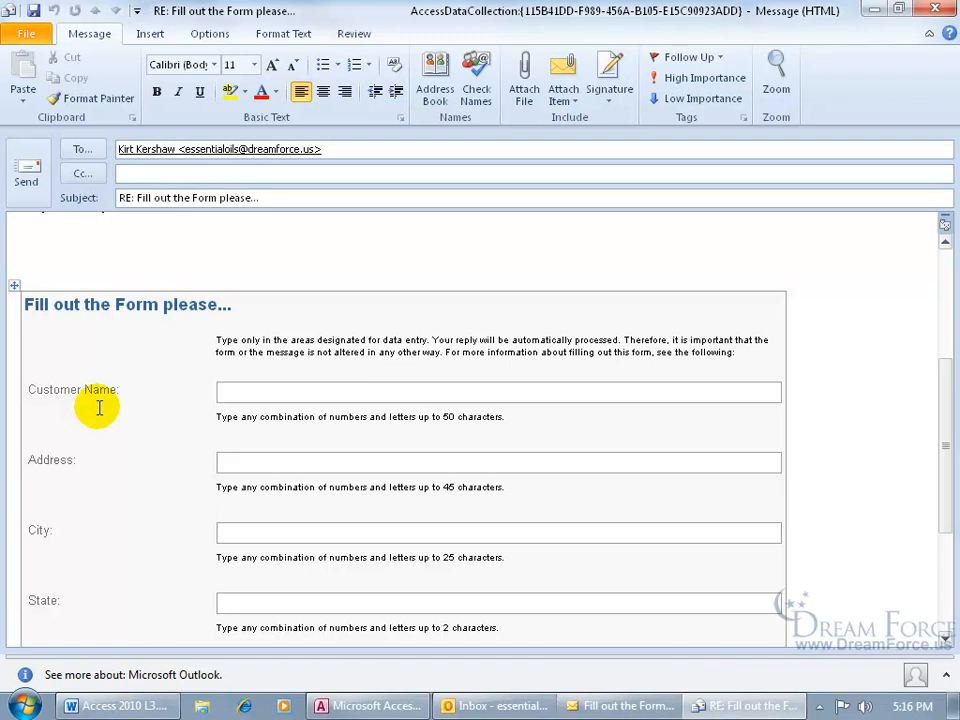
mouse_move(163, 410)
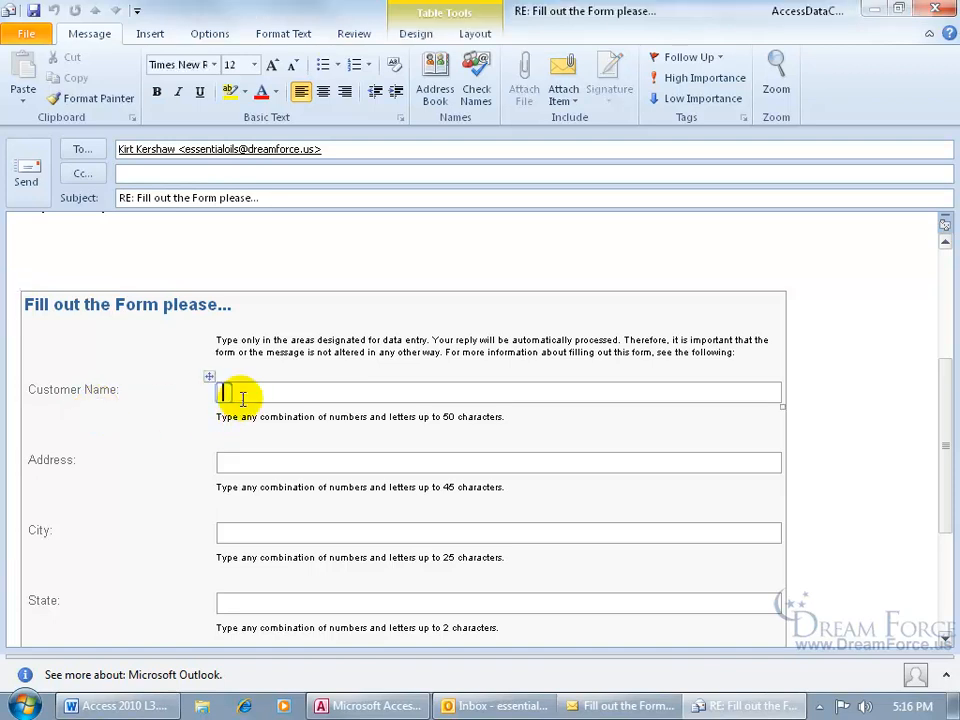
Fill the reply form for Blizzard Coast, 1234 By the highway, Sandy, UT 84092, with a thank-you note.
text(Blizzard Coast)
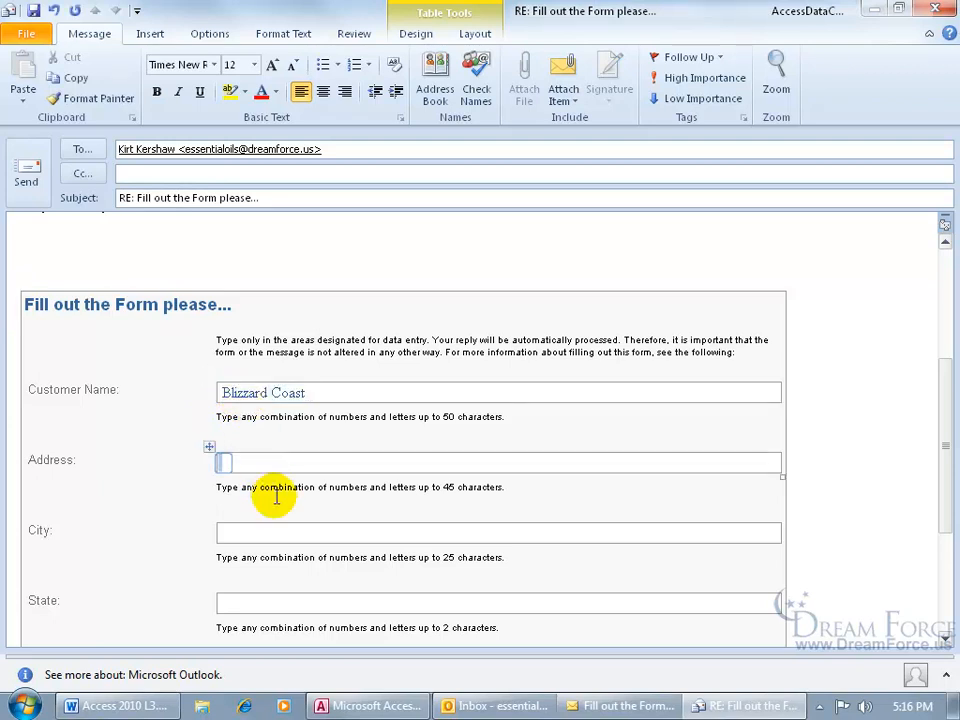
mouse_move(312, 431)
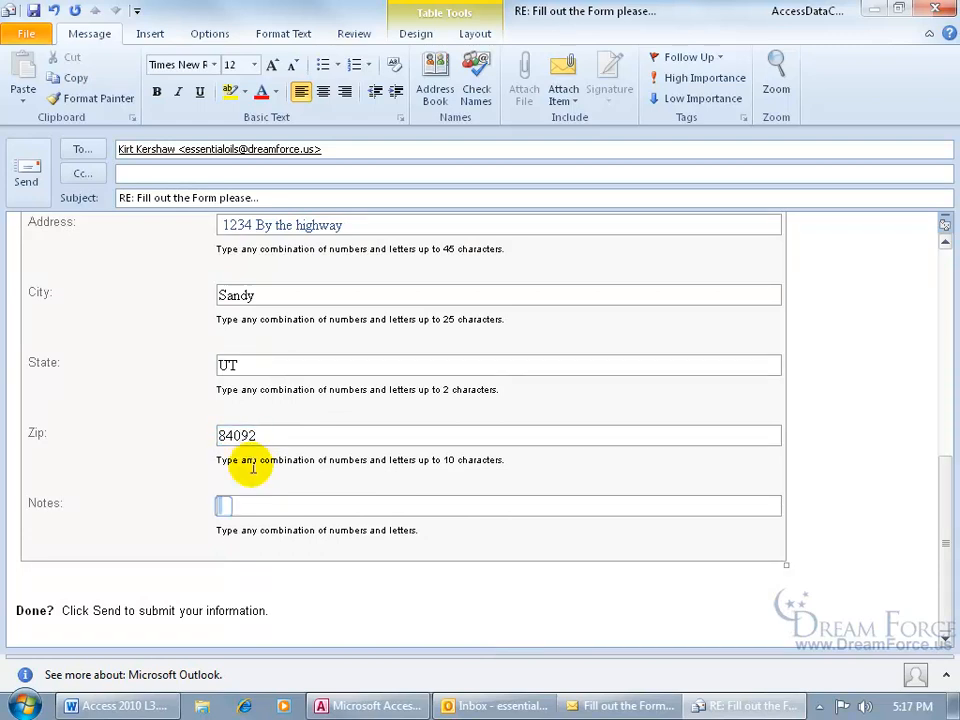
text(We really appreciate being your client :))
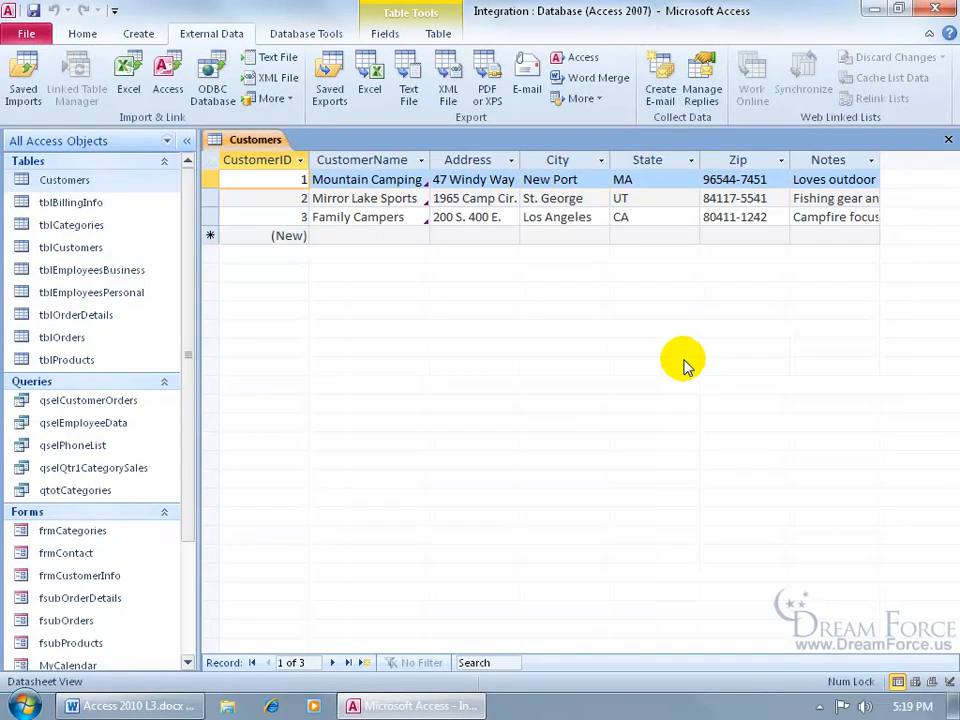
Reopen Outlook and view the two collected replies in Inbox > Access Data Collection Replies.
click(25, 705)
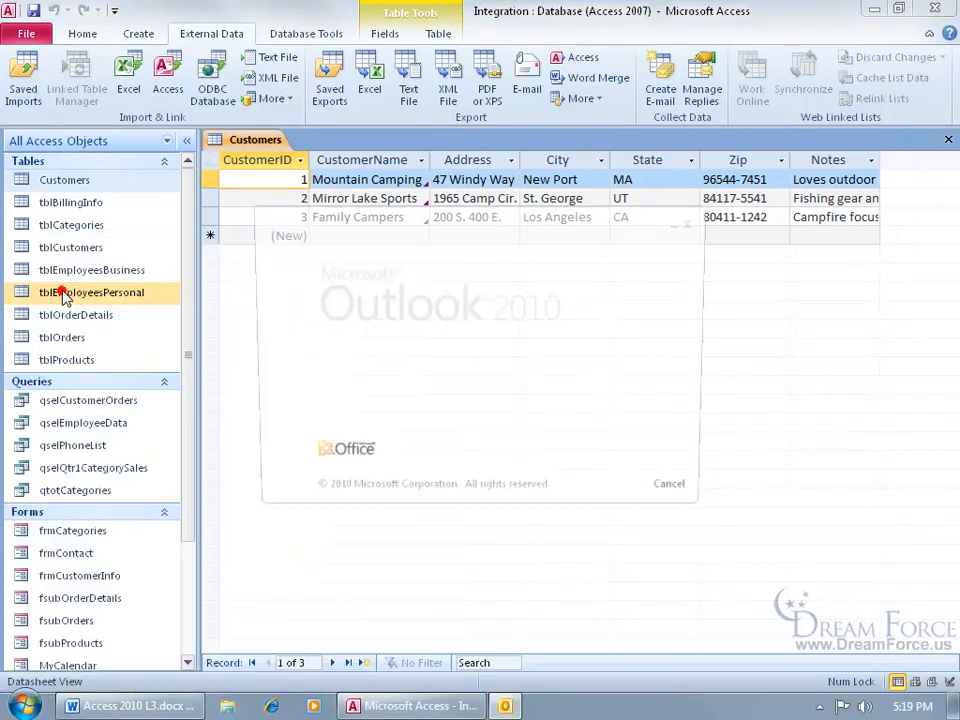
click(562, 706)
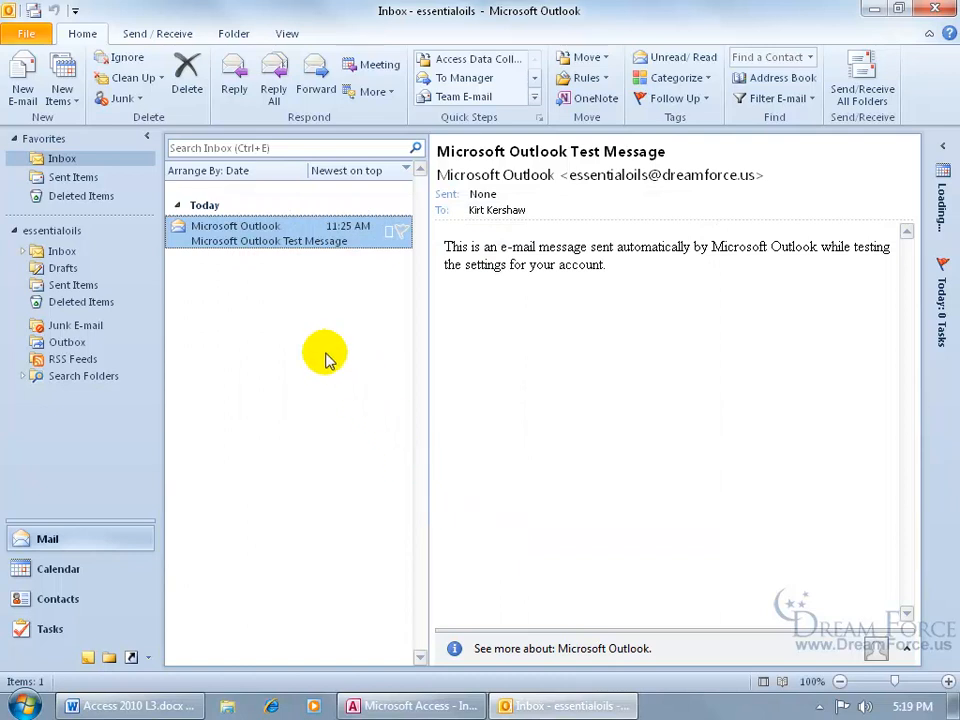
mouse_move(170, 282)
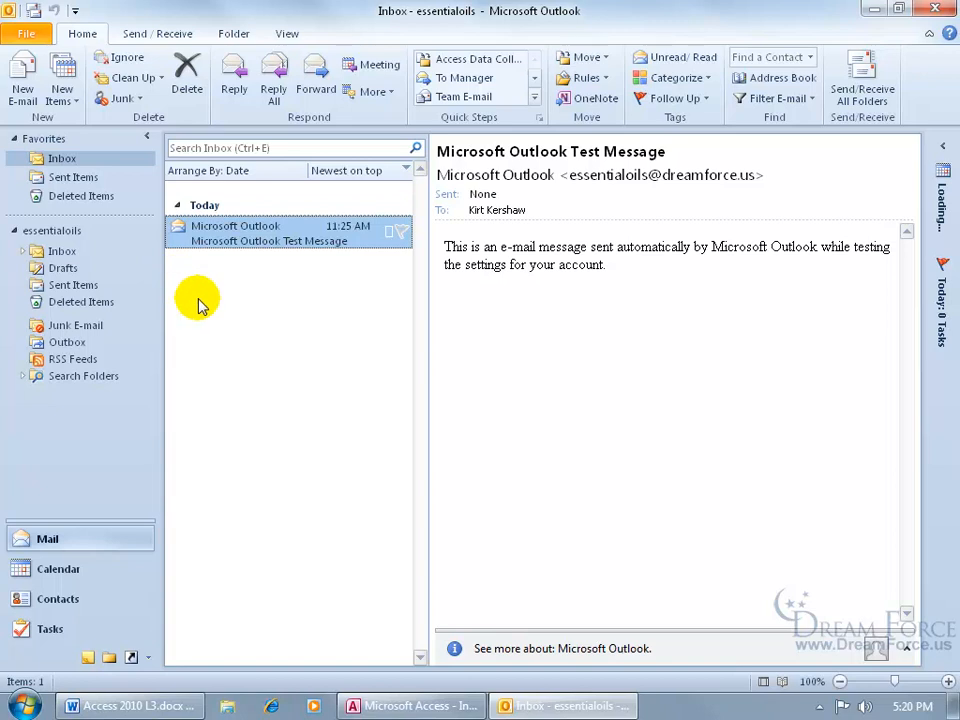
mouse_move(90, 255)
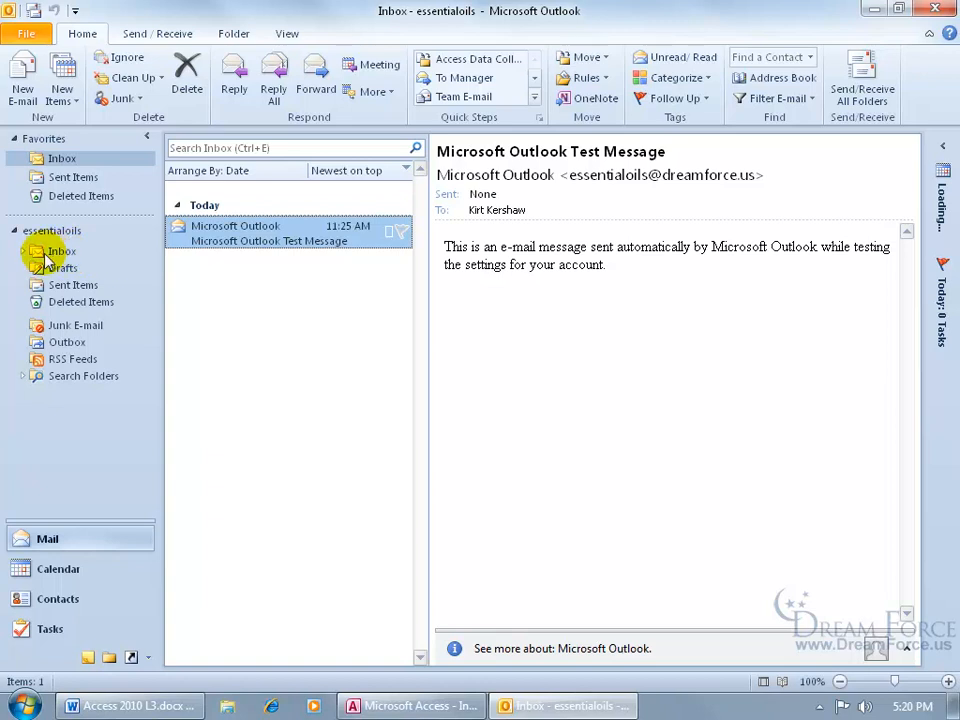
mouse_move(35, 258)
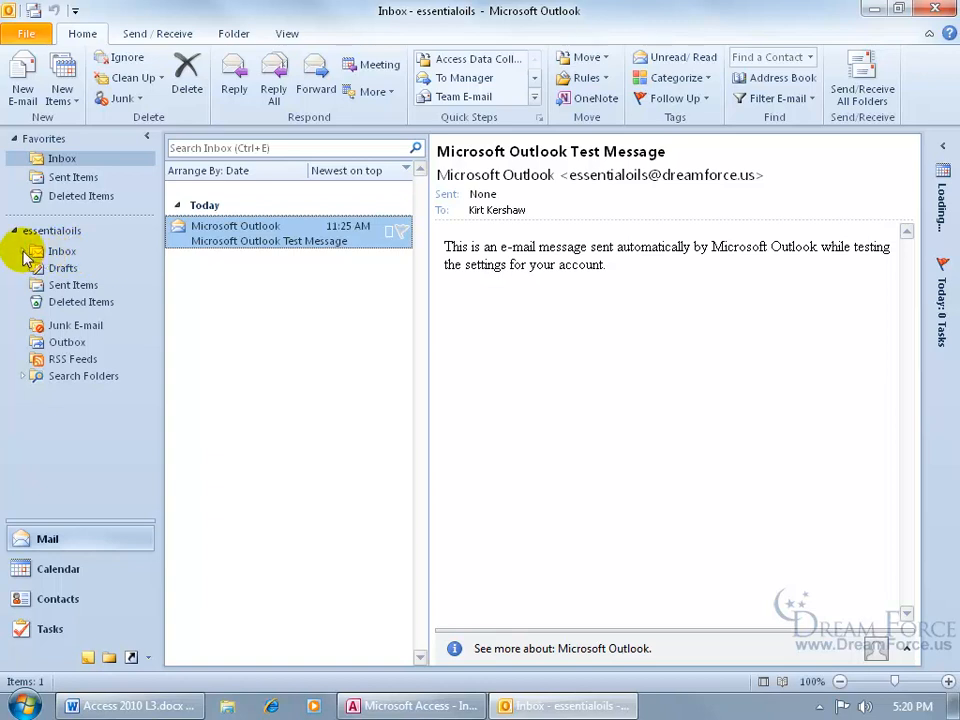
click(24, 251)
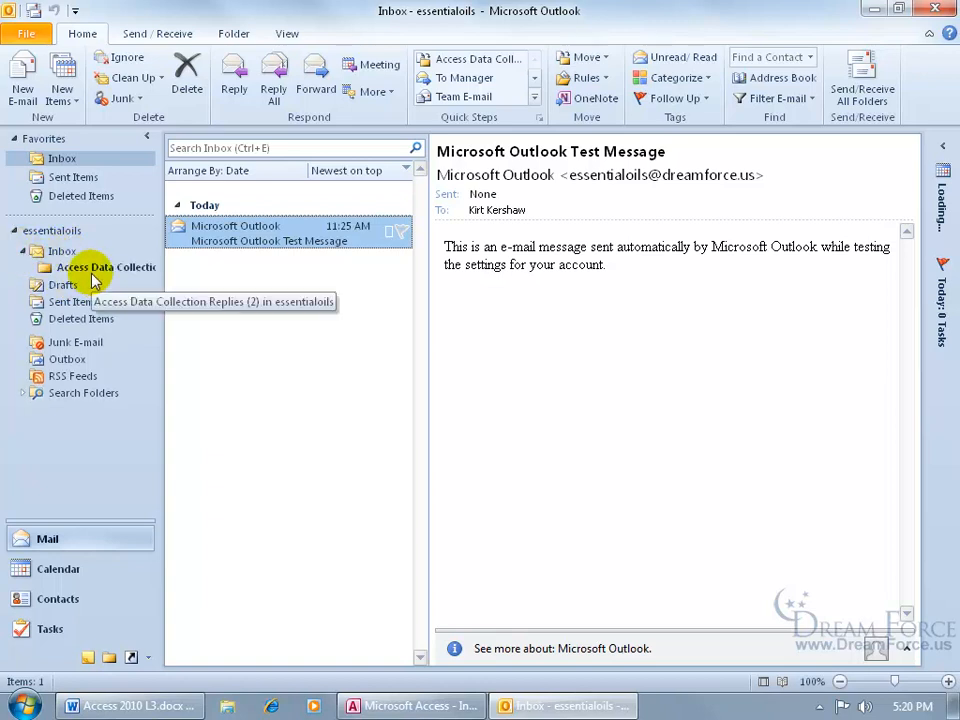
click(97, 267)
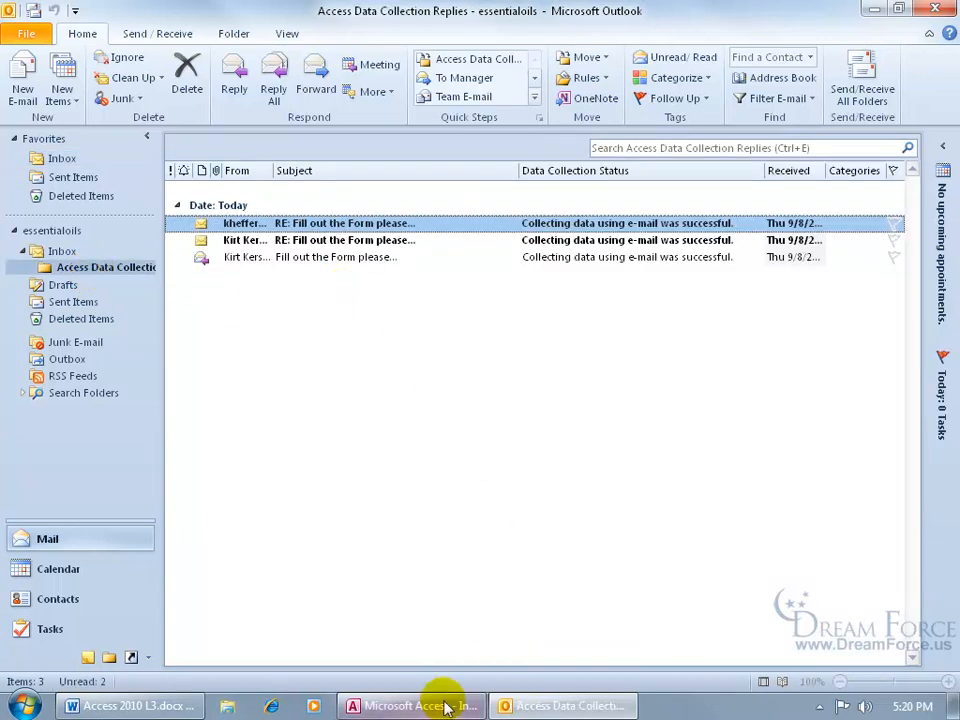
click(410, 705)
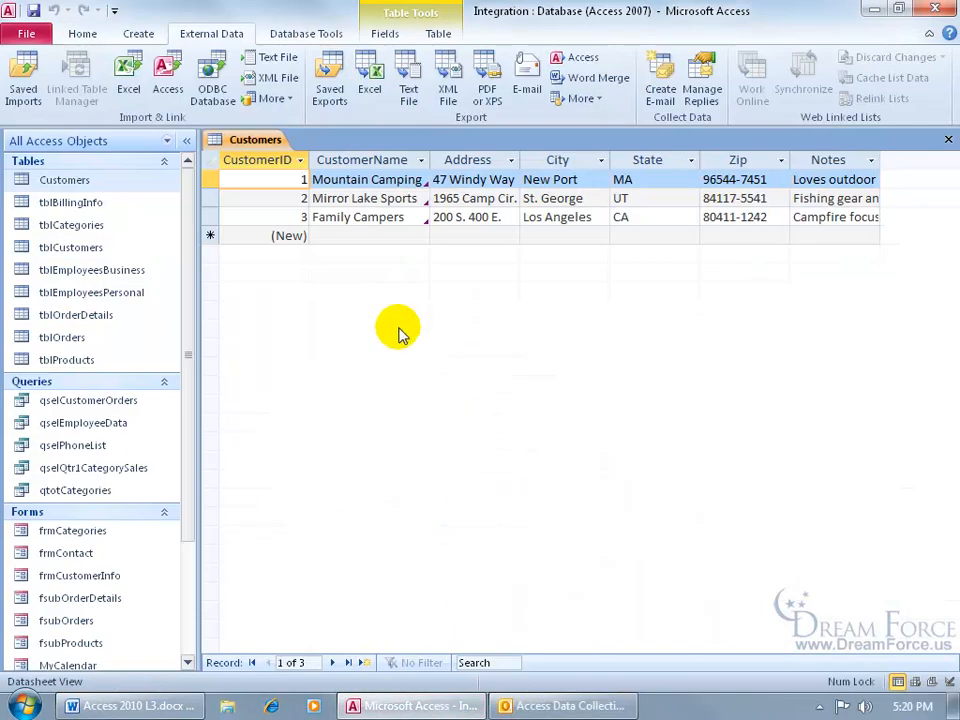
click(82, 33)
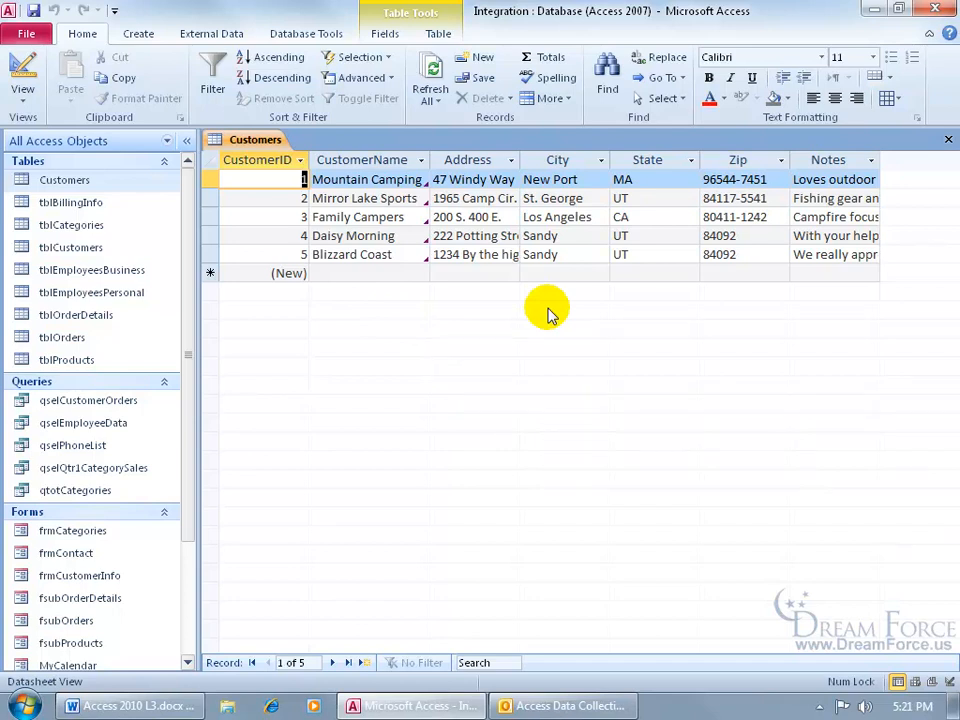
mouse_move(465, 438)
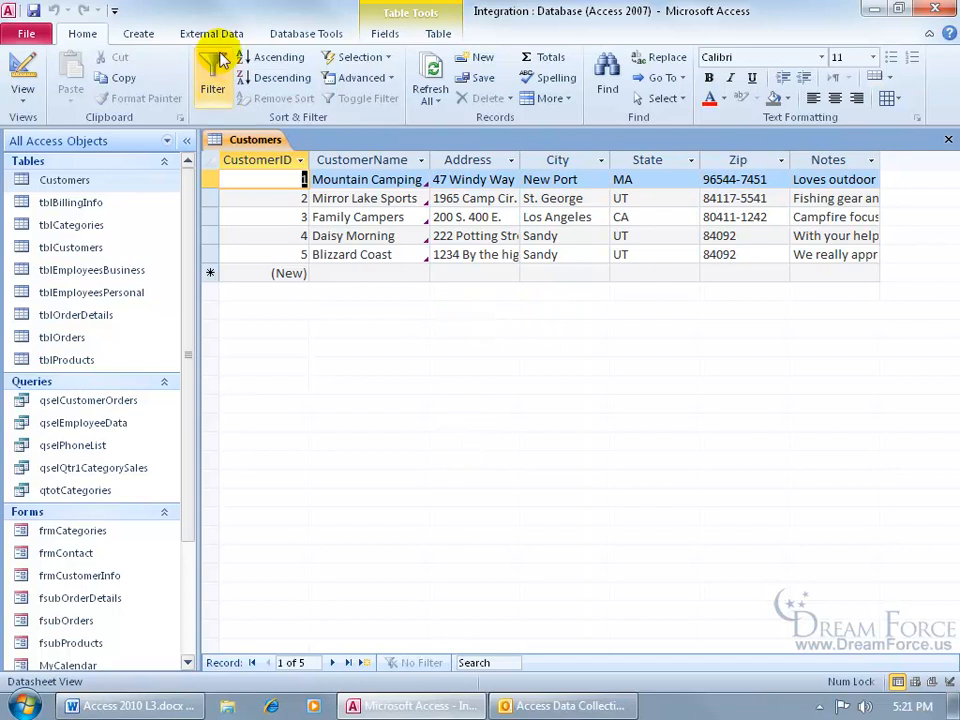
In Manage Replies, review options unchanged and delete the 'Fill out the Form please...' message.
click(211, 33)
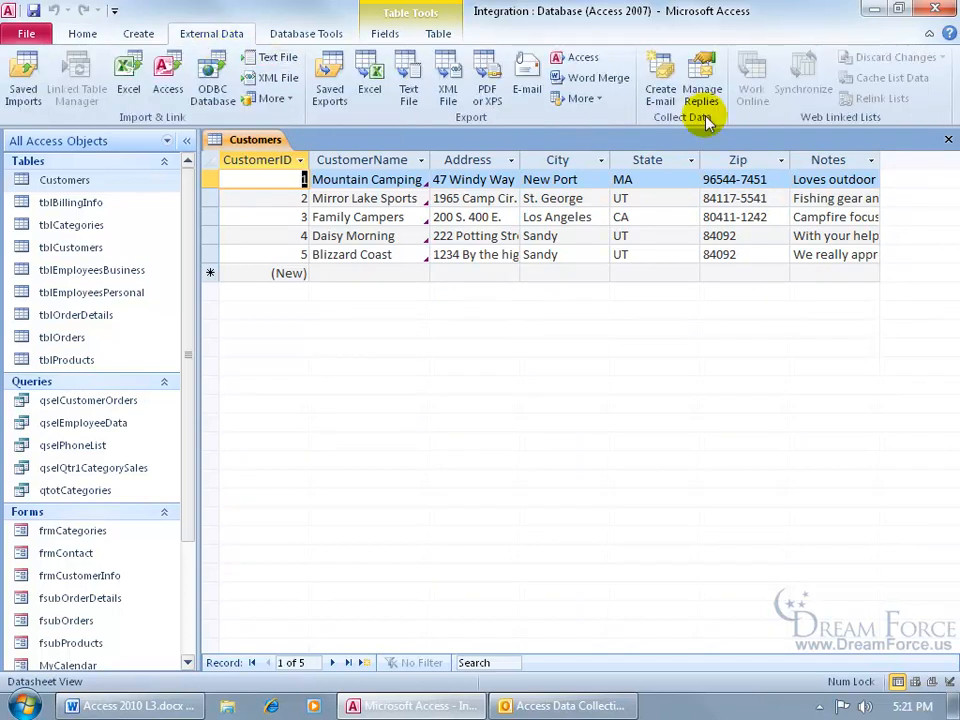
click(701, 75)
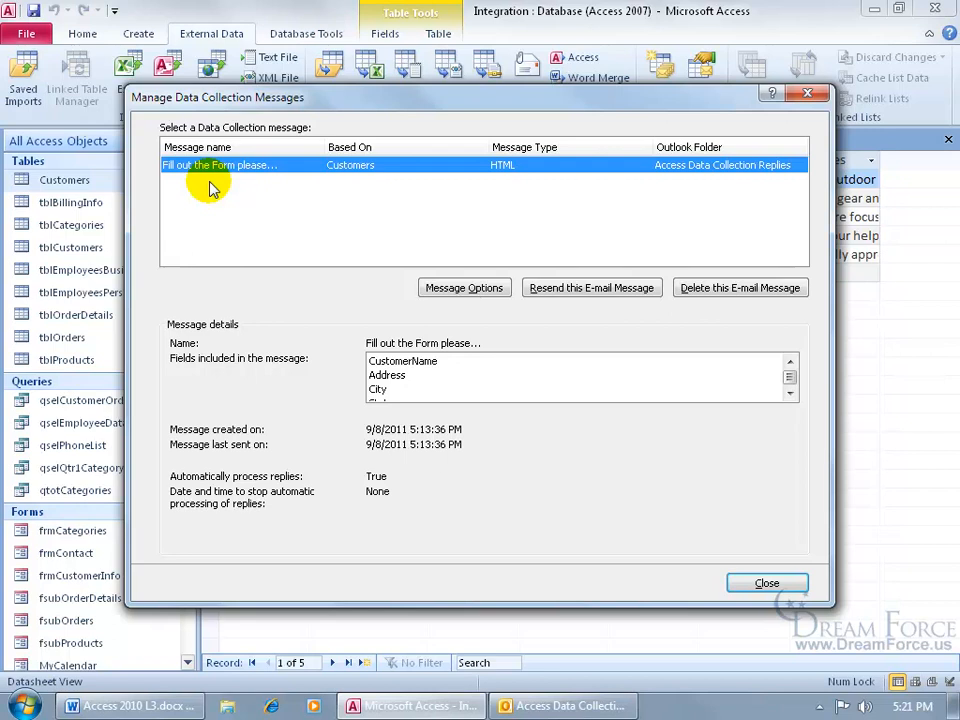
mouse_move(252, 190)
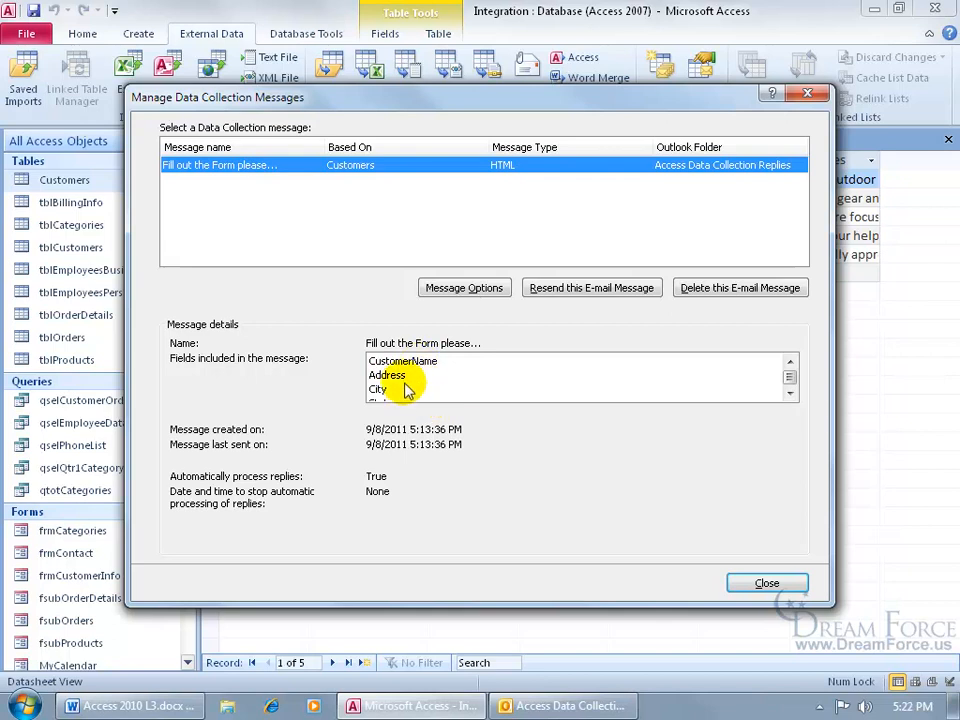
mouse_move(605, 378)
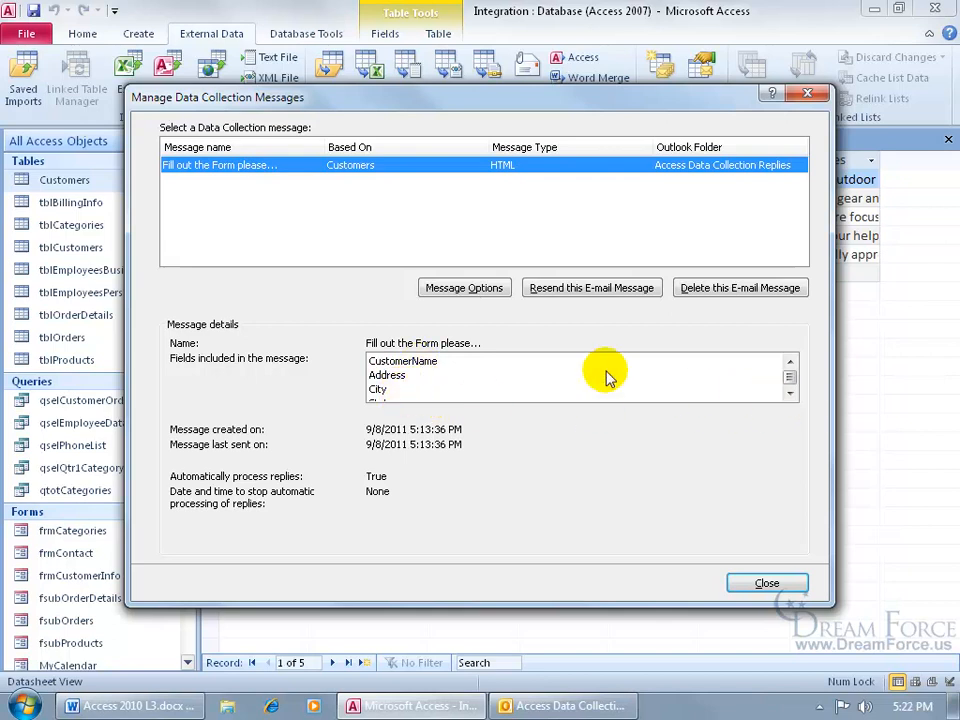
click(463, 287)
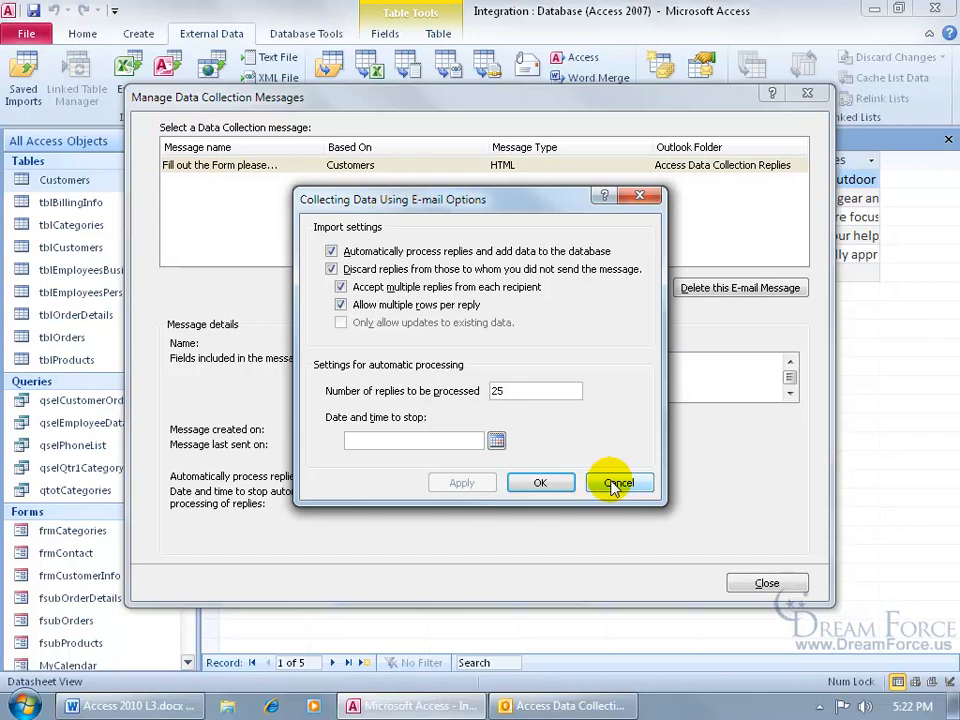
click(618, 482)
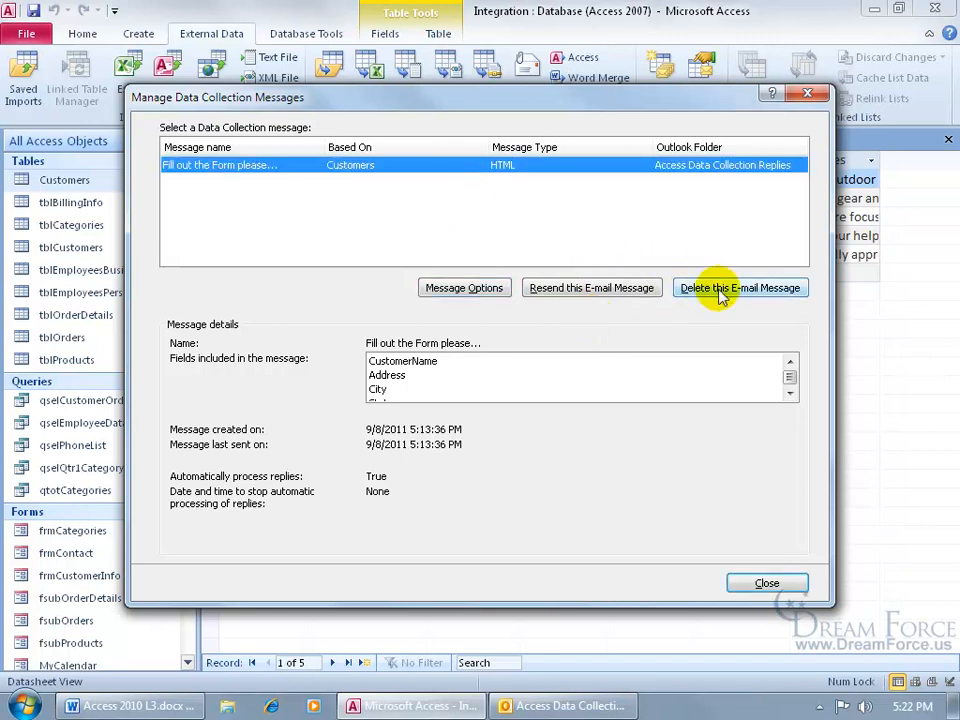
click(740, 287)
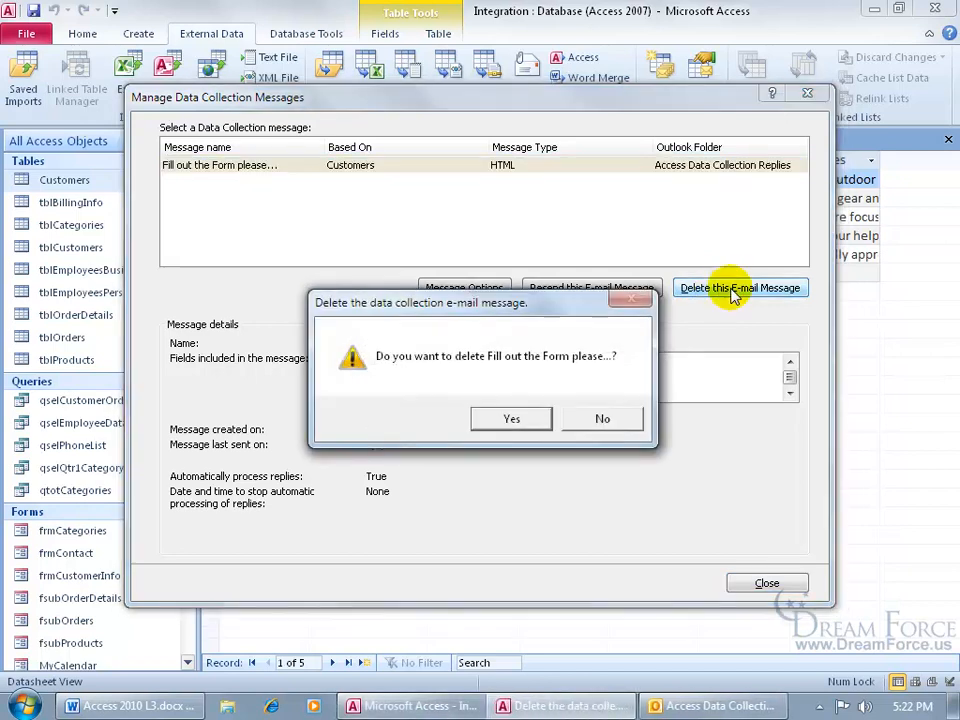
click(511, 418)
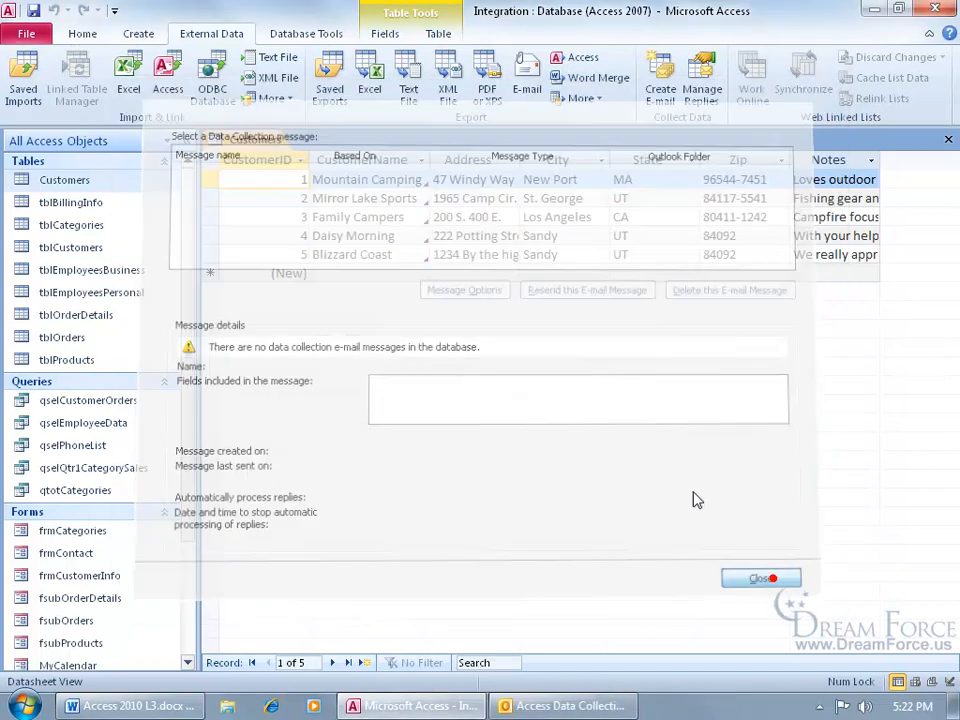
Close the messages manager and confirm deleting Outlook's Access Data Collection Replies folder.
click(760, 578)
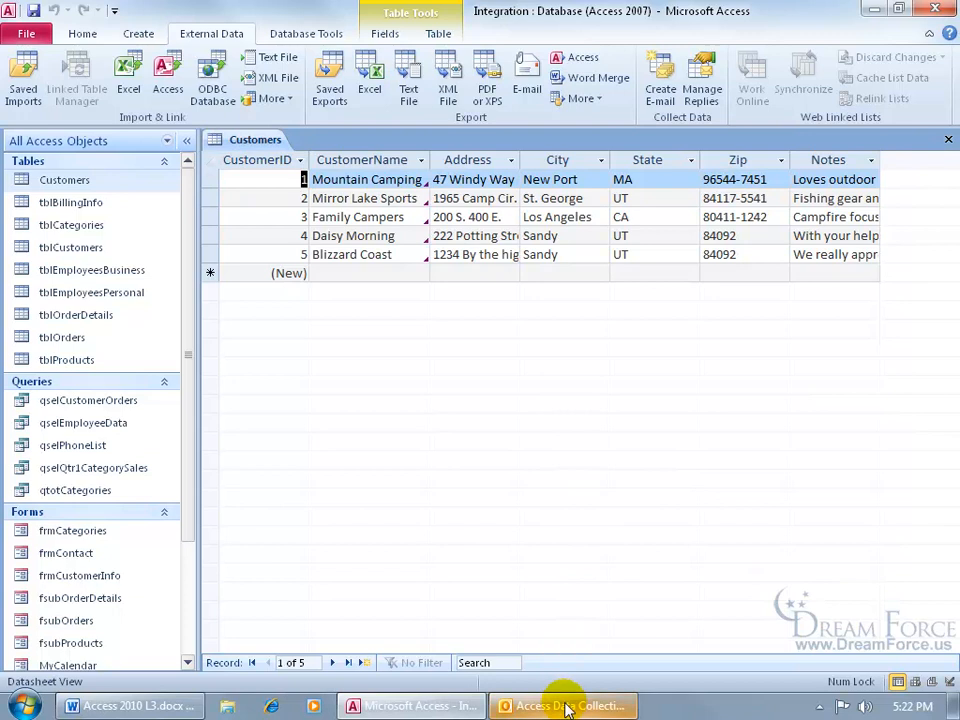
click(563, 705)
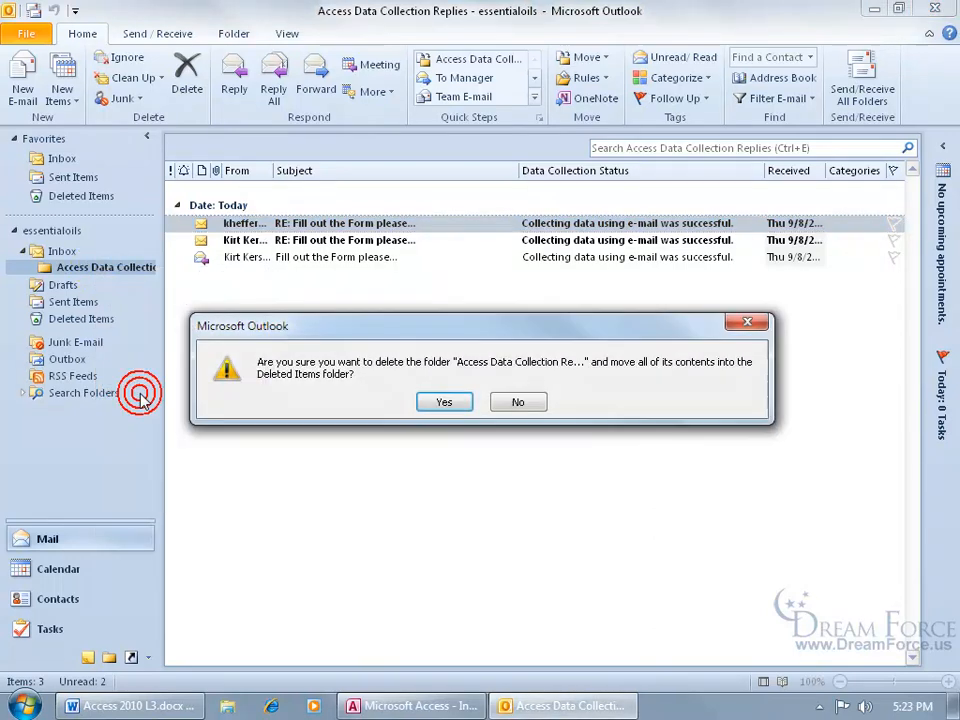
click(444, 401)
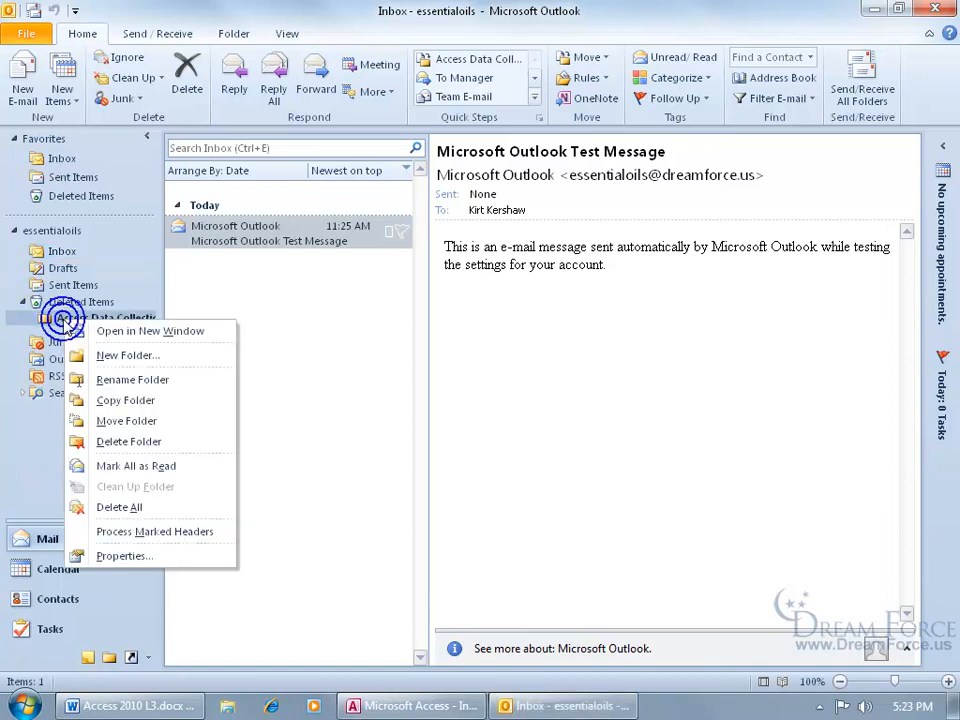
mouse_move(128, 441)
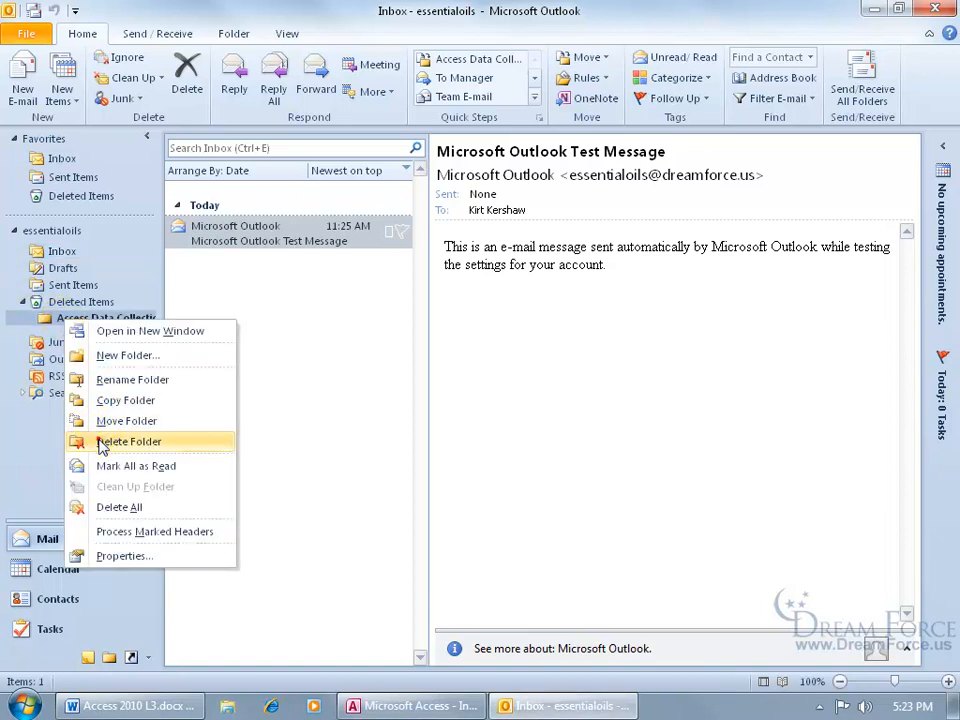